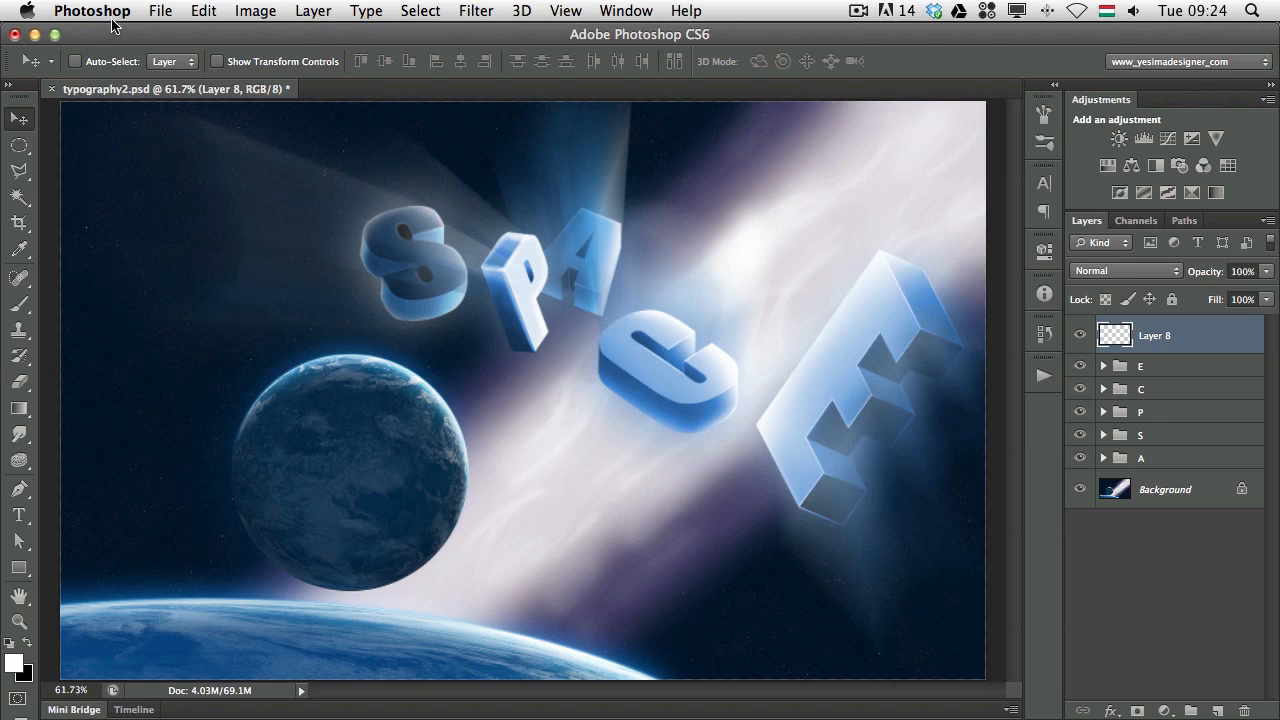
# Step: Preview the light gray, dark, lightest and darkest interface colour themes in Preferences
pyautogui.click(92, 12)
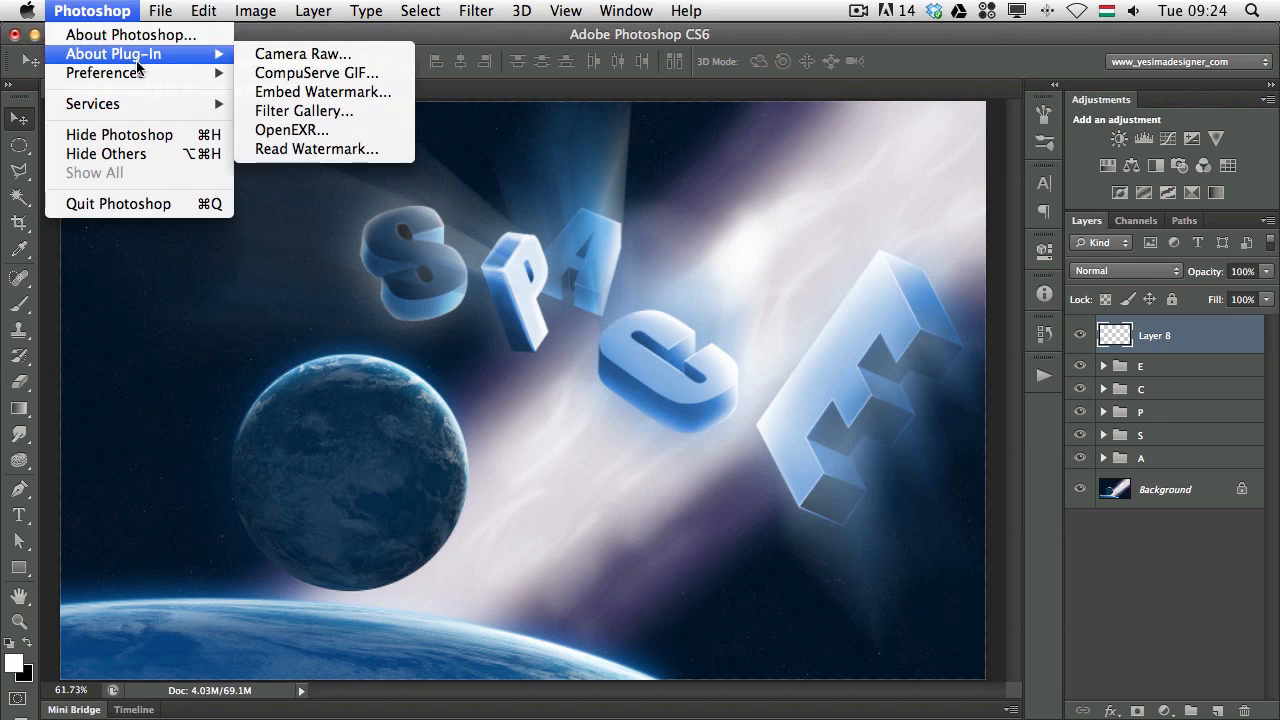
pyautogui.moveTo(104, 72)
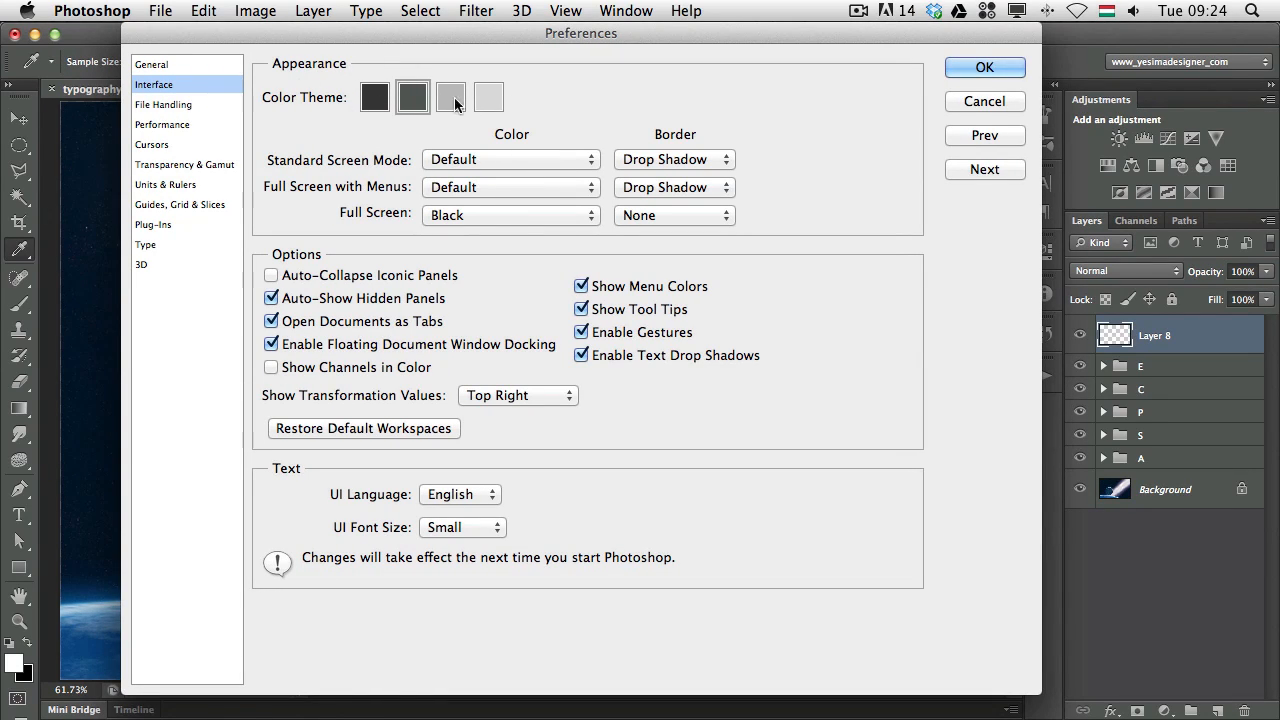
pyautogui.click(448, 96)
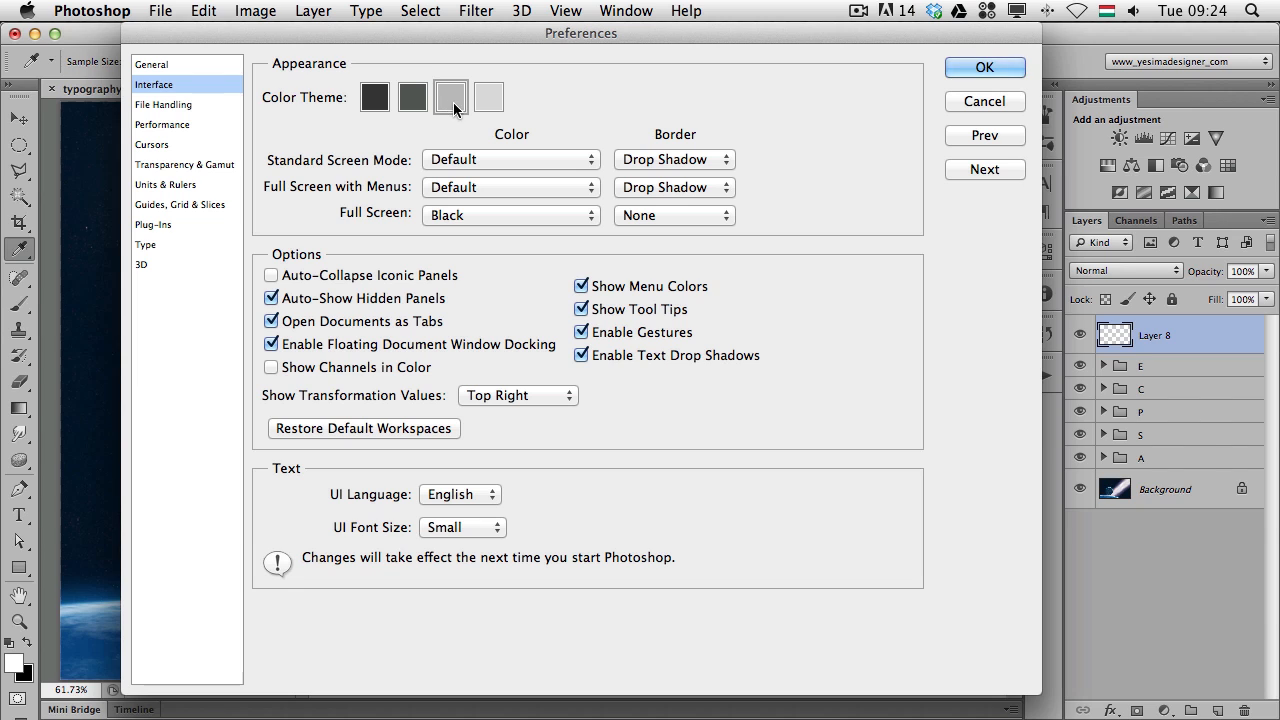
pyautogui.click(412, 96)
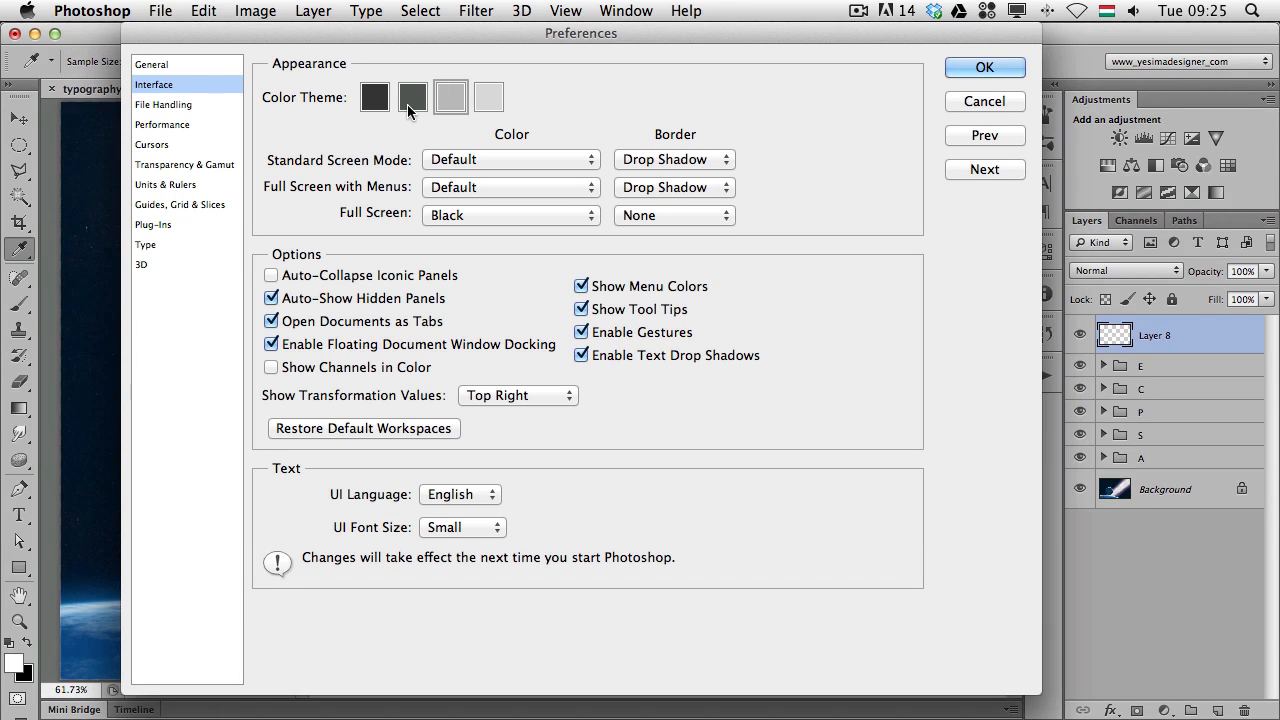
pyautogui.click(374, 96)
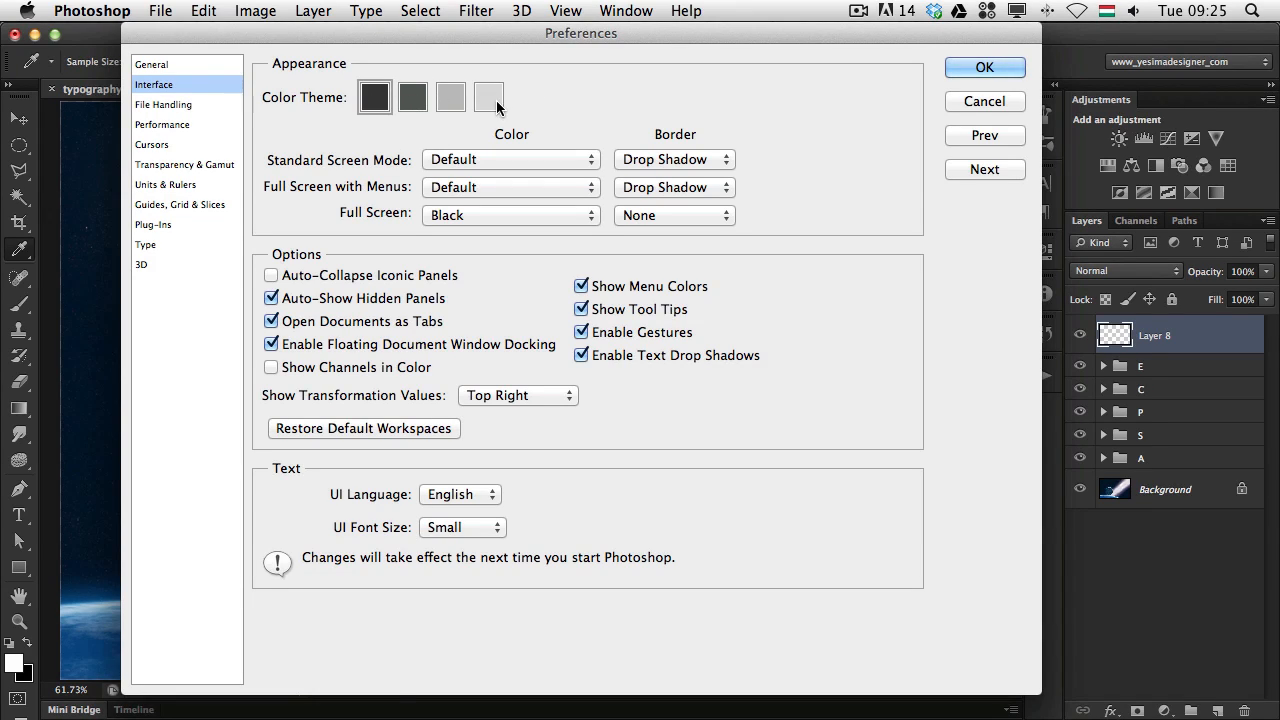
pyautogui.click(376, 96)
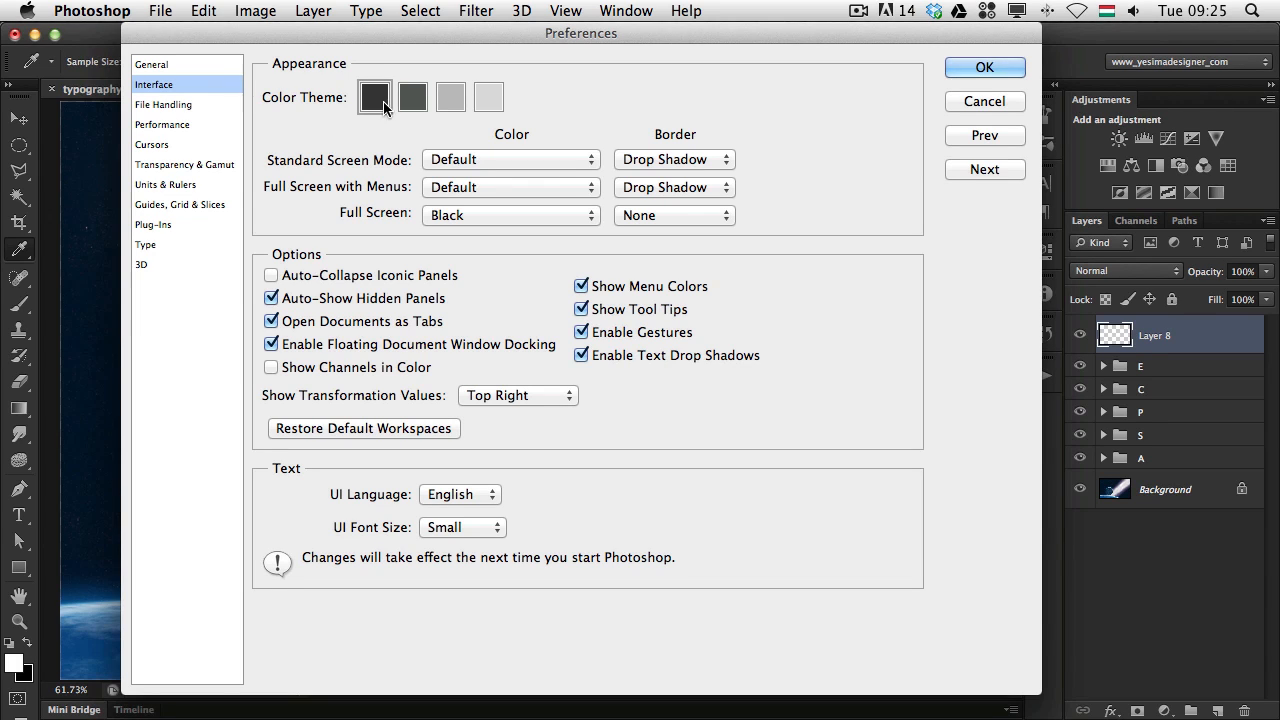
pyautogui.moveTo(314, 180)
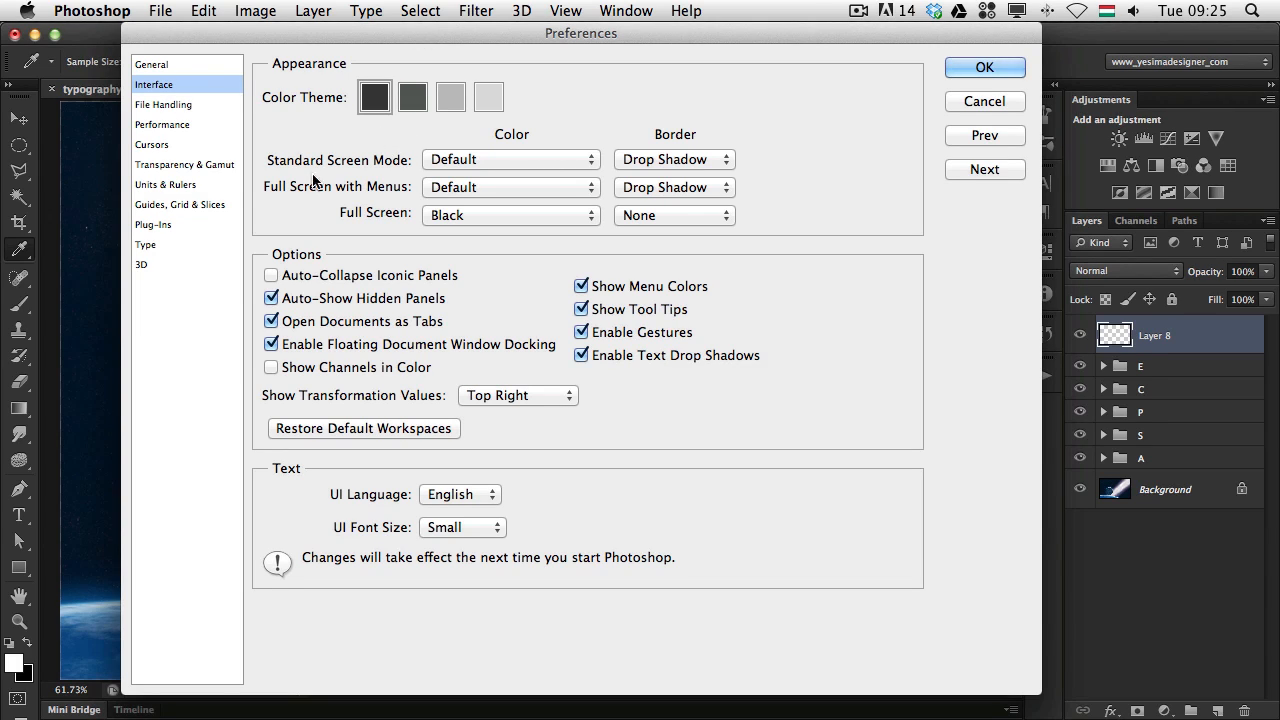
pyautogui.moveTo(344, 216)
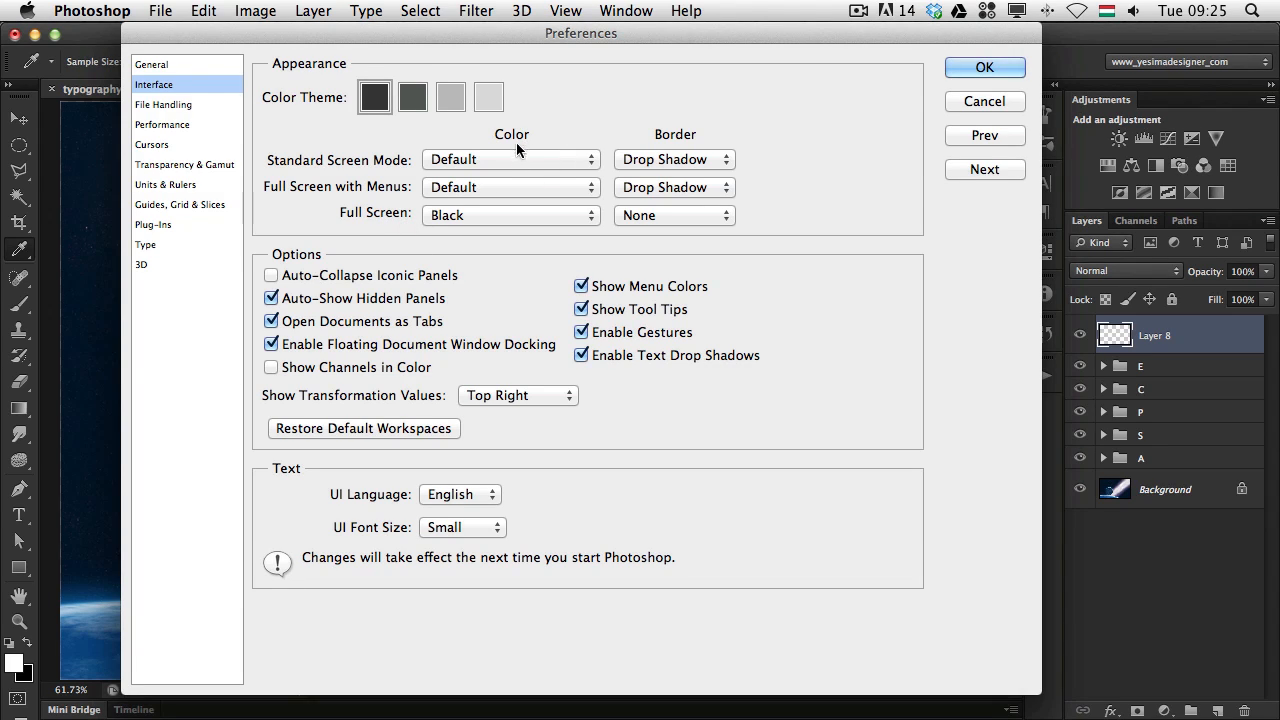
pyautogui.moveTo(500, 228)
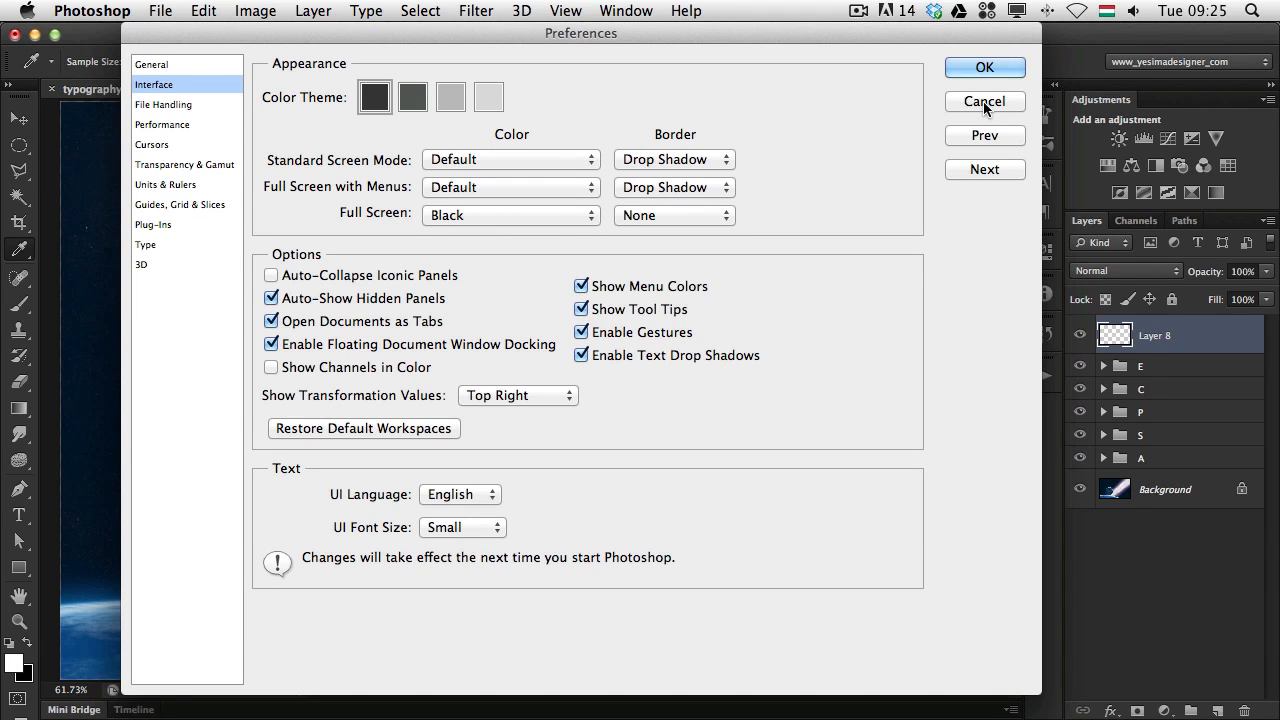
# Step: Cancel the theme changes and zoom in to about 114% on the S, P, A, C letters
pyautogui.click(984, 100)
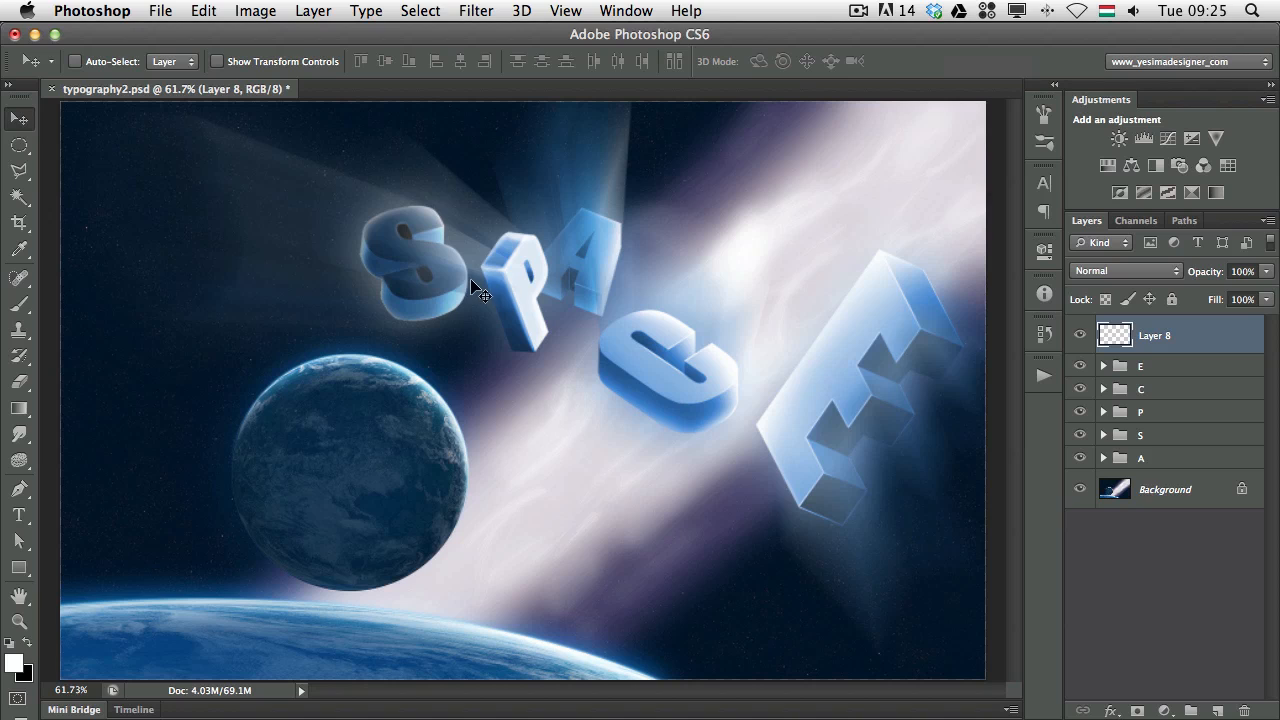
pyautogui.moveTo(436, 320)
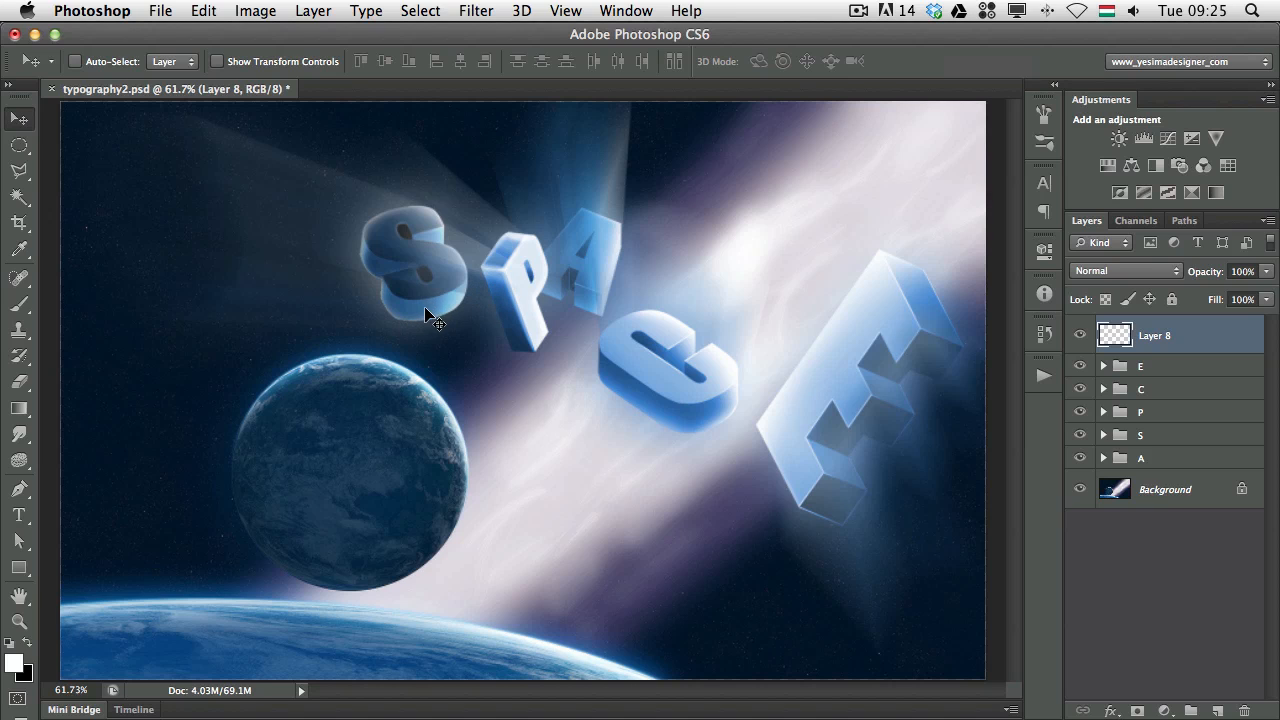
pyautogui.moveTo(444, 318)
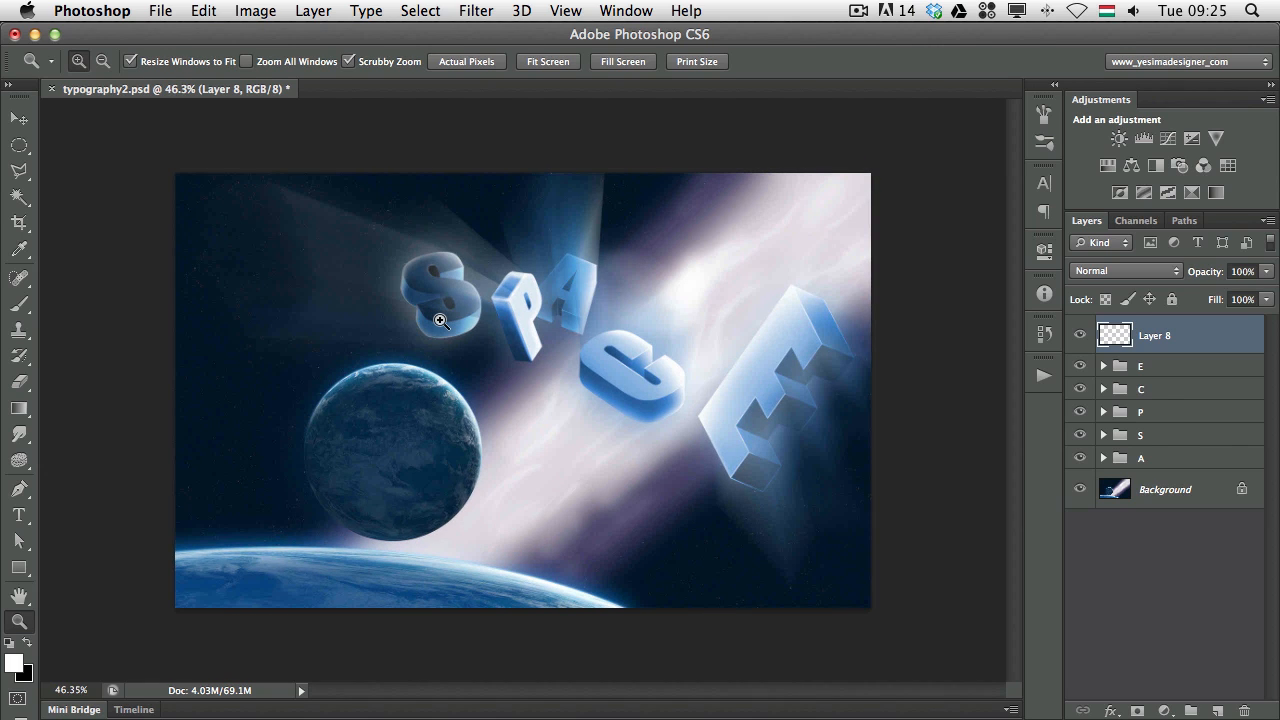
pyautogui.click(18, 116)
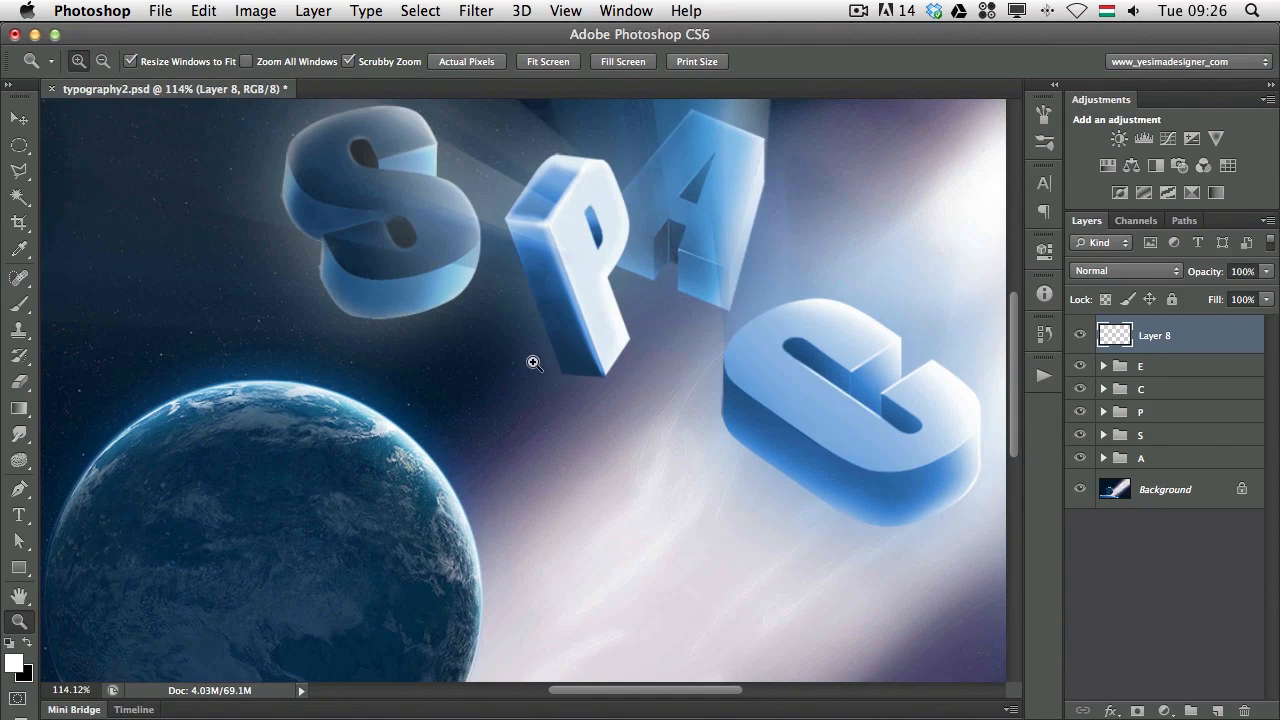
pyautogui.click(18, 118)
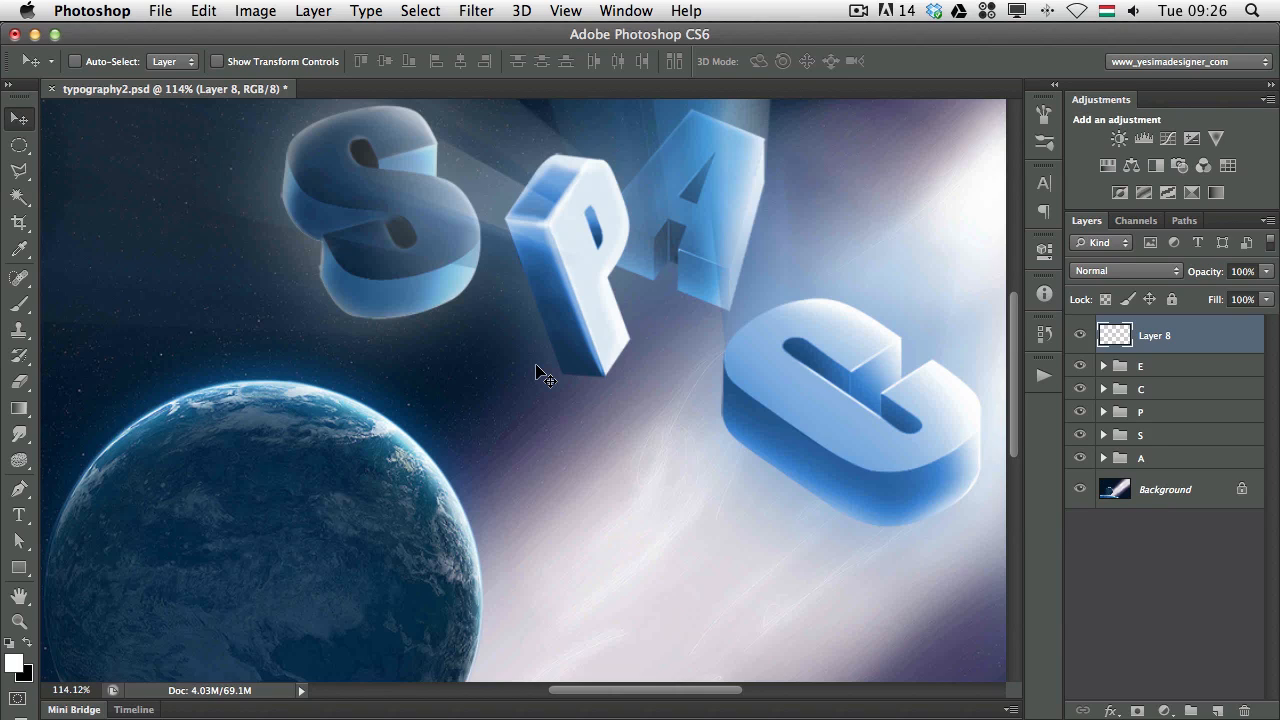
pyautogui.moveTo(8, 322)
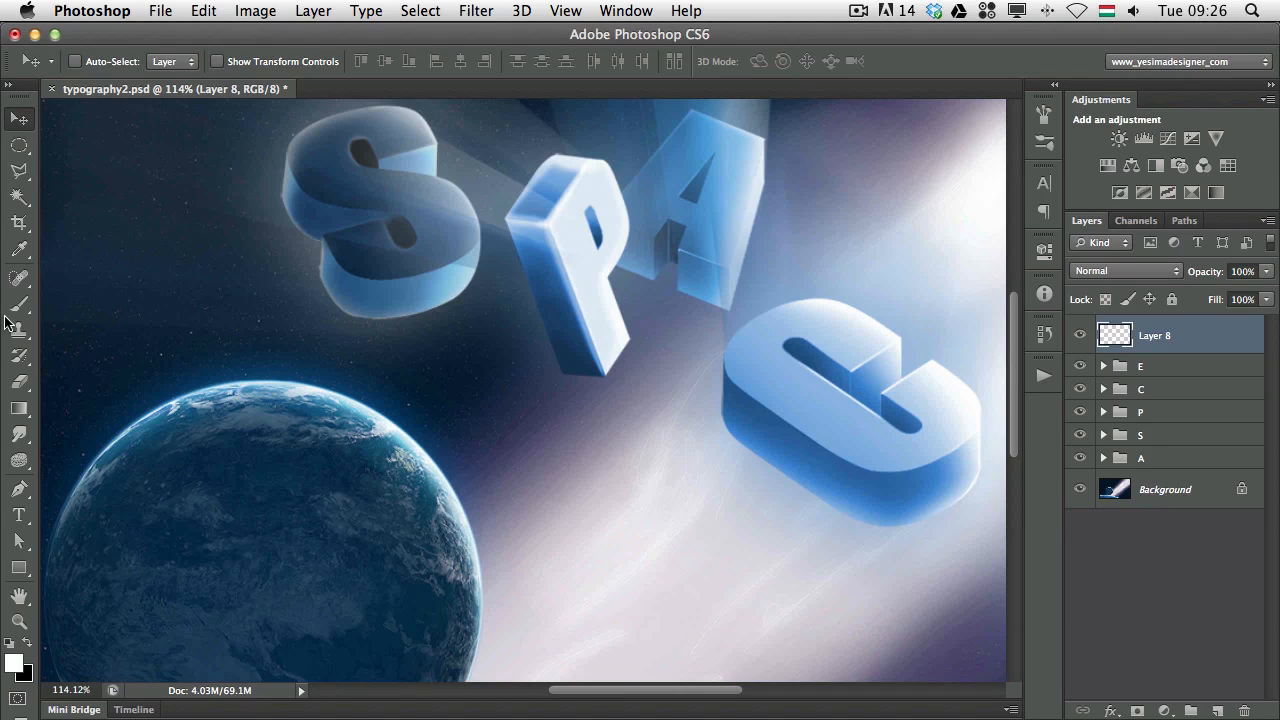
pyautogui.click(18, 304)
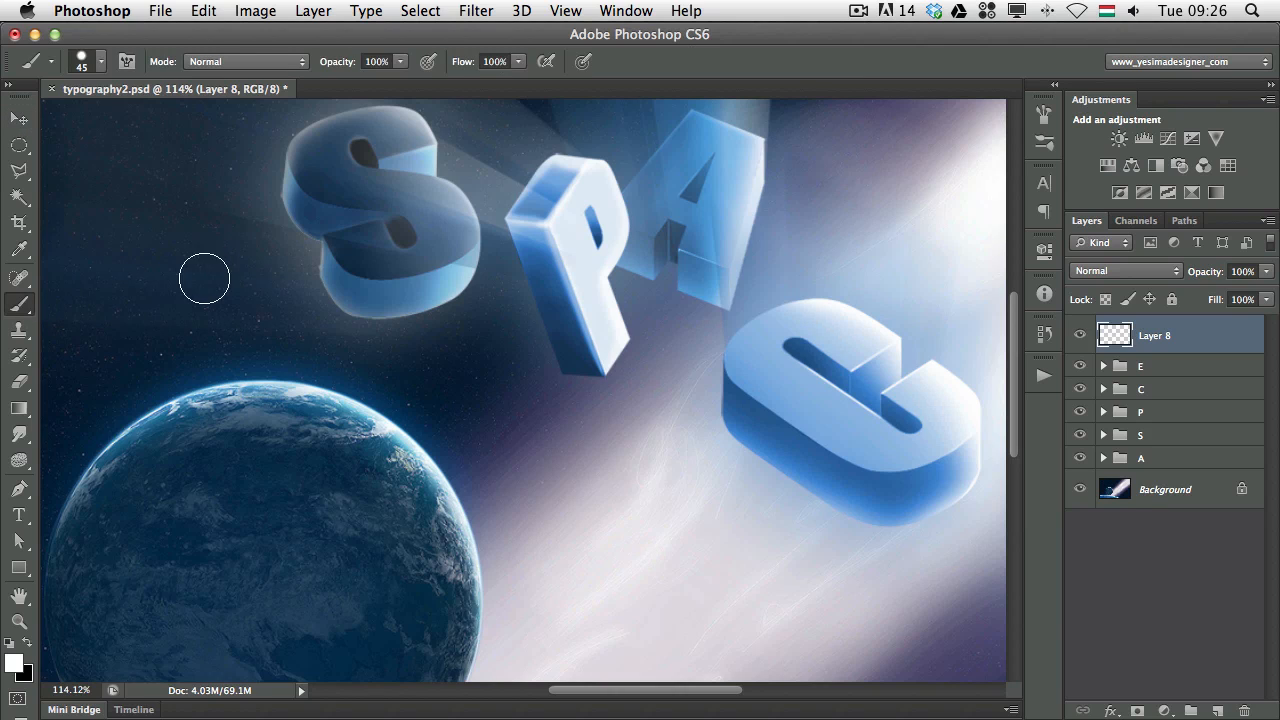
pyautogui.moveTo(210, 278); pyautogui.dragTo(272, 428)
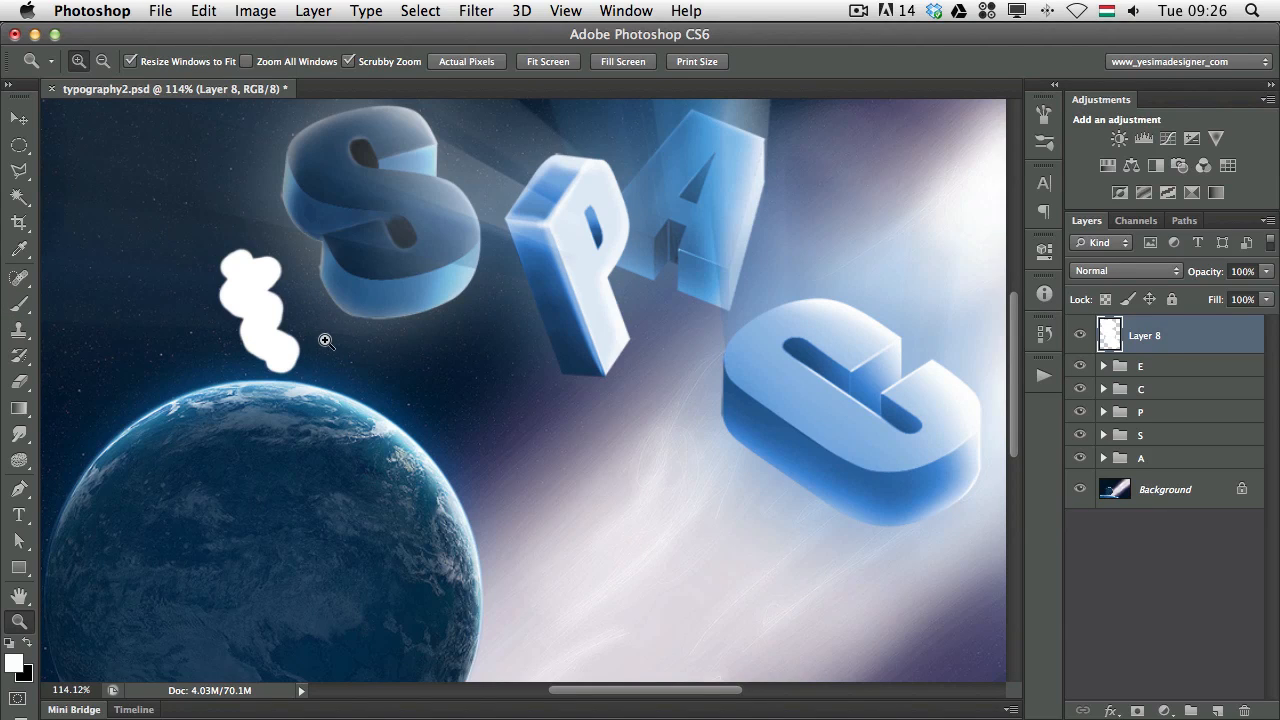
pyautogui.click(18, 304)
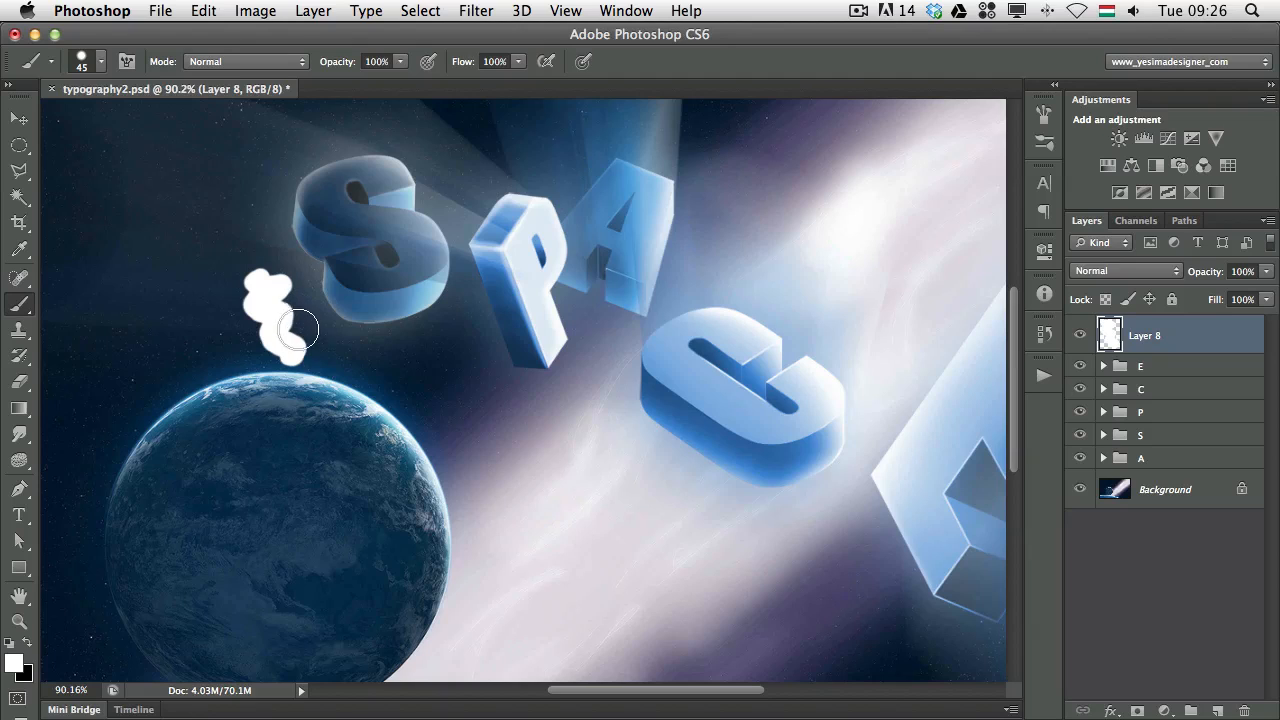
pyautogui.moveTo(290, 330); pyautogui.dragTo(330, 350)
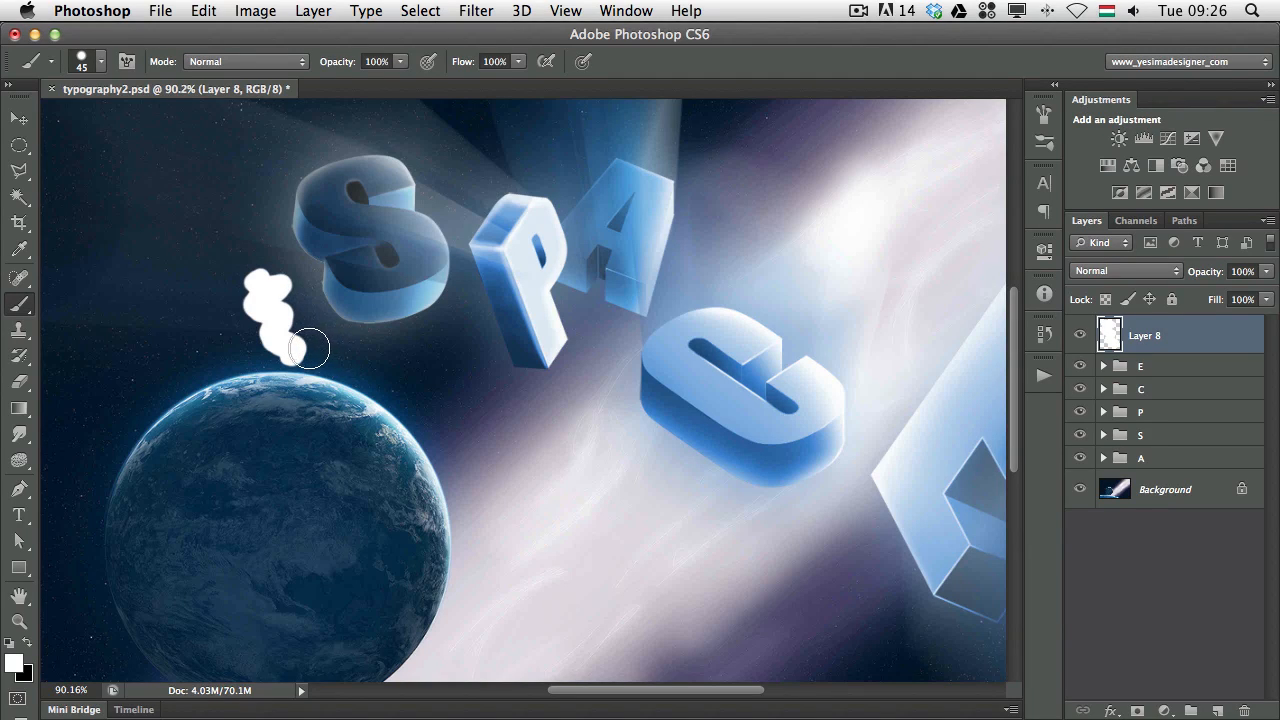
pyautogui.click(18, 118)
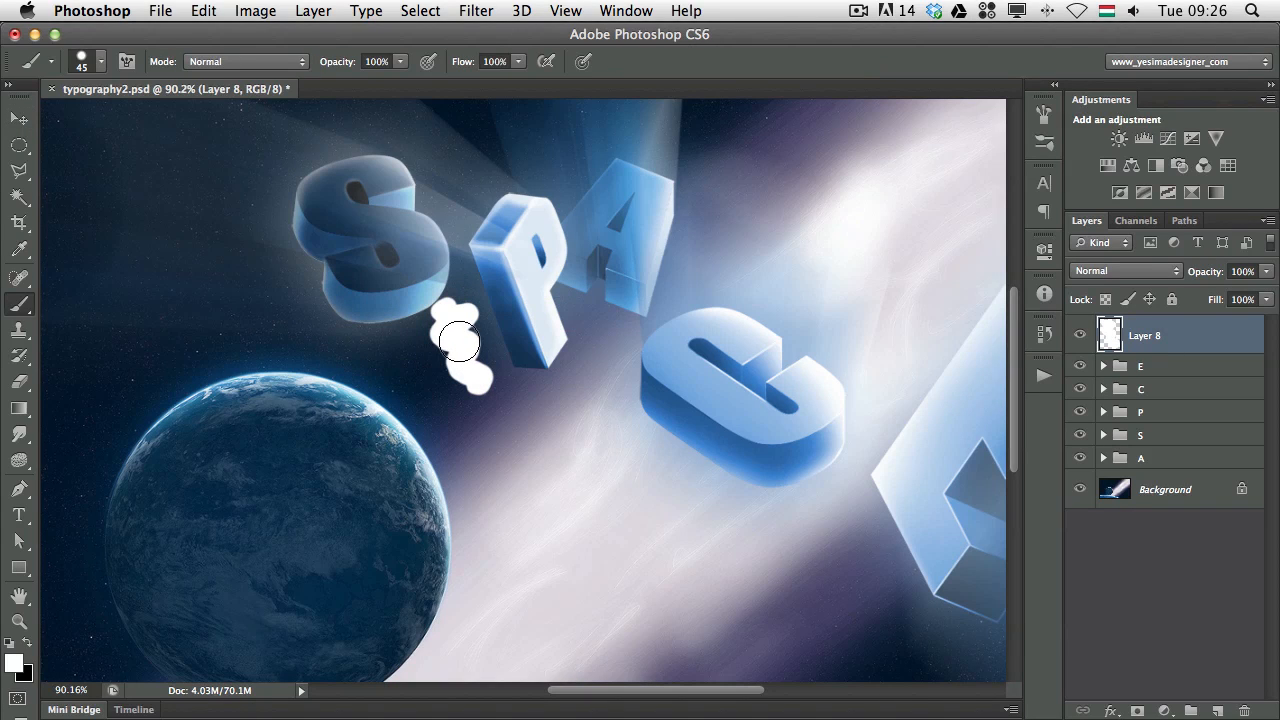
pyautogui.moveTo(368, 362)
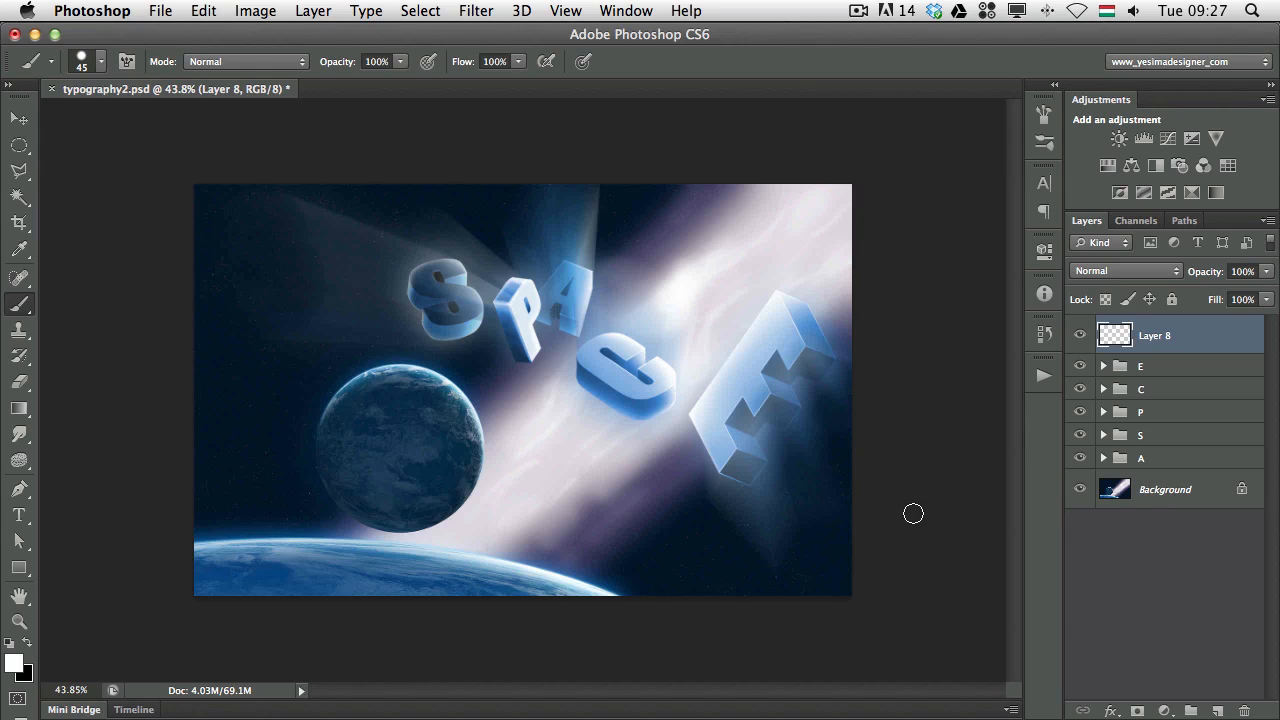
pyautogui.moveTo(916, 504)
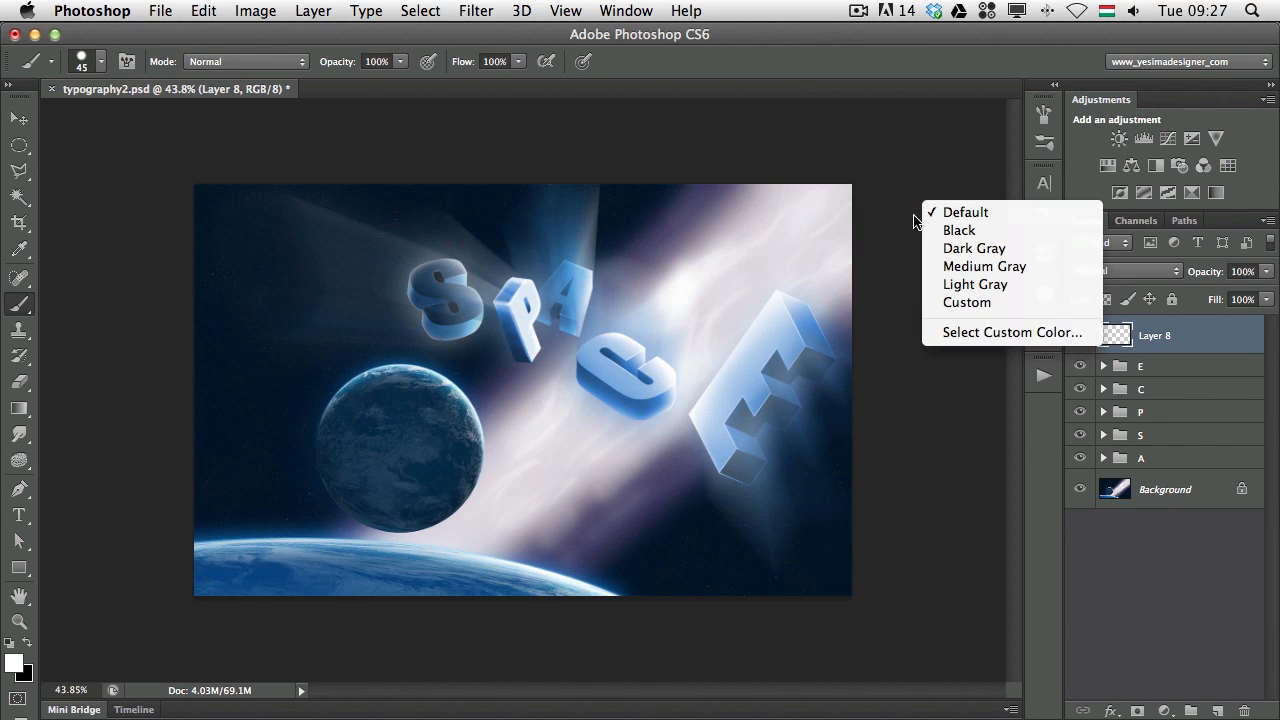
pyautogui.moveTo(1000, 230)
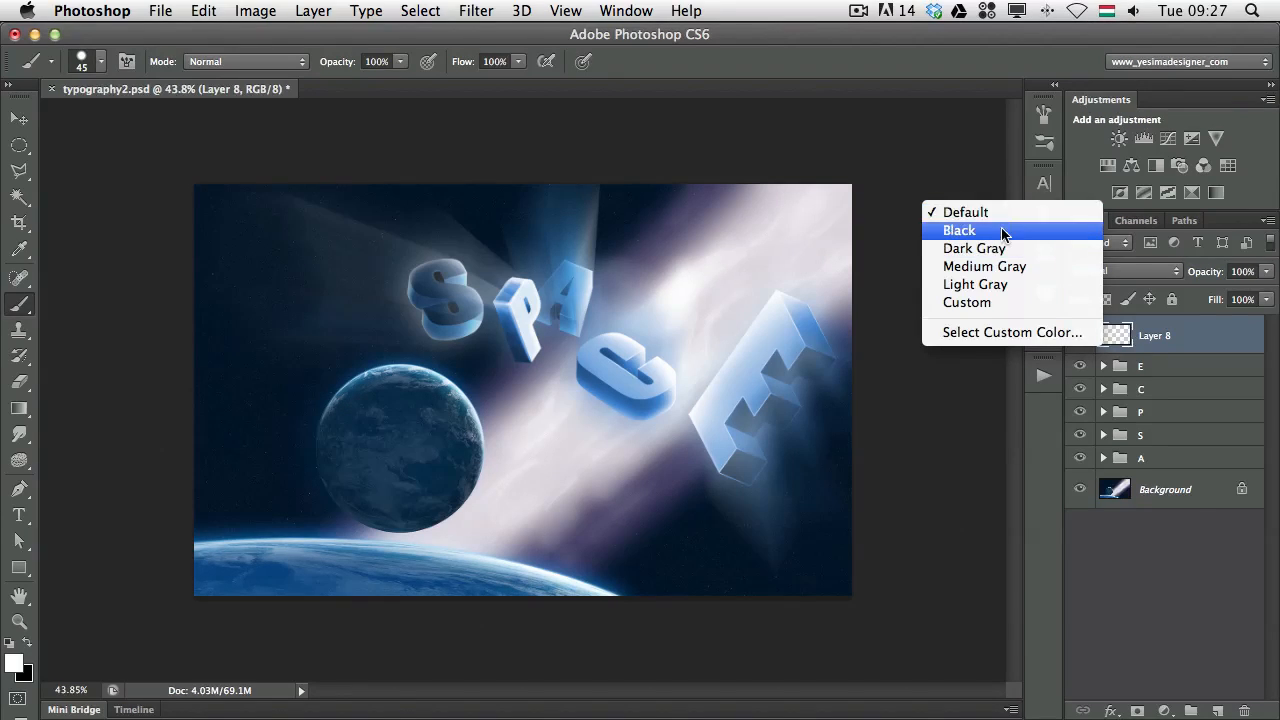
pyautogui.moveTo(992, 302)
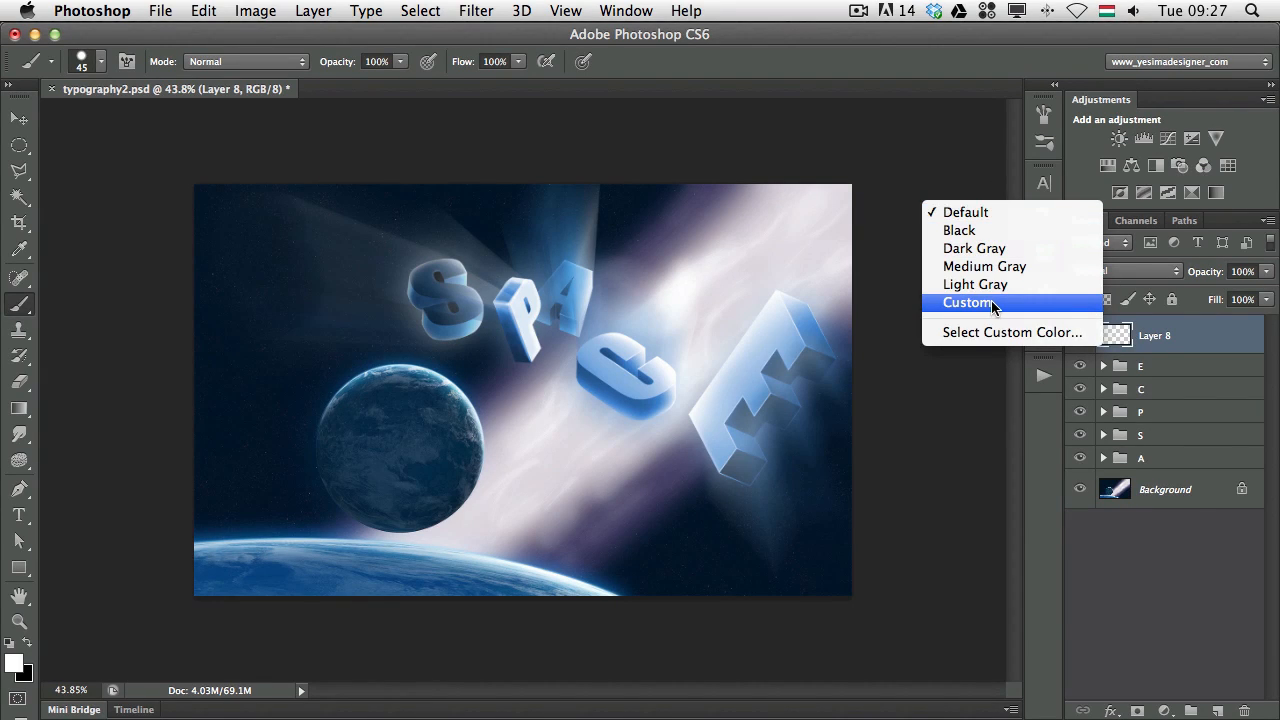
pyautogui.moveTo(976, 284)
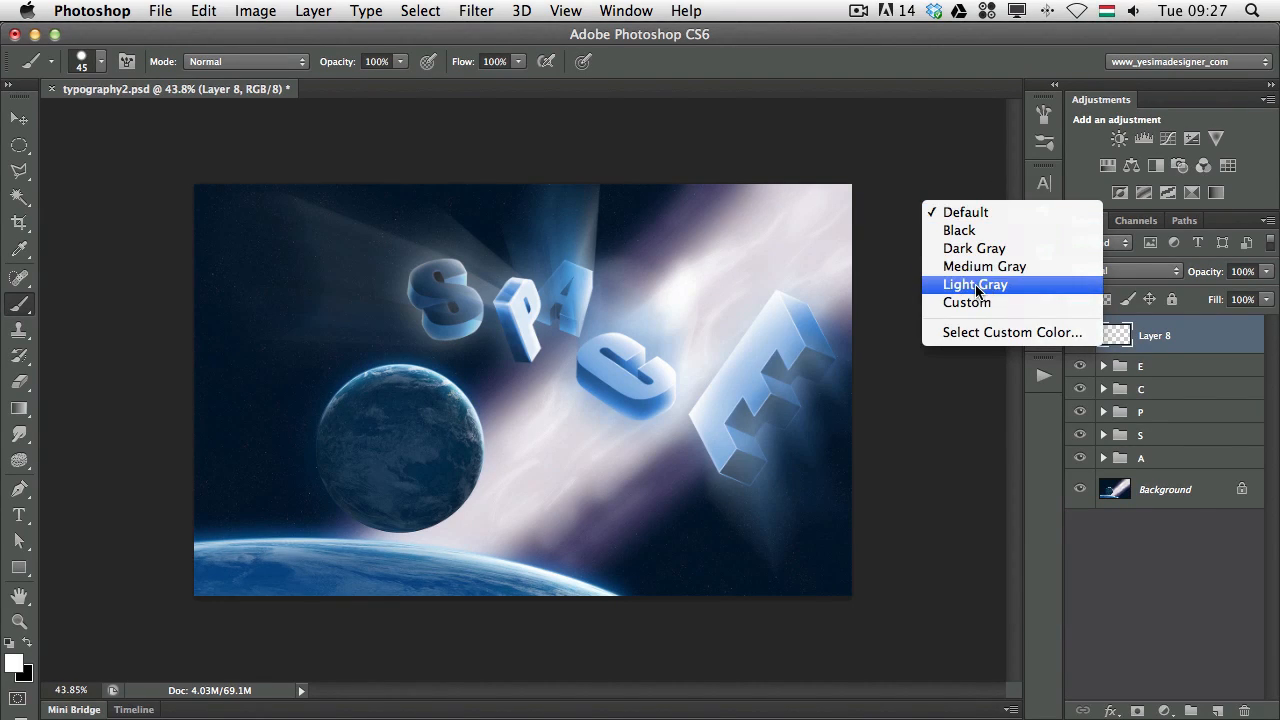
# Step: Try light gray, black, then the custom blue canvas surround, and bring up Interface preferences
pyautogui.click(976, 284)
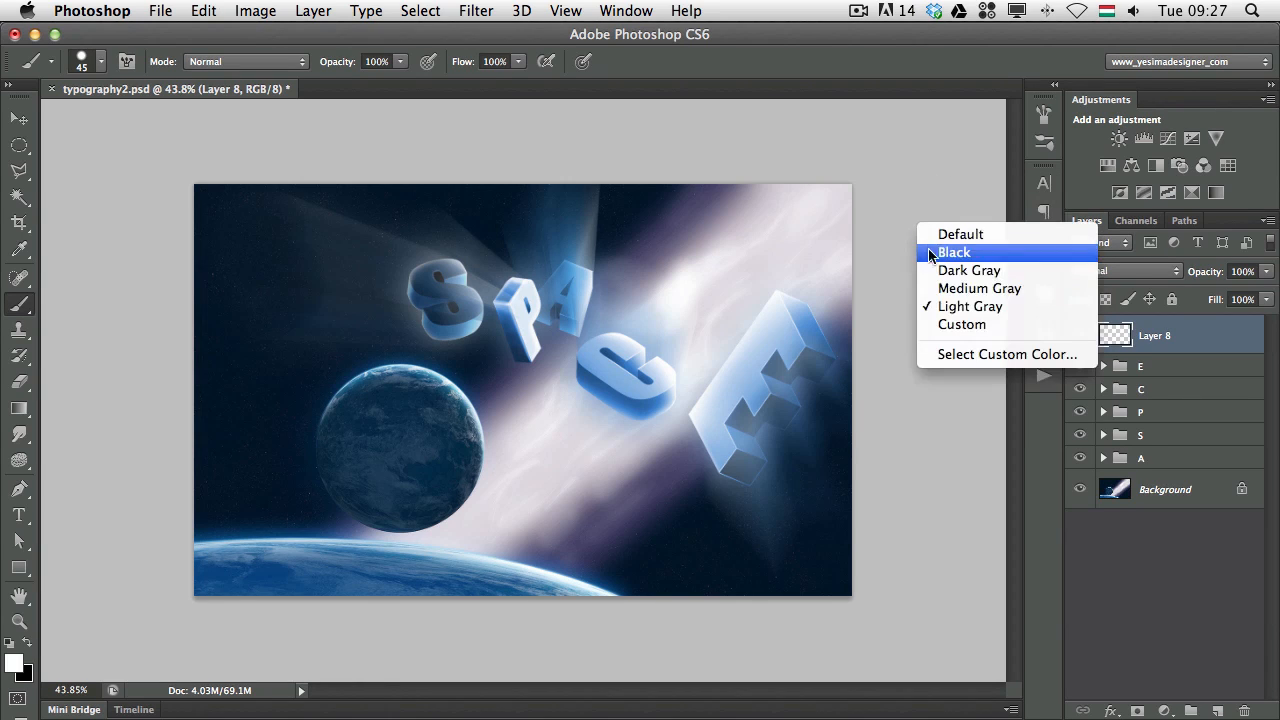
pyautogui.click(954, 252)
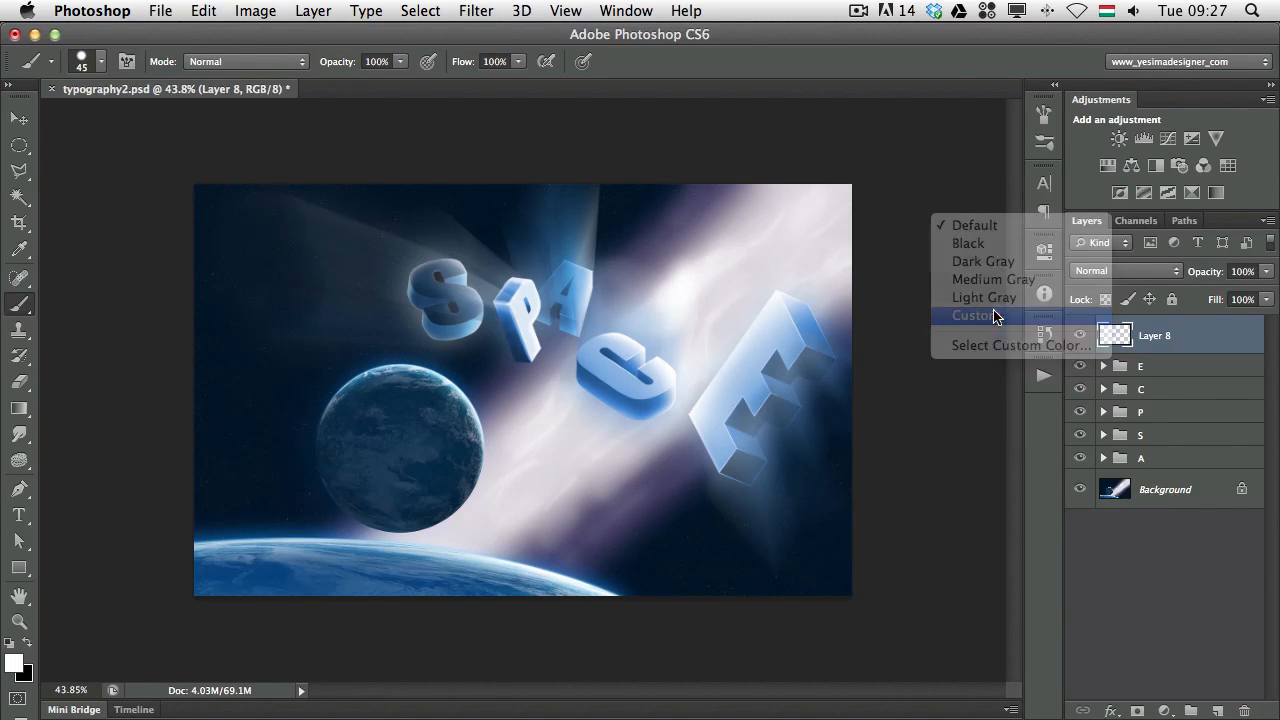
pyautogui.click(972, 316)
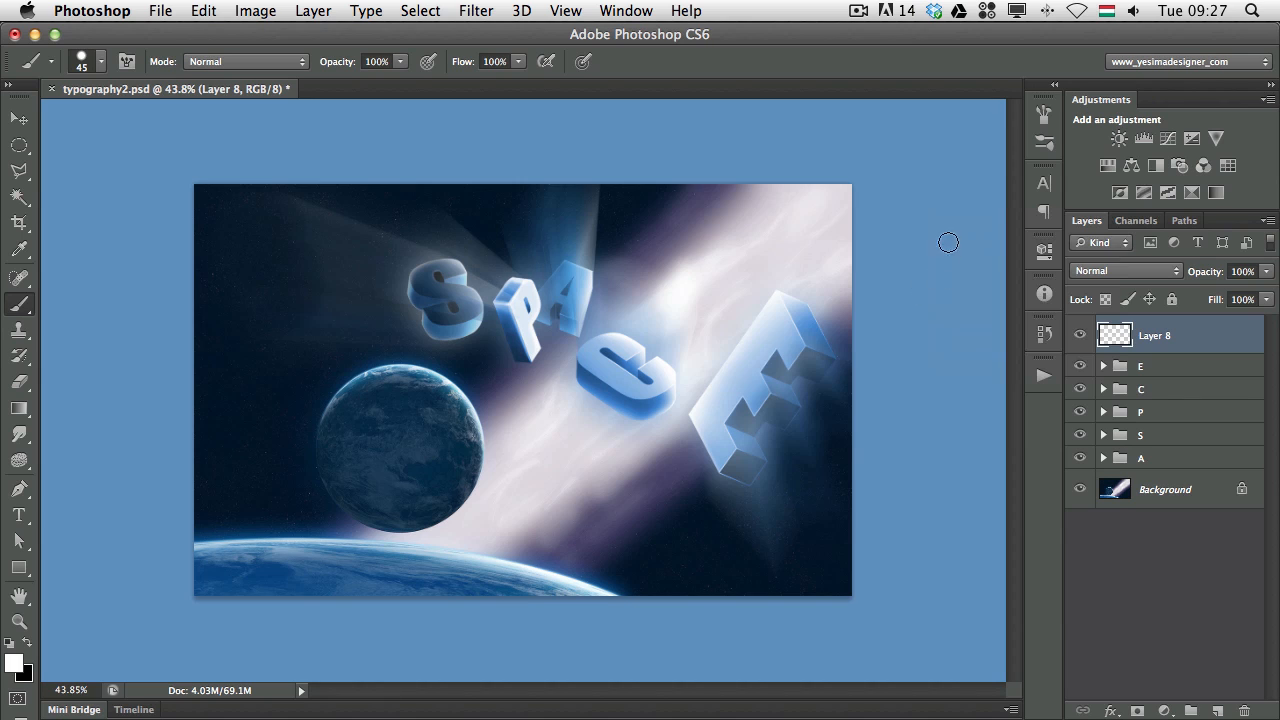
pyautogui.moveTo(184, 602)
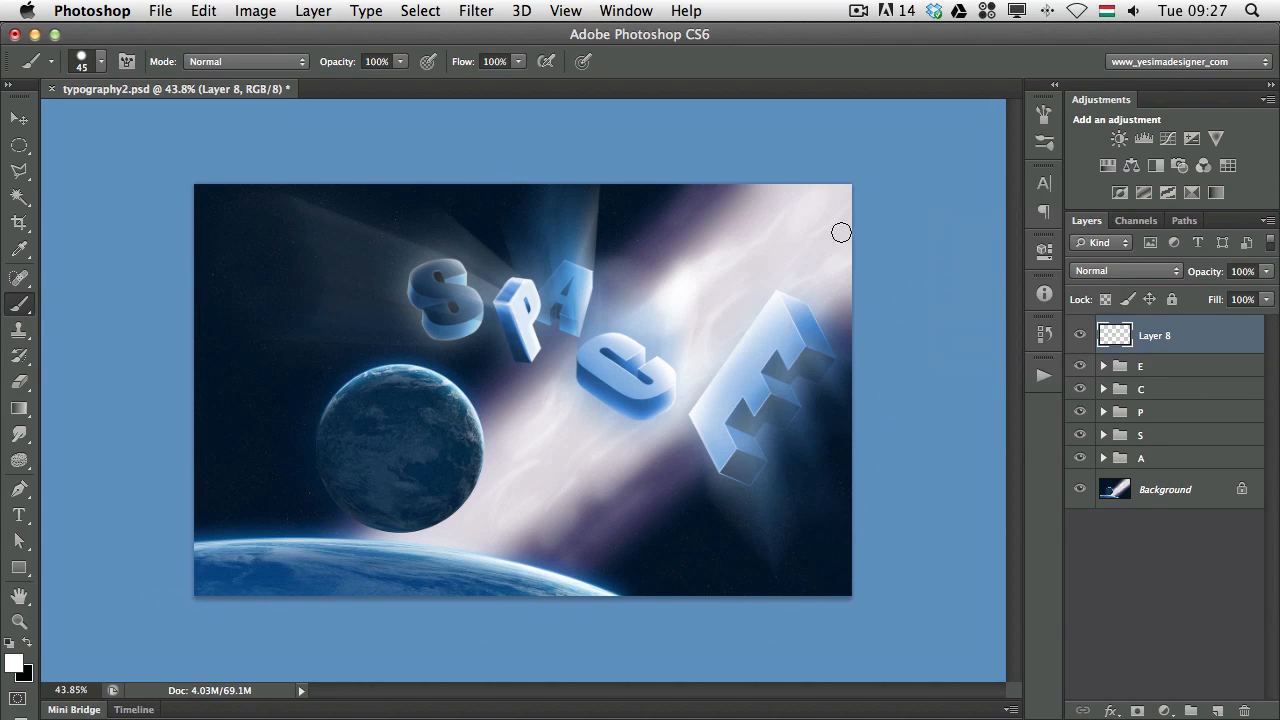
pyautogui.moveTo(176, 80)
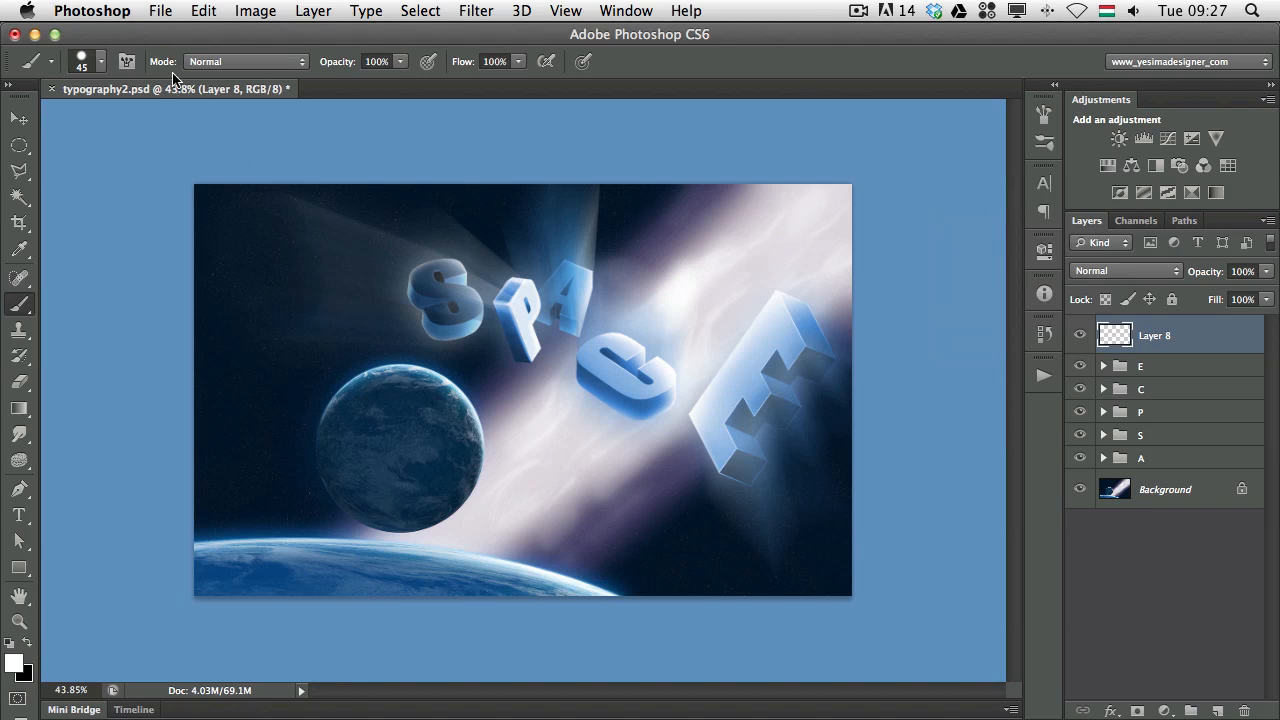
pyautogui.click(92, 12)
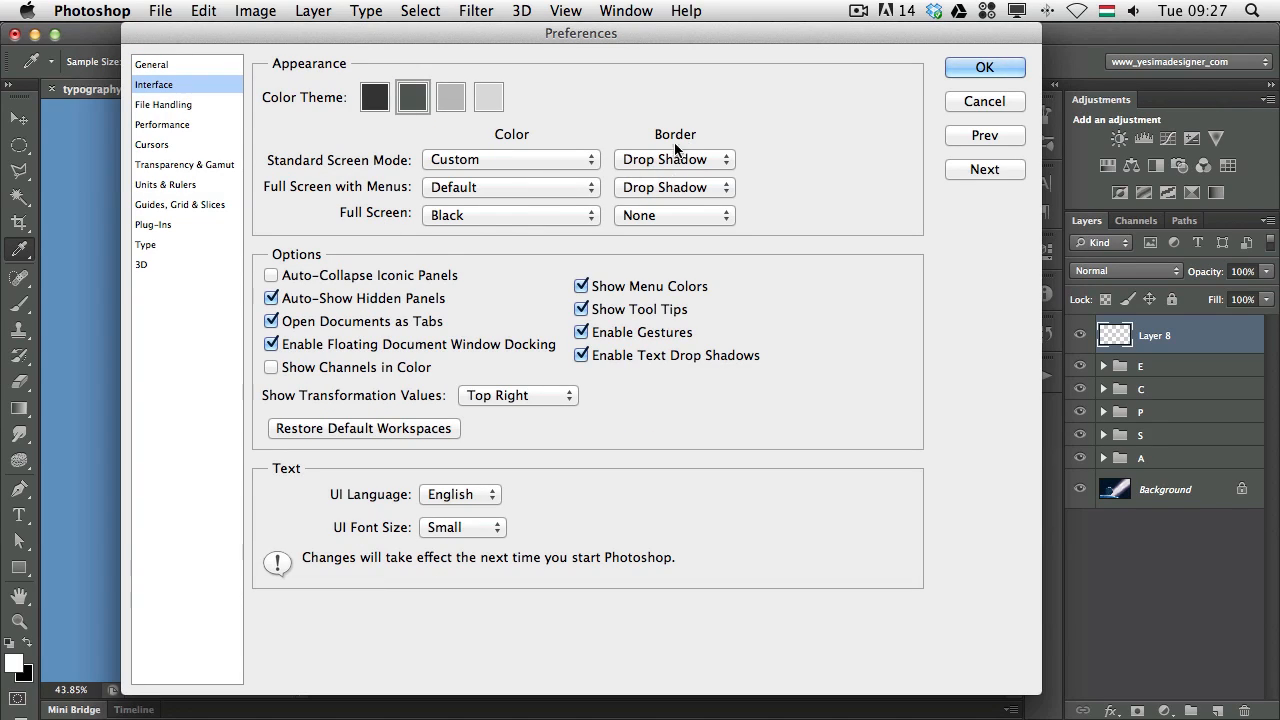
# Step: Reset Standard Screen Mode colour to Default, keep the Drop Shadow border, and apply
pyautogui.click(674, 160)
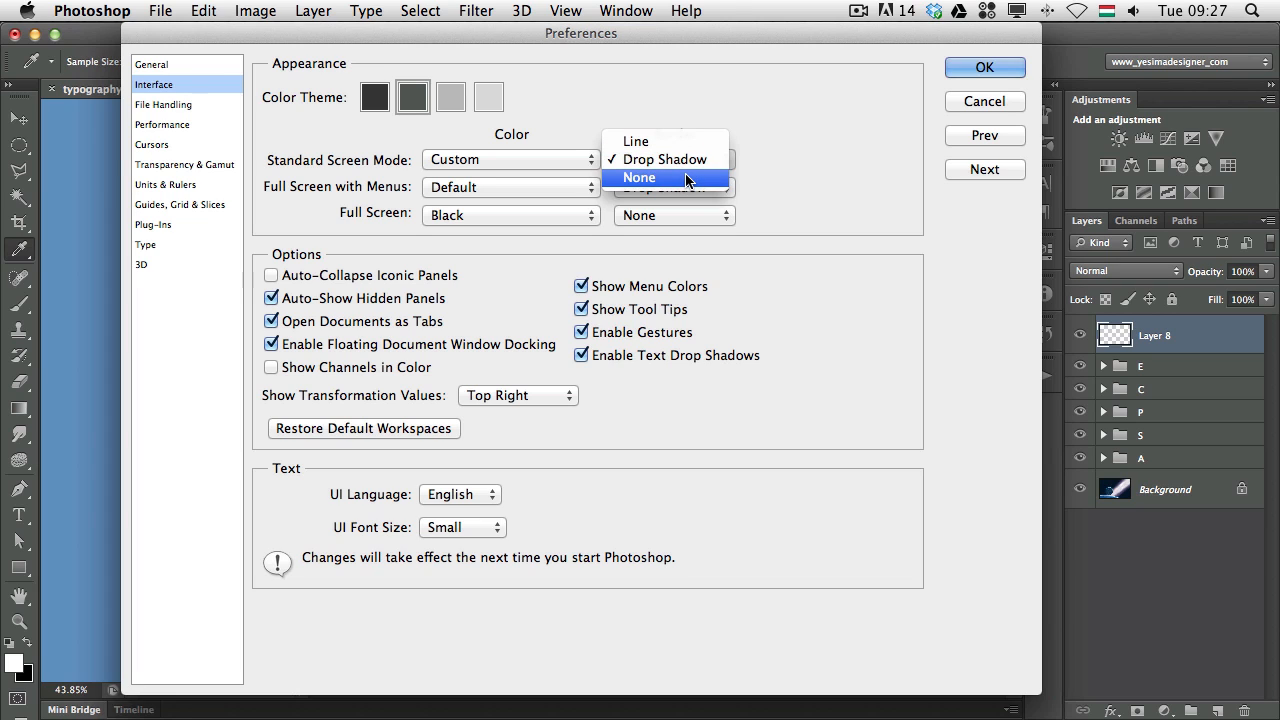
pyautogui.click(664, 160)
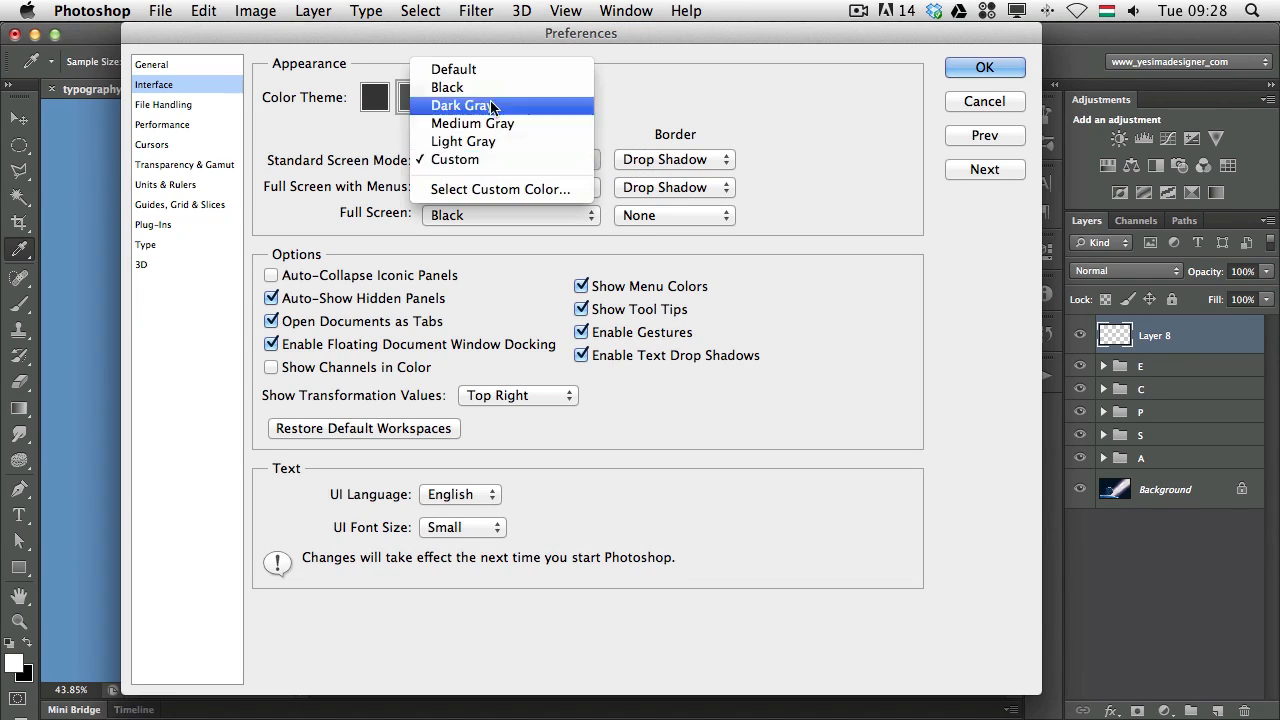
pyautogui.click(488, 106)
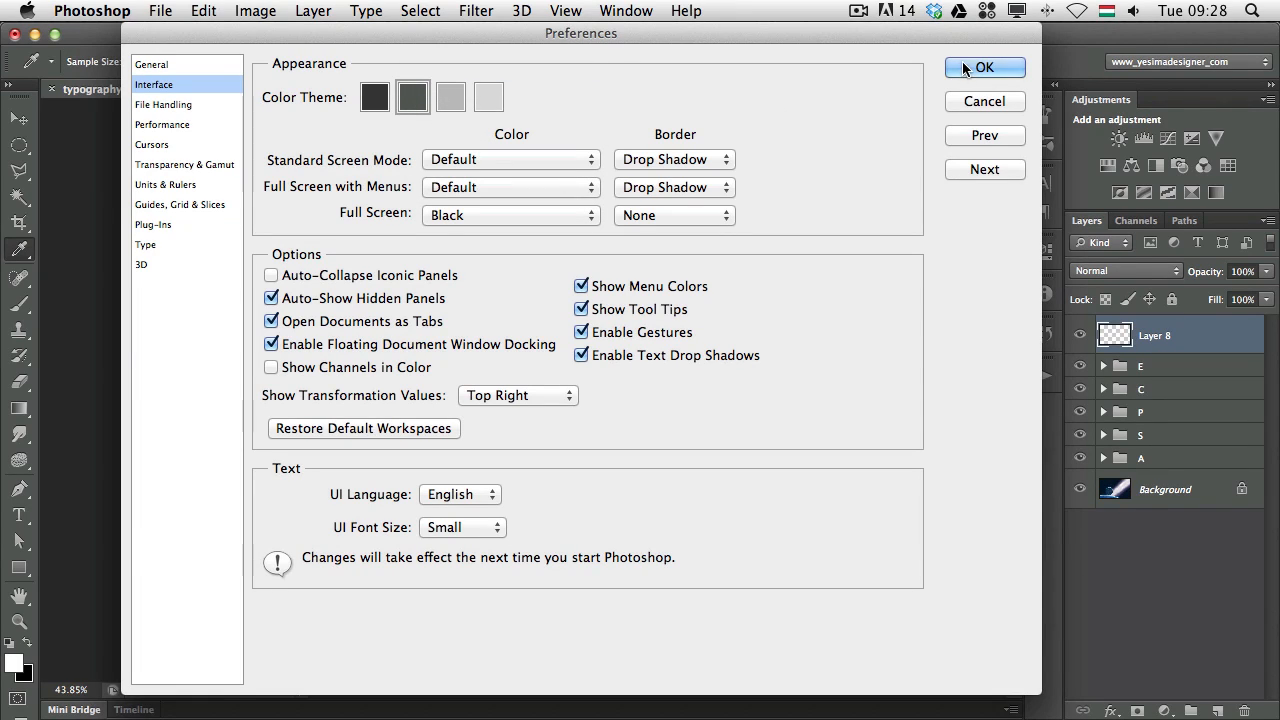
pyautogui.click(984, 68)
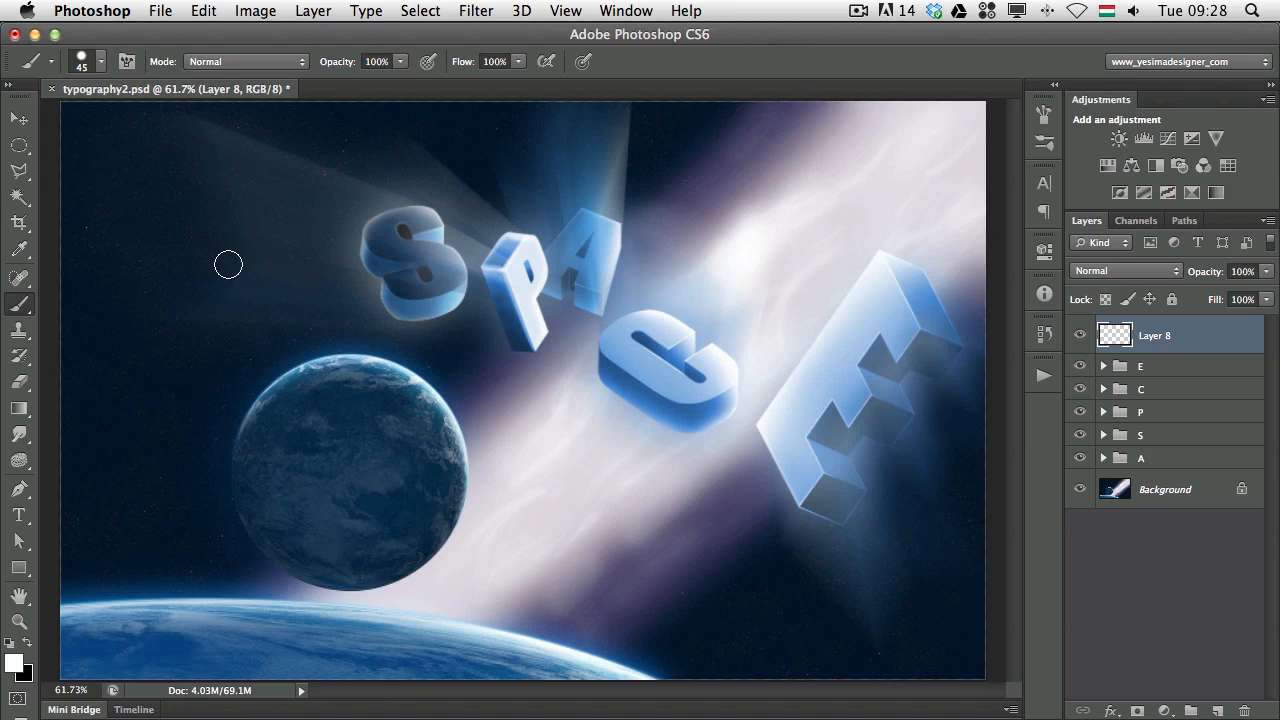
pyautogui.moveTo(224, 260)
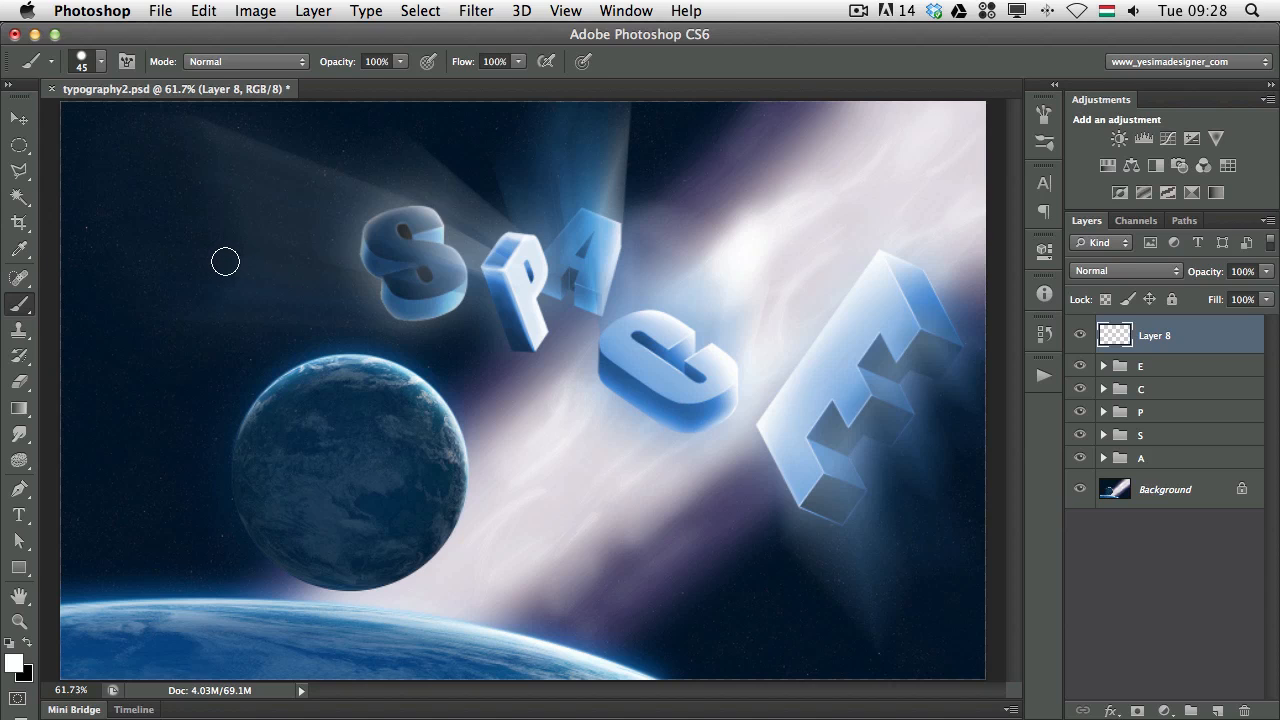
pyautogui.moveTo(224, 262)
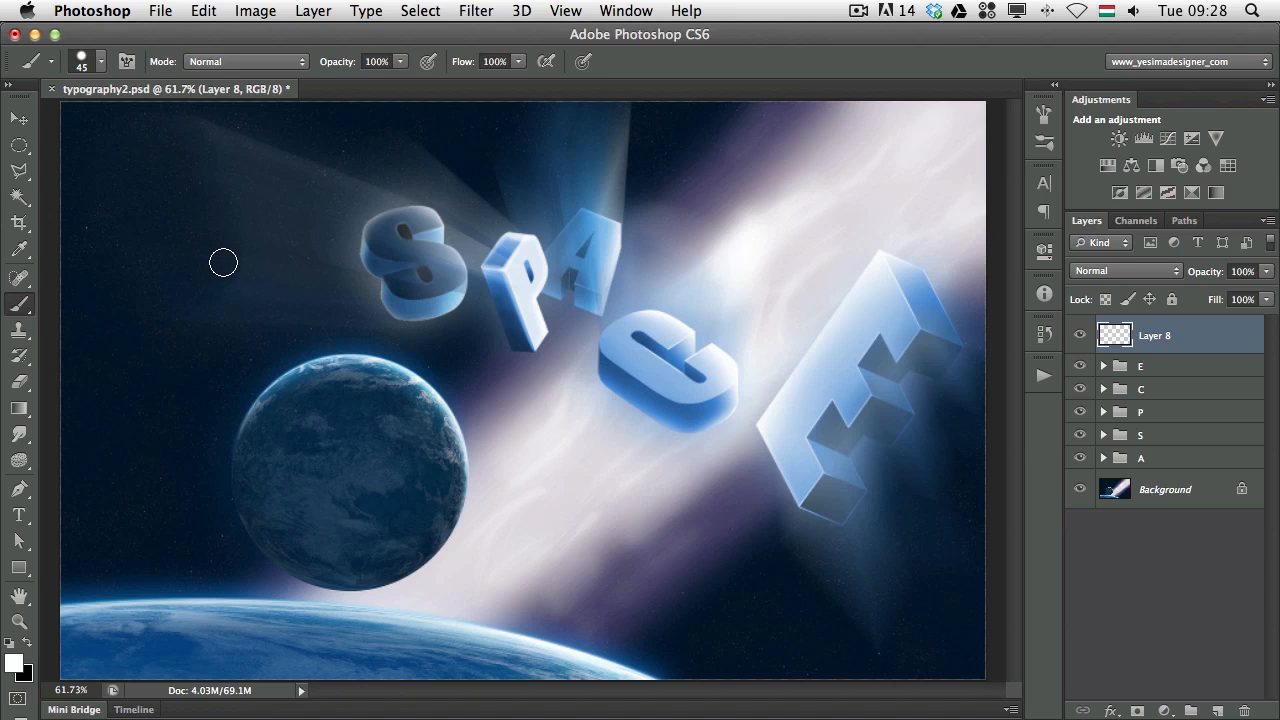
pyautogui.moveTo(200, 270)
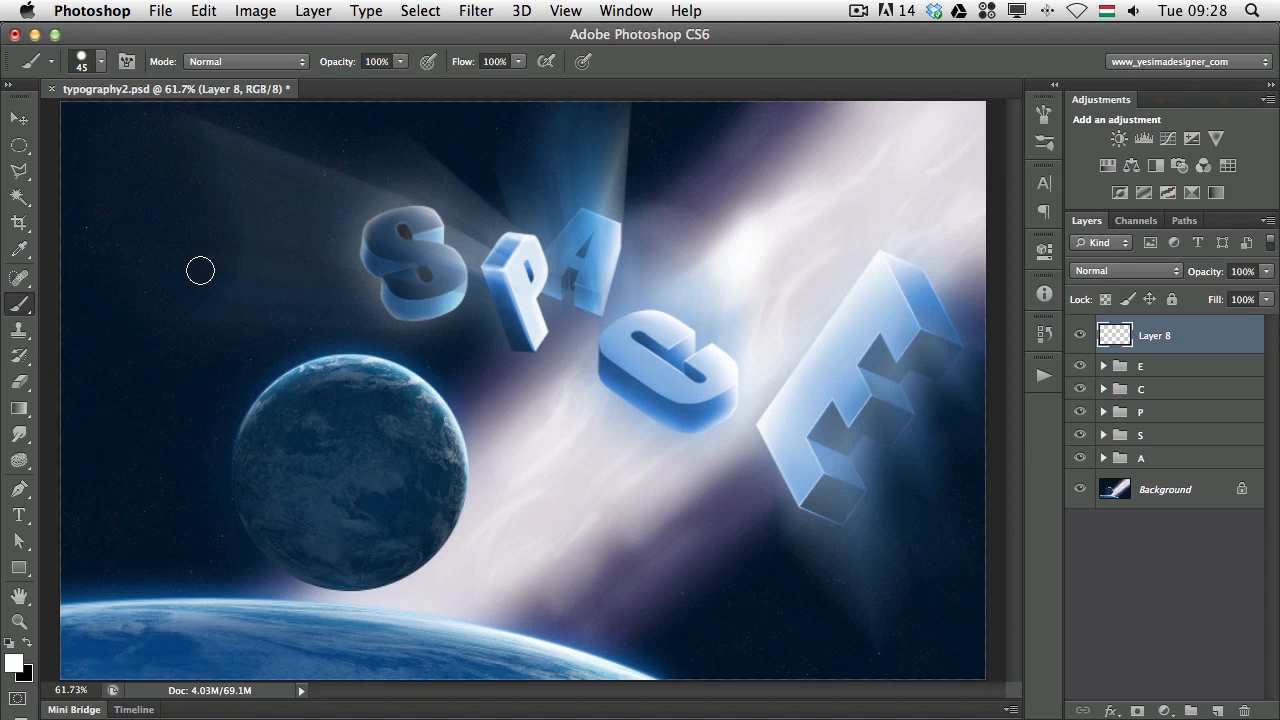
pyautogui.moveTo(196, 272)
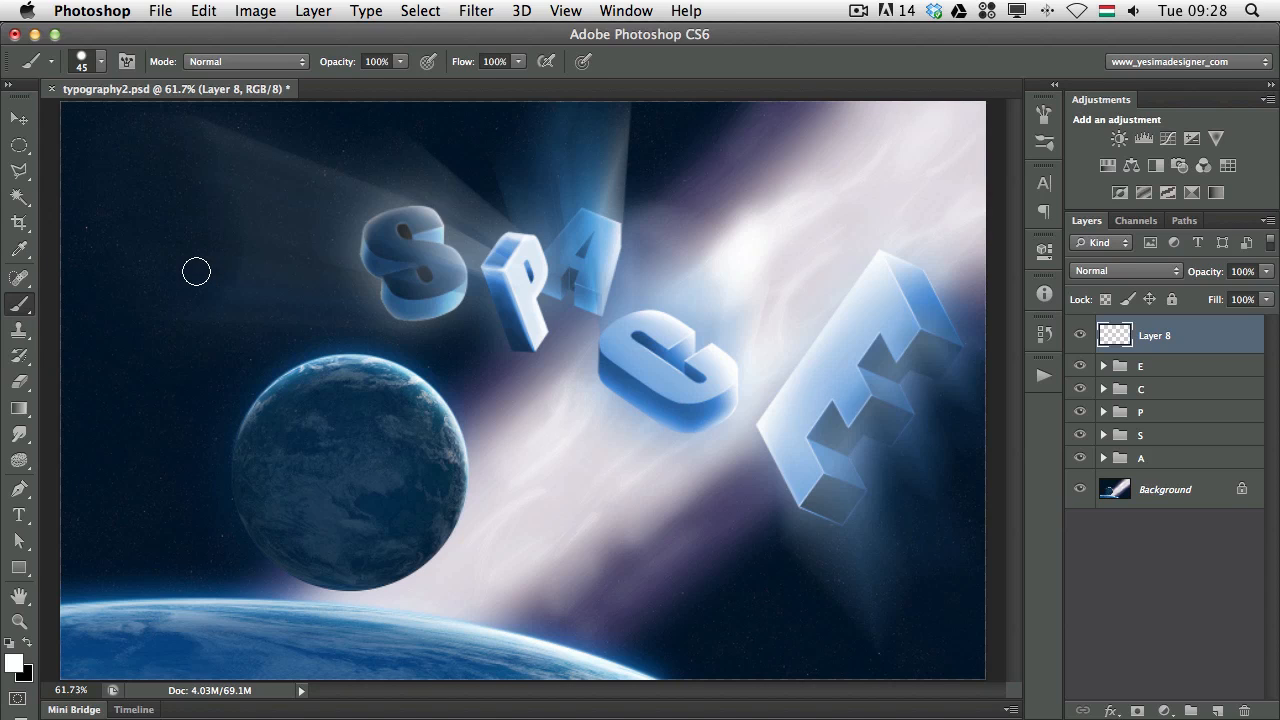
pyautogui.moveTo(182, 268)
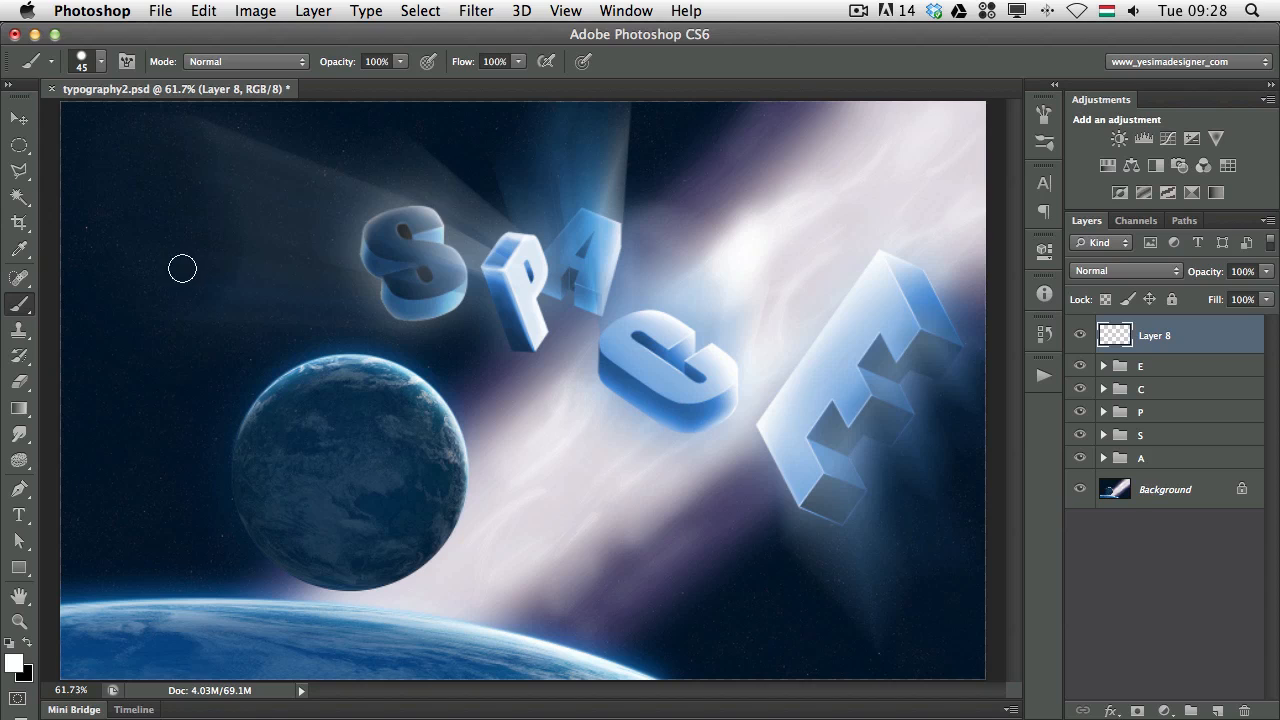
pyautogui.moveTo(196, 250)
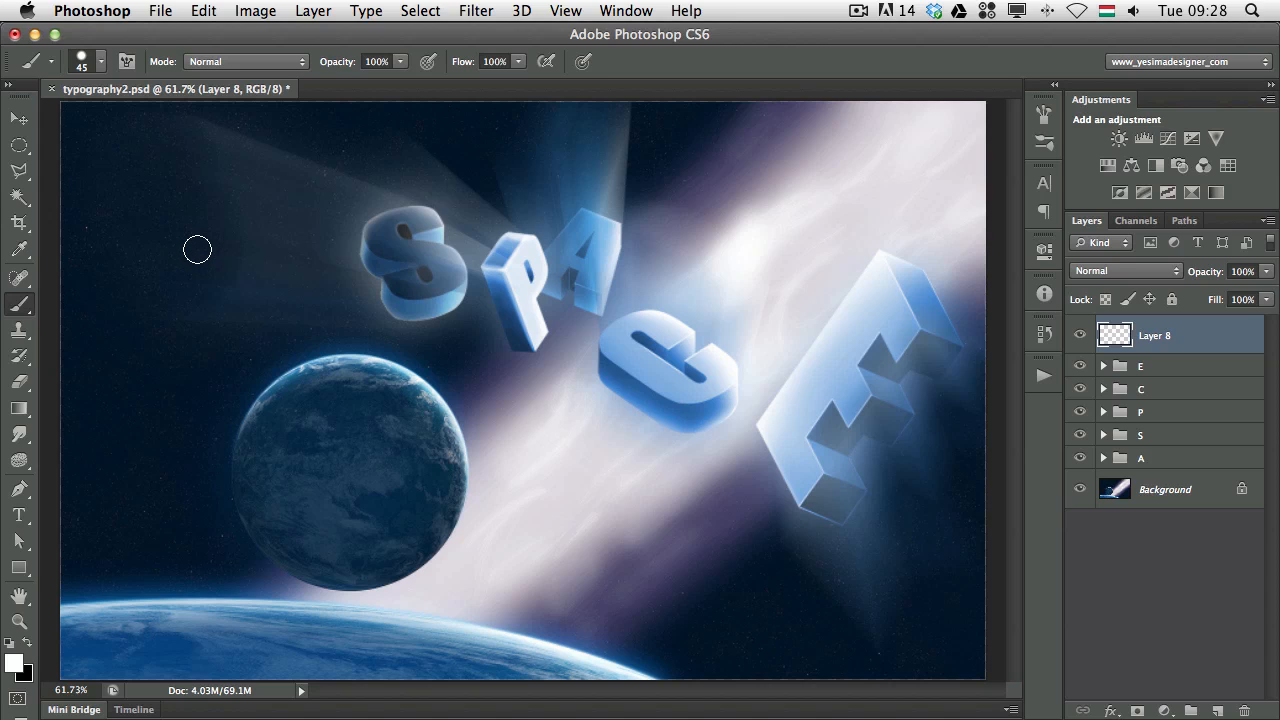
pyautogui.moveTo(200, 252)
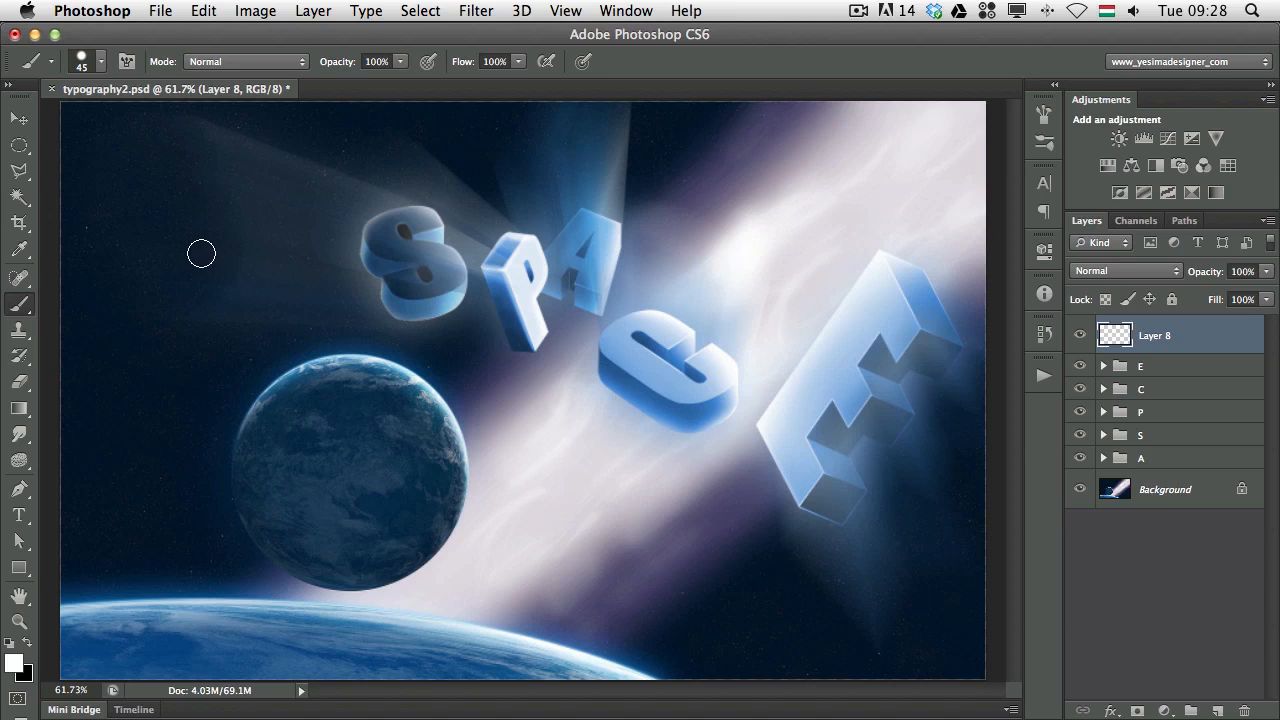
pyautogui.moveTo(176, 262)
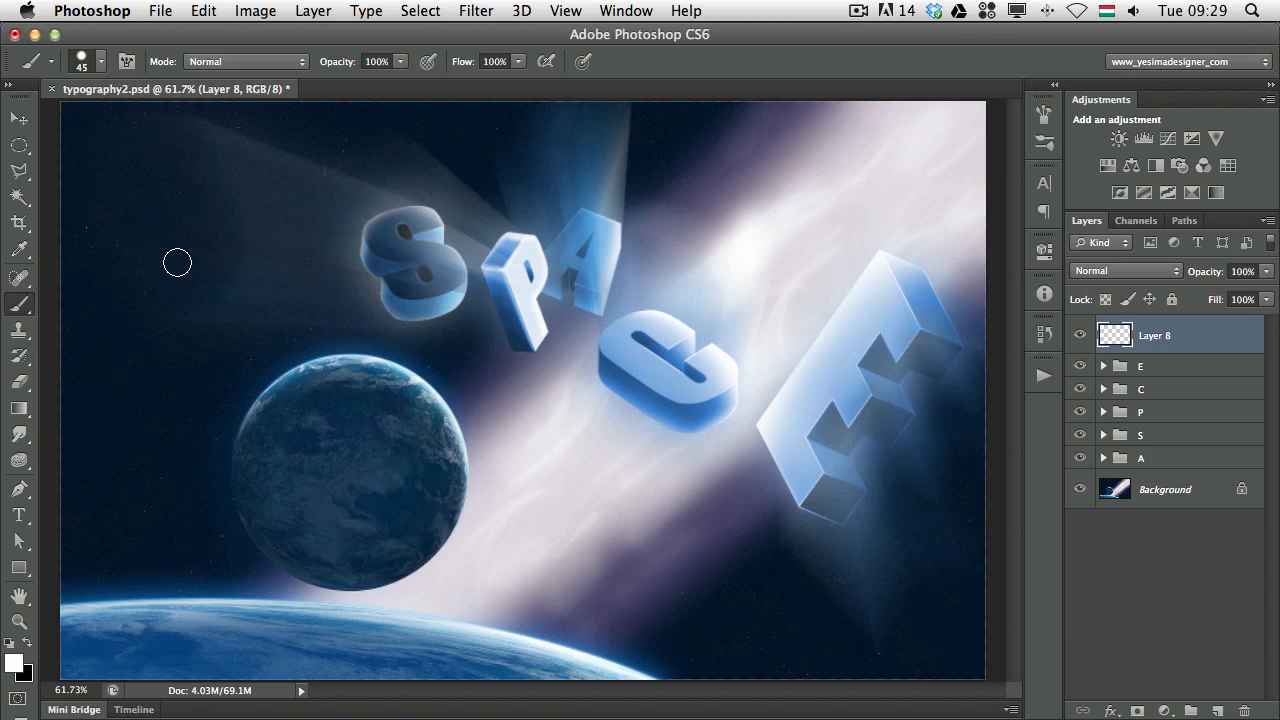
pyautogui.moveTo(182, 248)
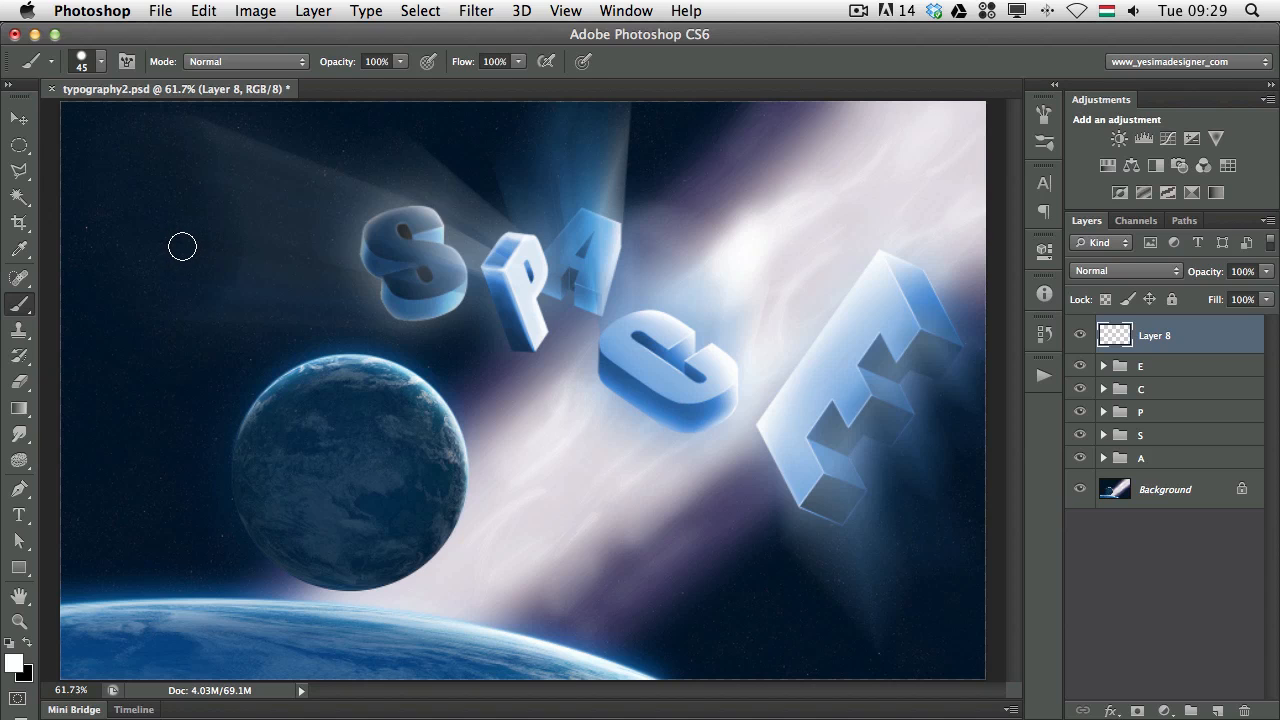
pyautogui.moveTo(176, 256)
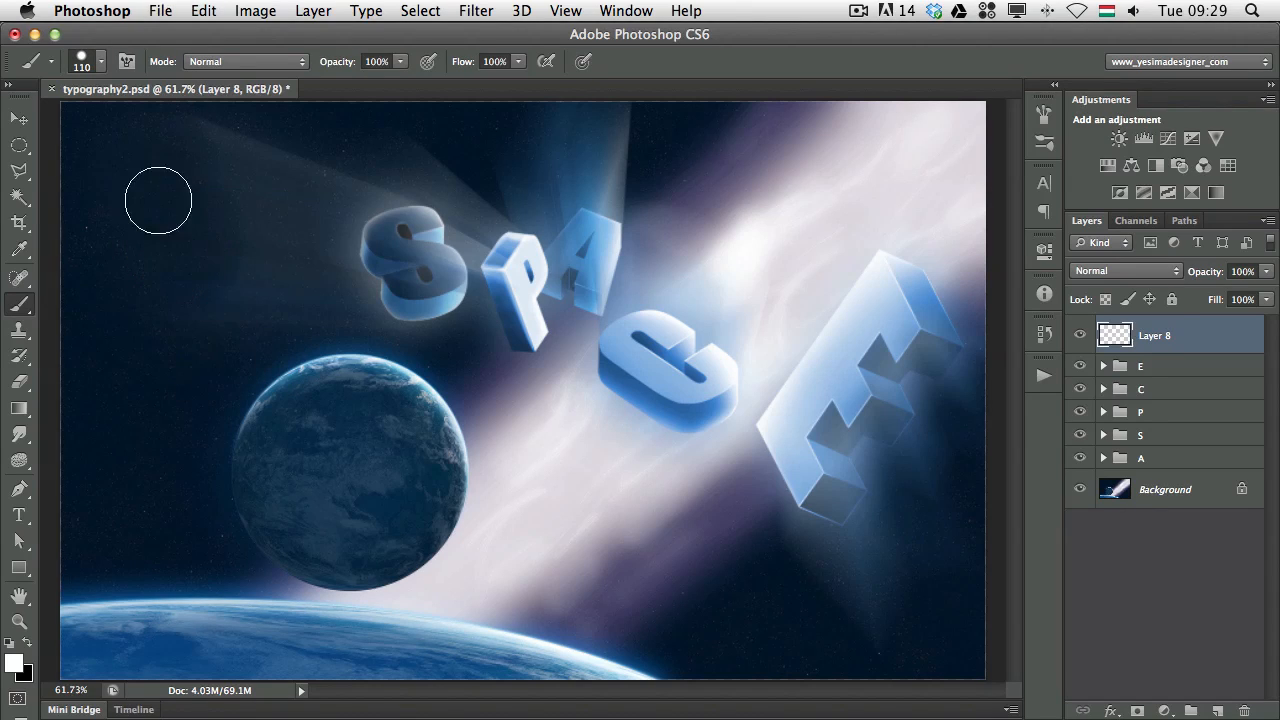
pyautogui.moveTo(136, 168)
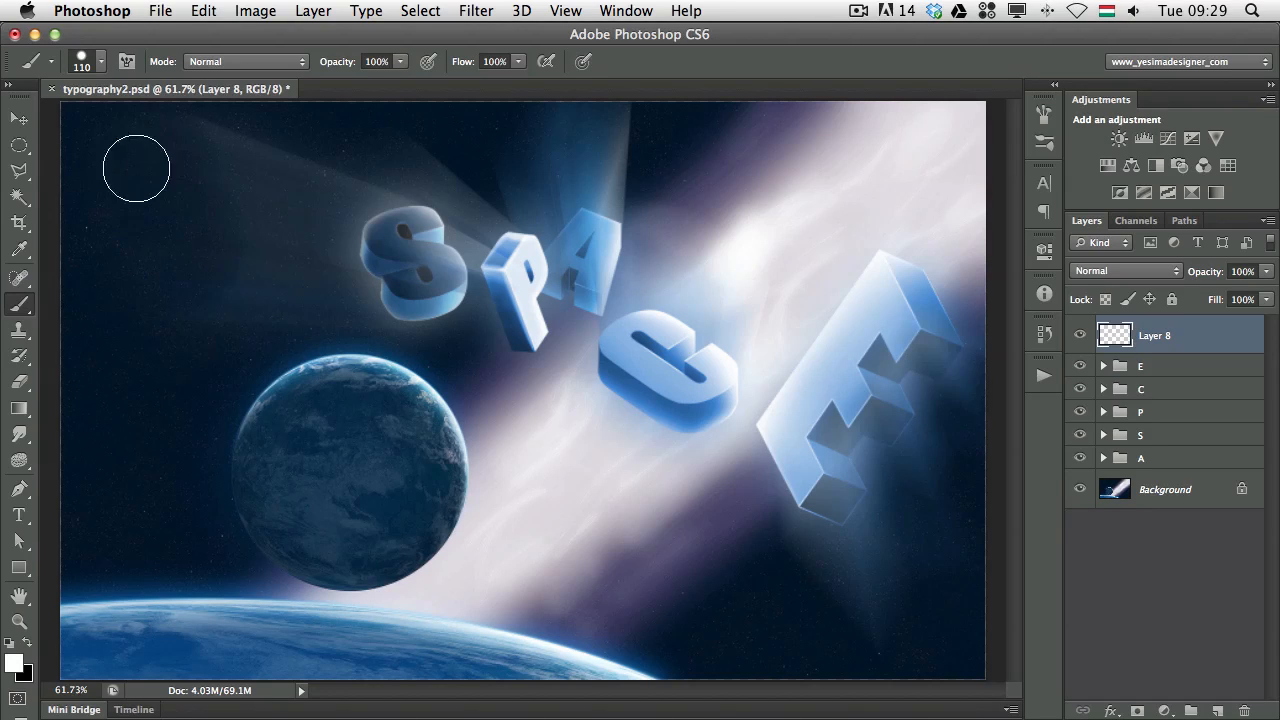
pyautogui.moveTo(156, 184)
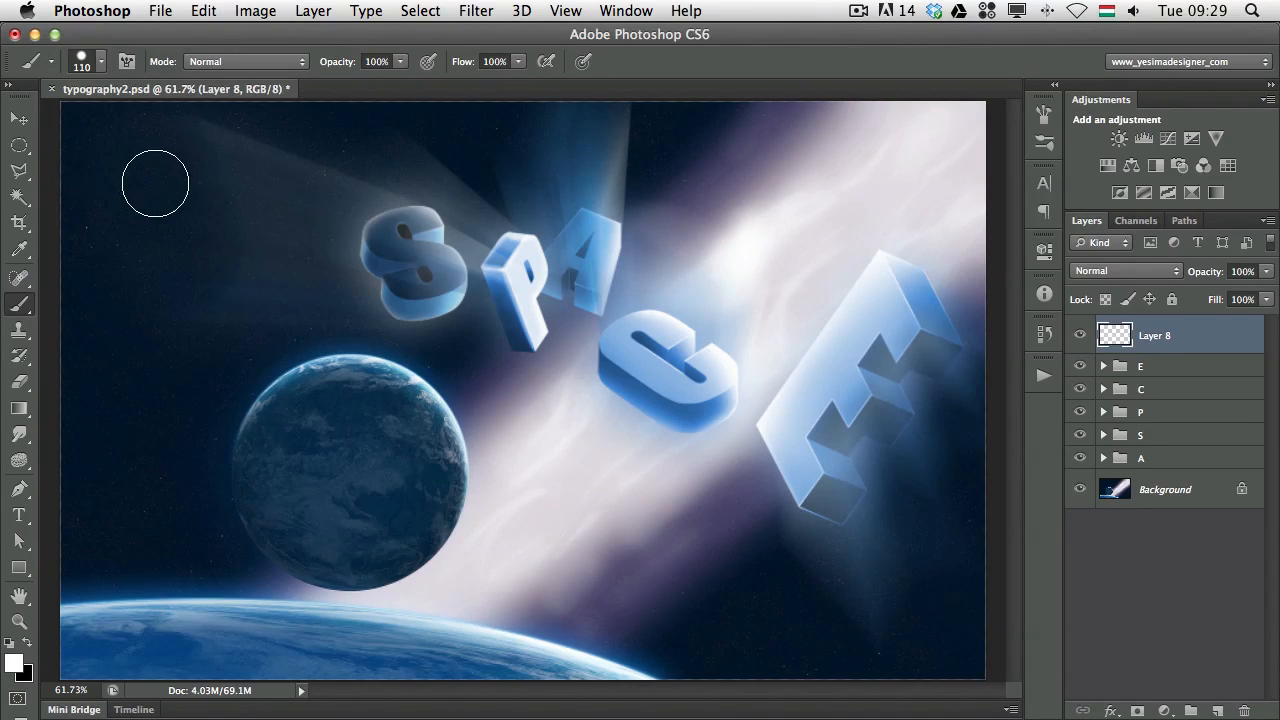
pyautogui.moveTo(156, 180)
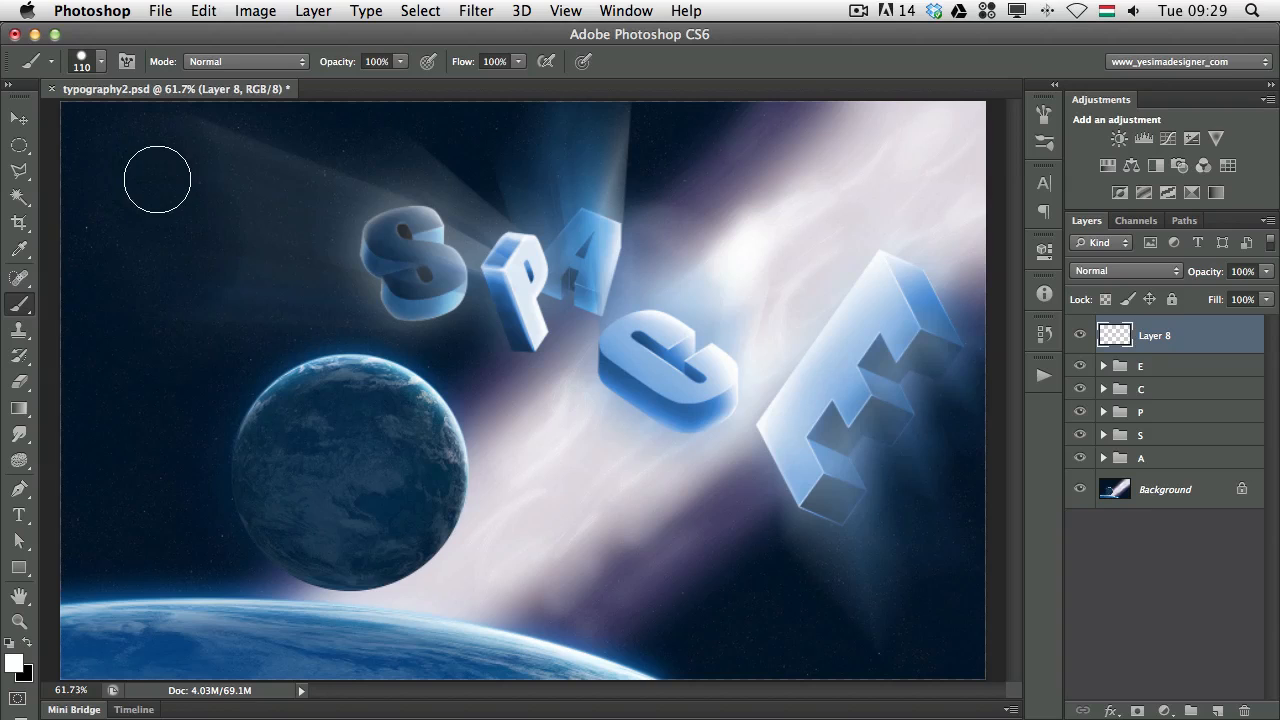
# Step: Test the crosshair painting cursor with a stroke across the upper-left sky
pyautogui.moveTo(156, 180); pyautogui.dragTo(210, 296)
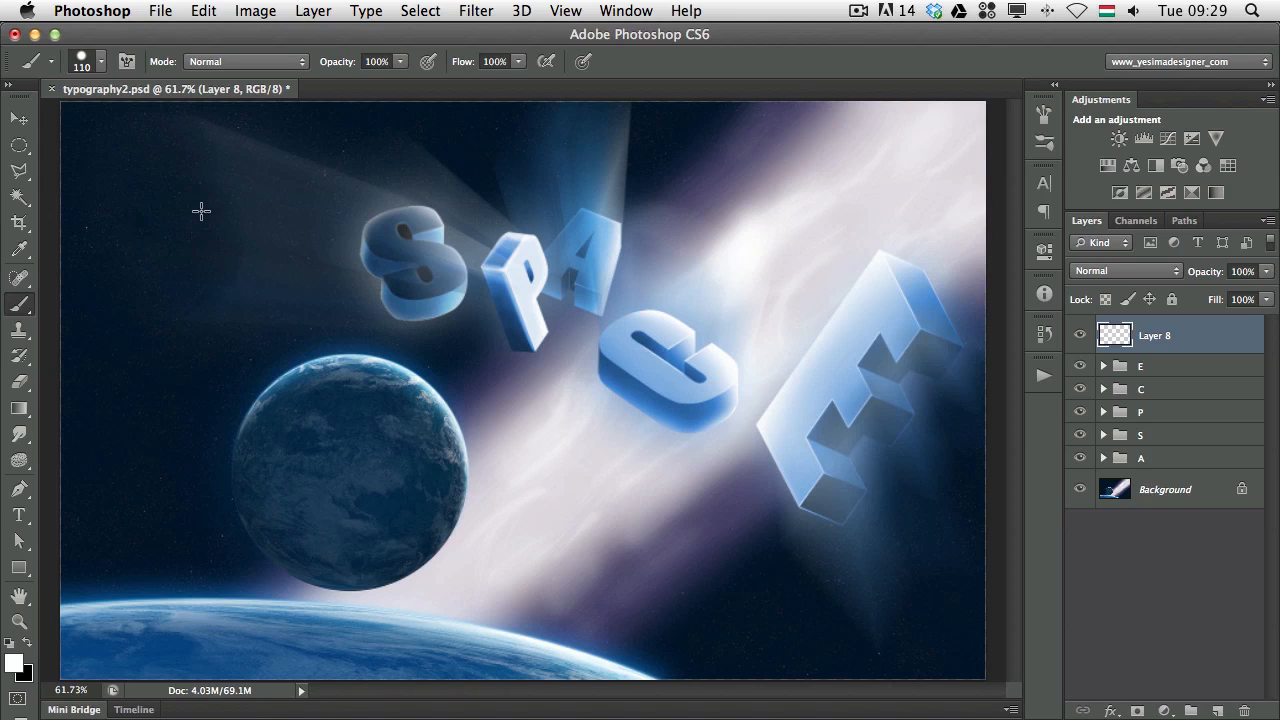
pyautogui.moveTo(176, 192)
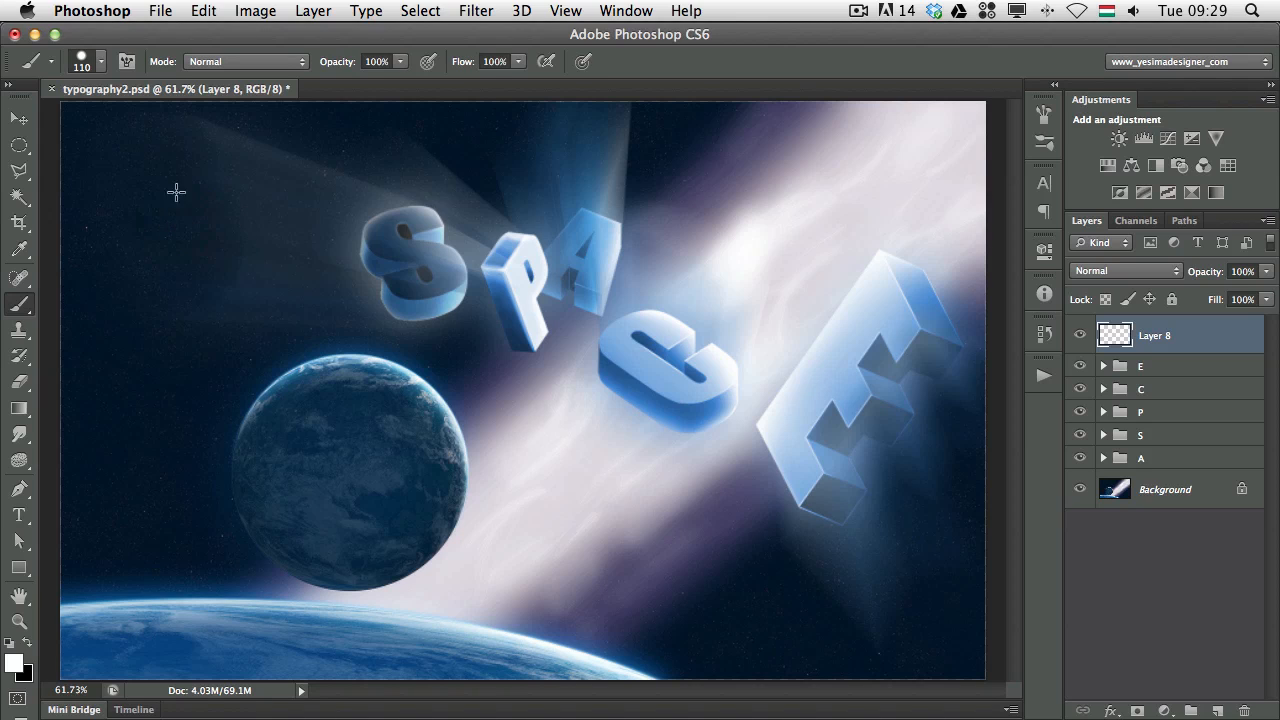
# Step: Paint a thick white wavy stroke in the upper-left sky toward the S on Layer 8
pyautogui.click(140, 190)
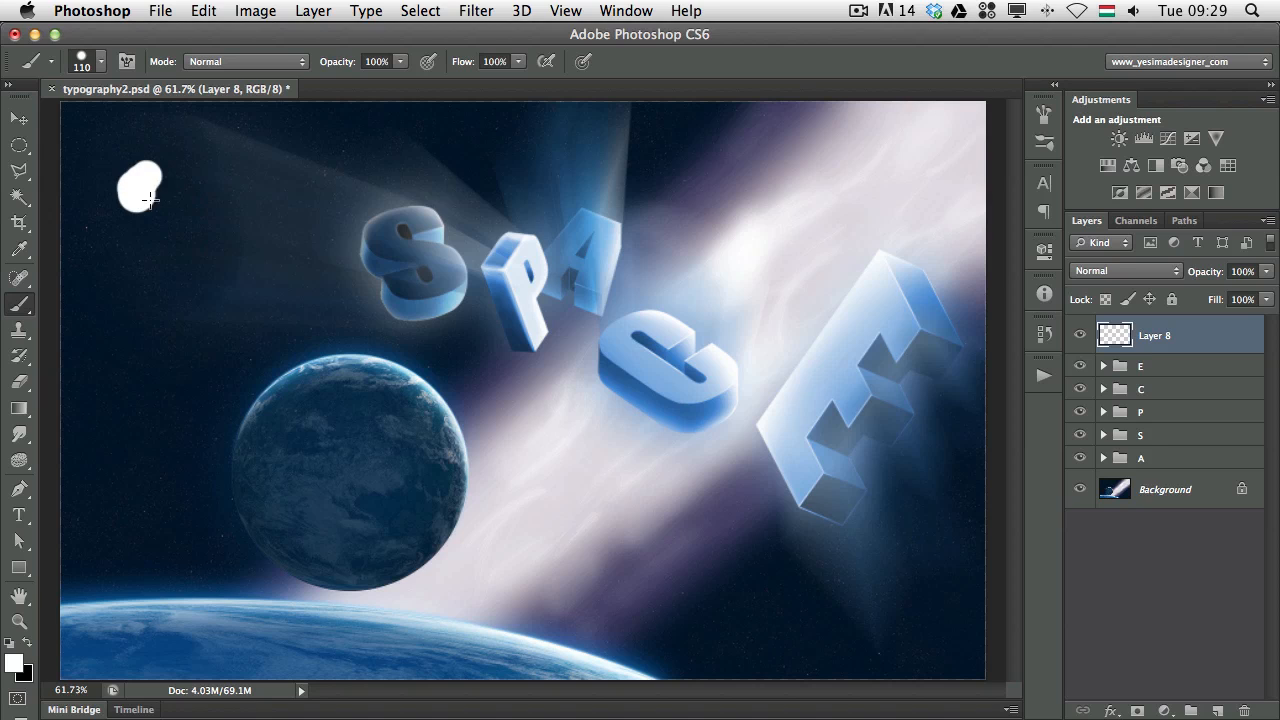
pyautogui.moveTo(140, 184); pyautogui.dragTo(270, 290)
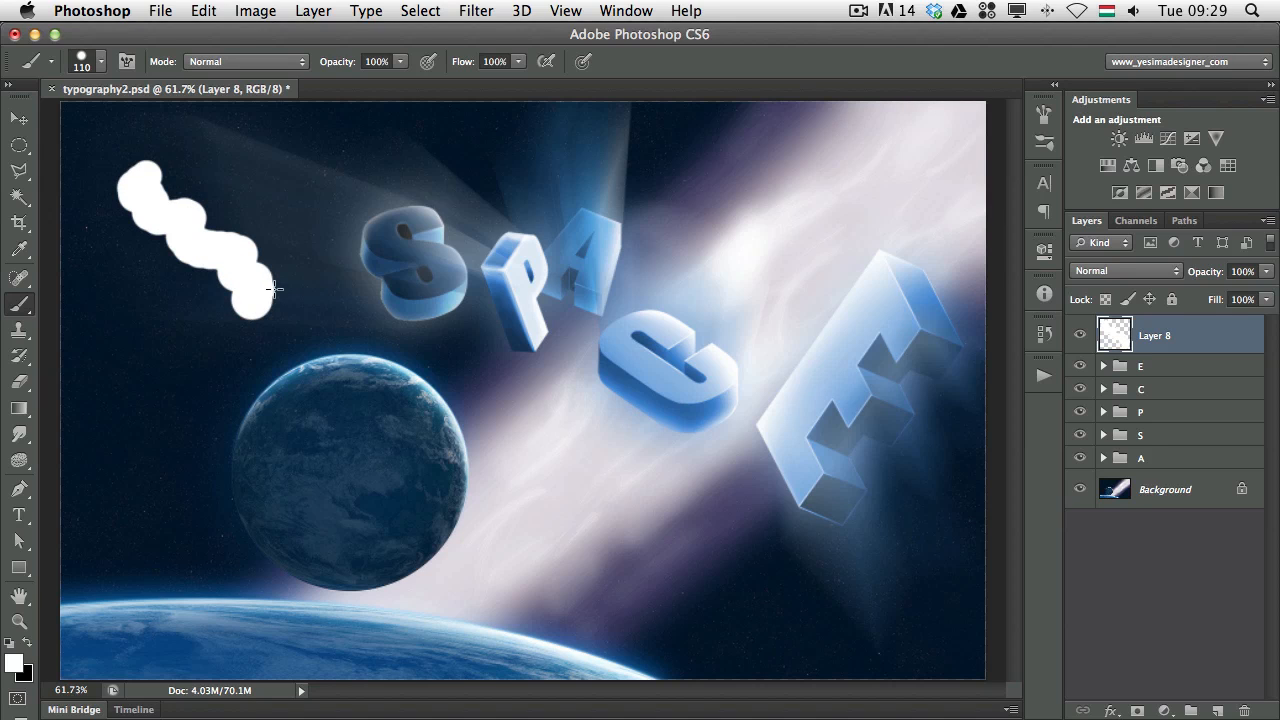
pyautogui.moveTo(280, 300)
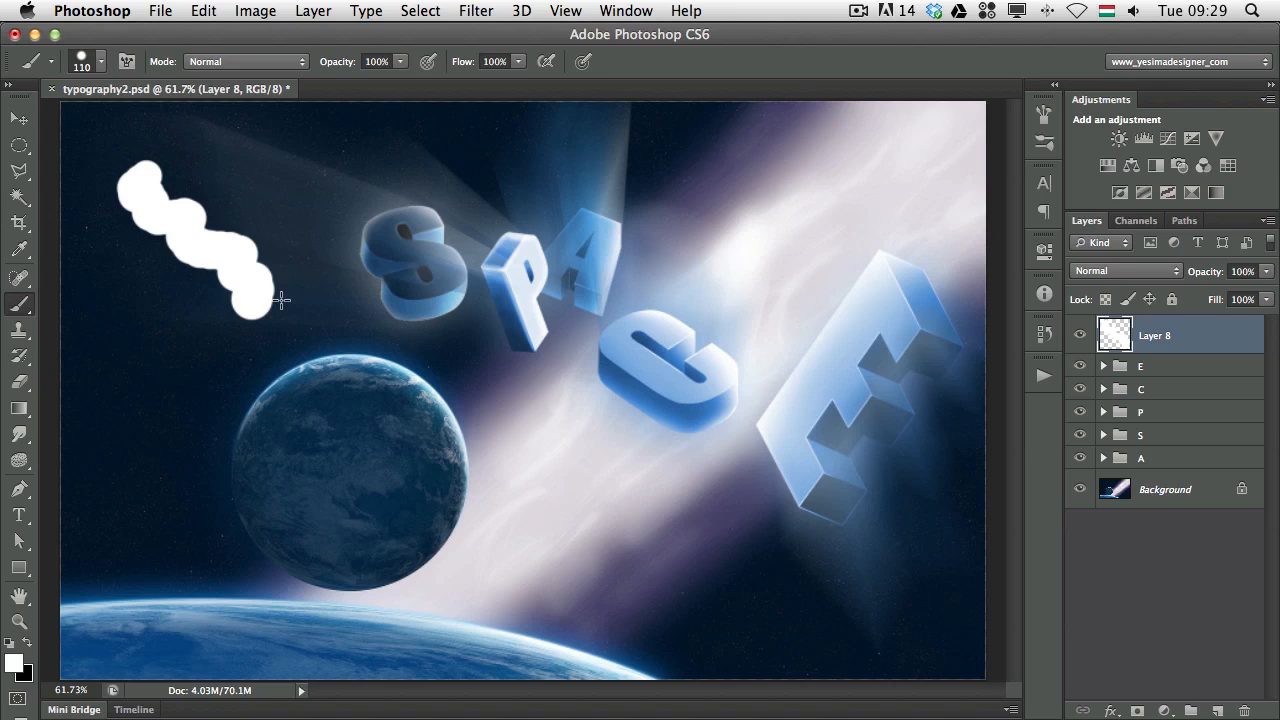
pyautogui.moveTo(258, 312)
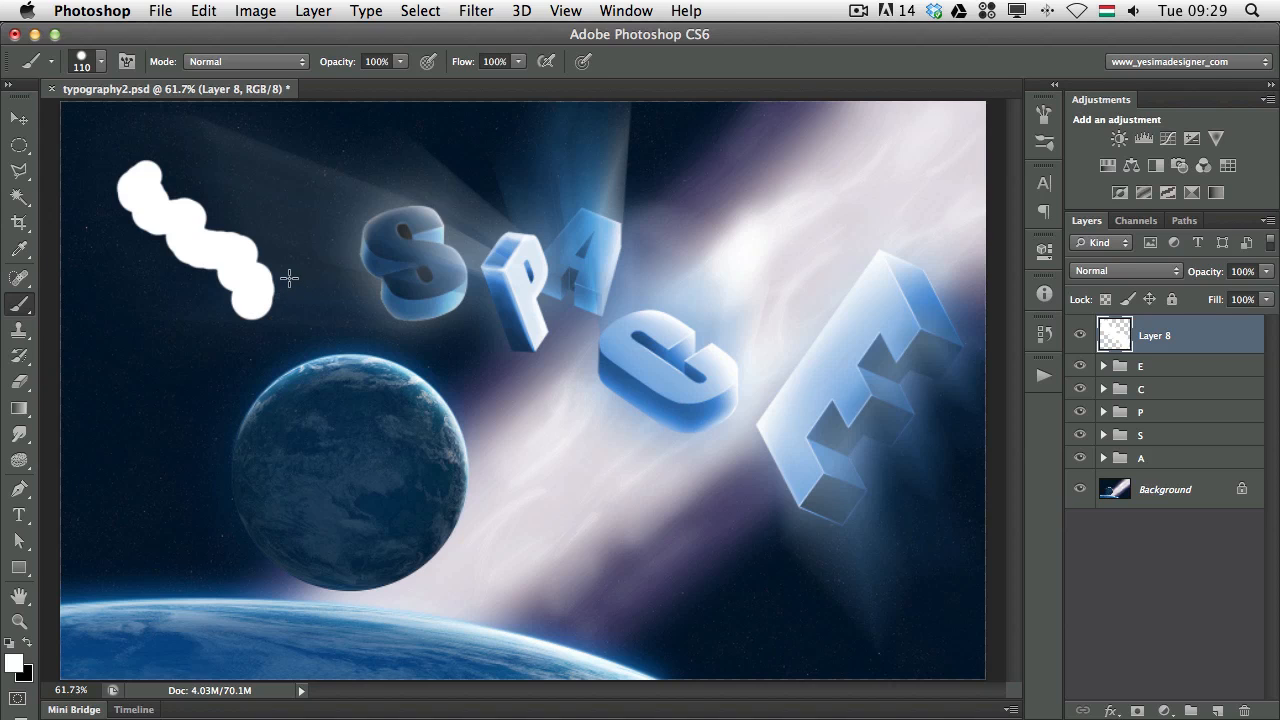
pyautogui.moveTo(296, 278)
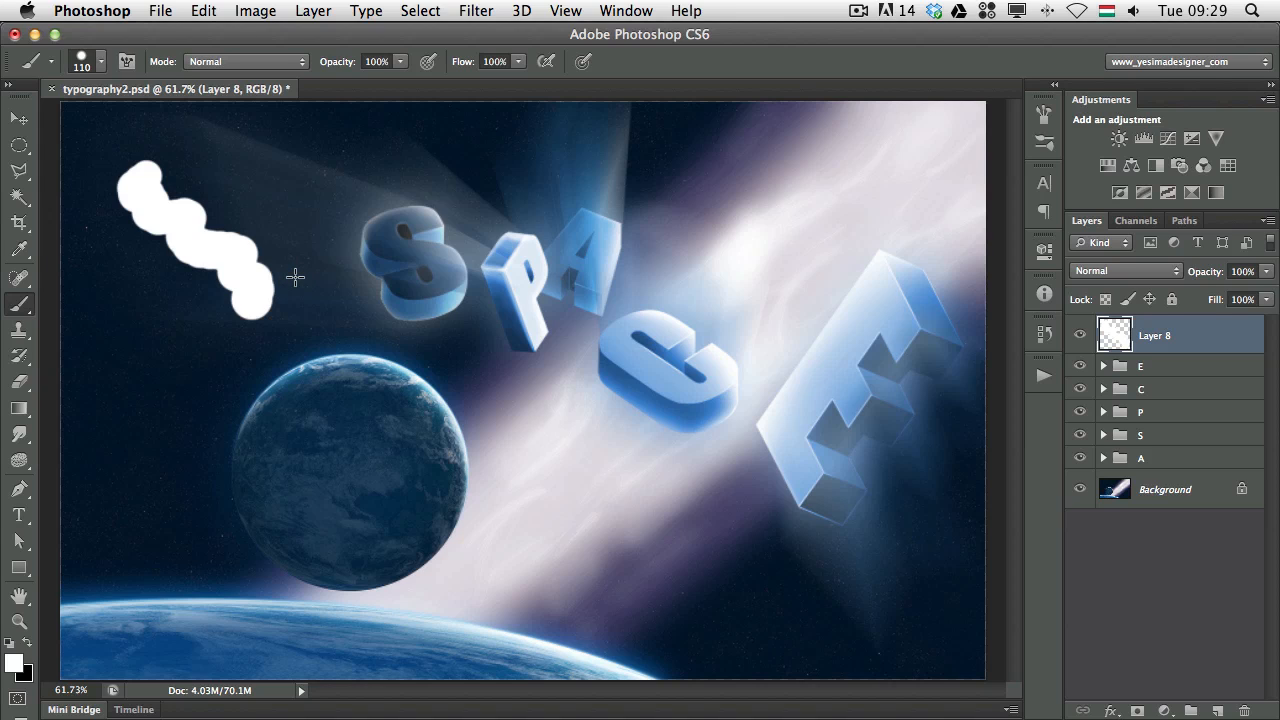
pyautogui.moveTo(298, 278)
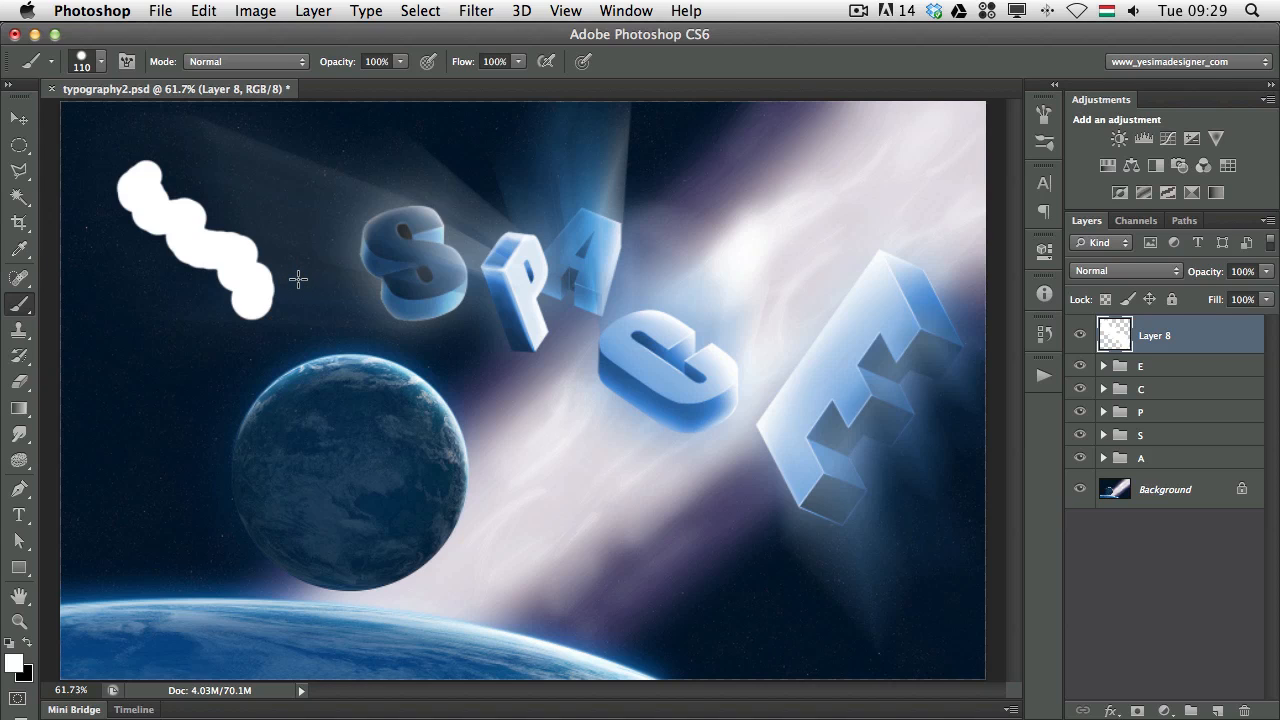
pyautogui.moveTo(308, 282)
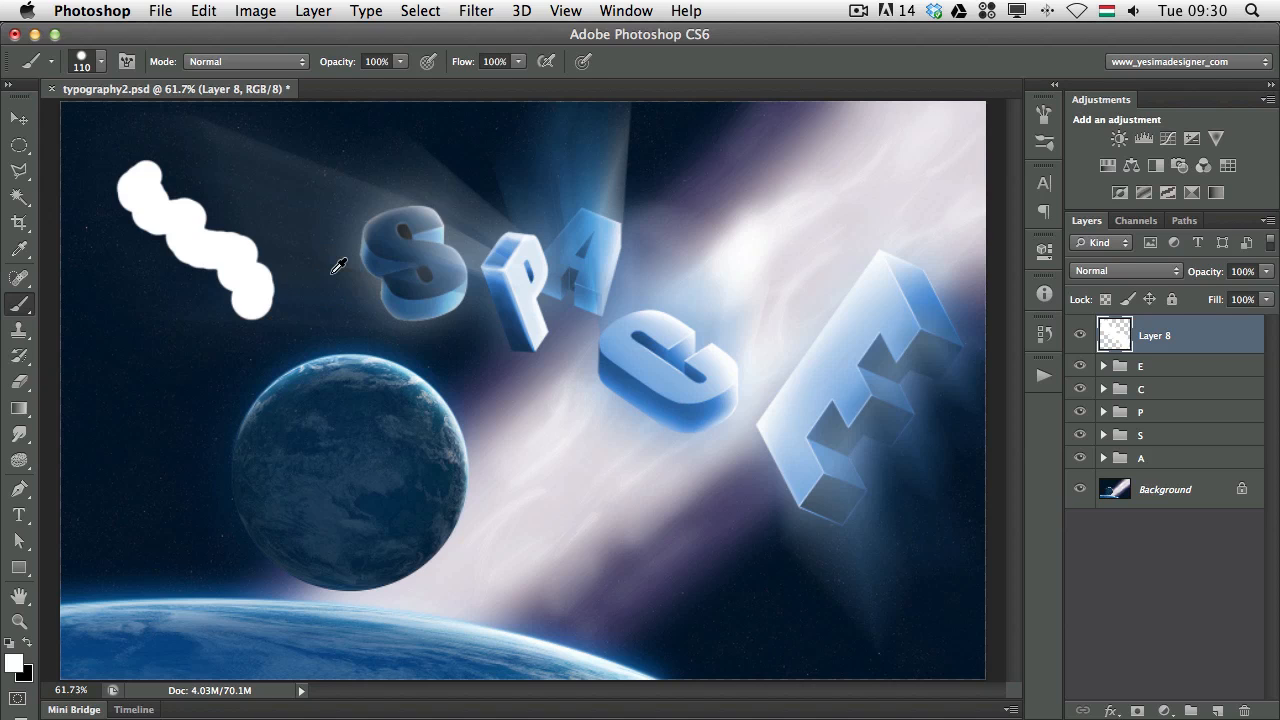
pyautogui.moveTo(378, 234)
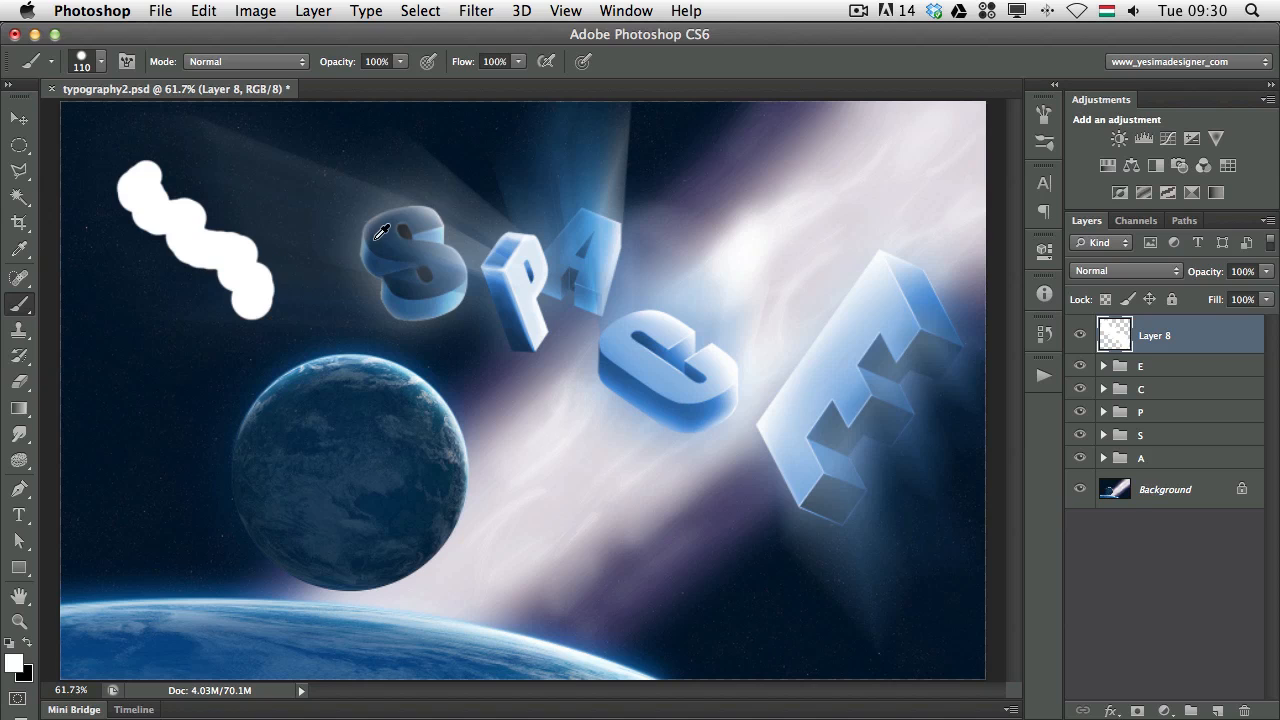
pyautogui.moveTo(378, 232)
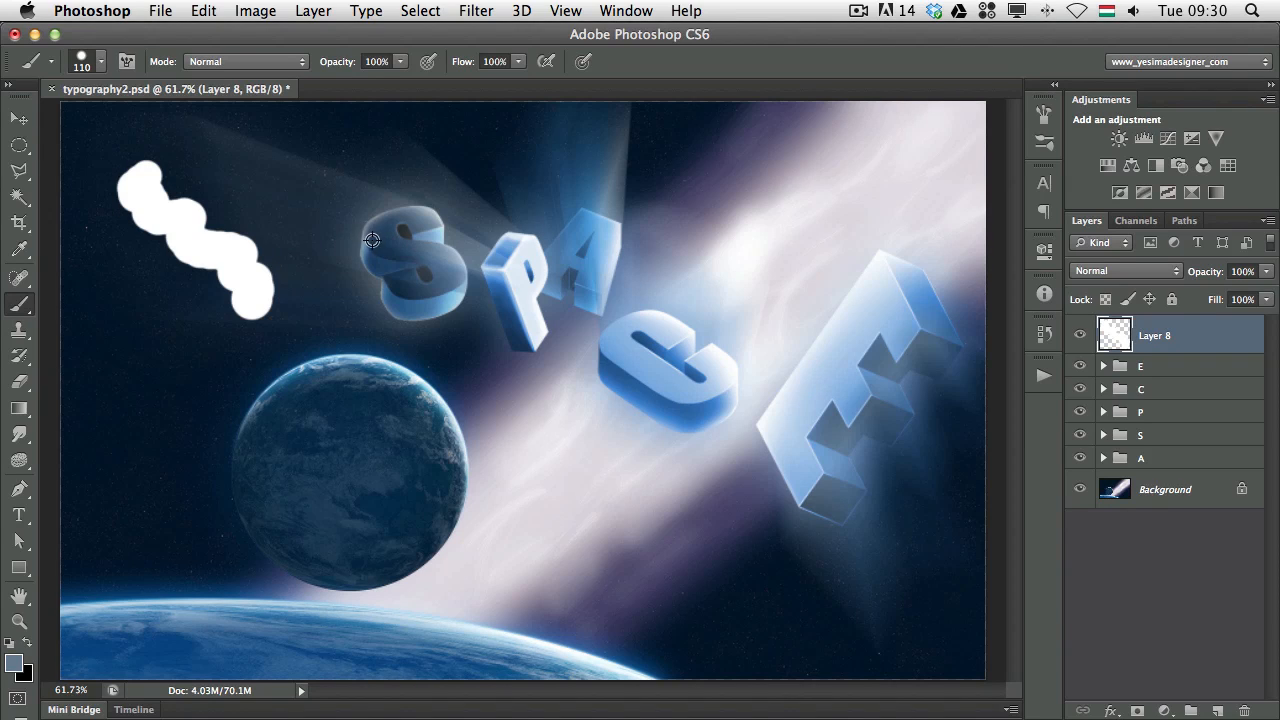
pyautogui.moveTo(384, 244)
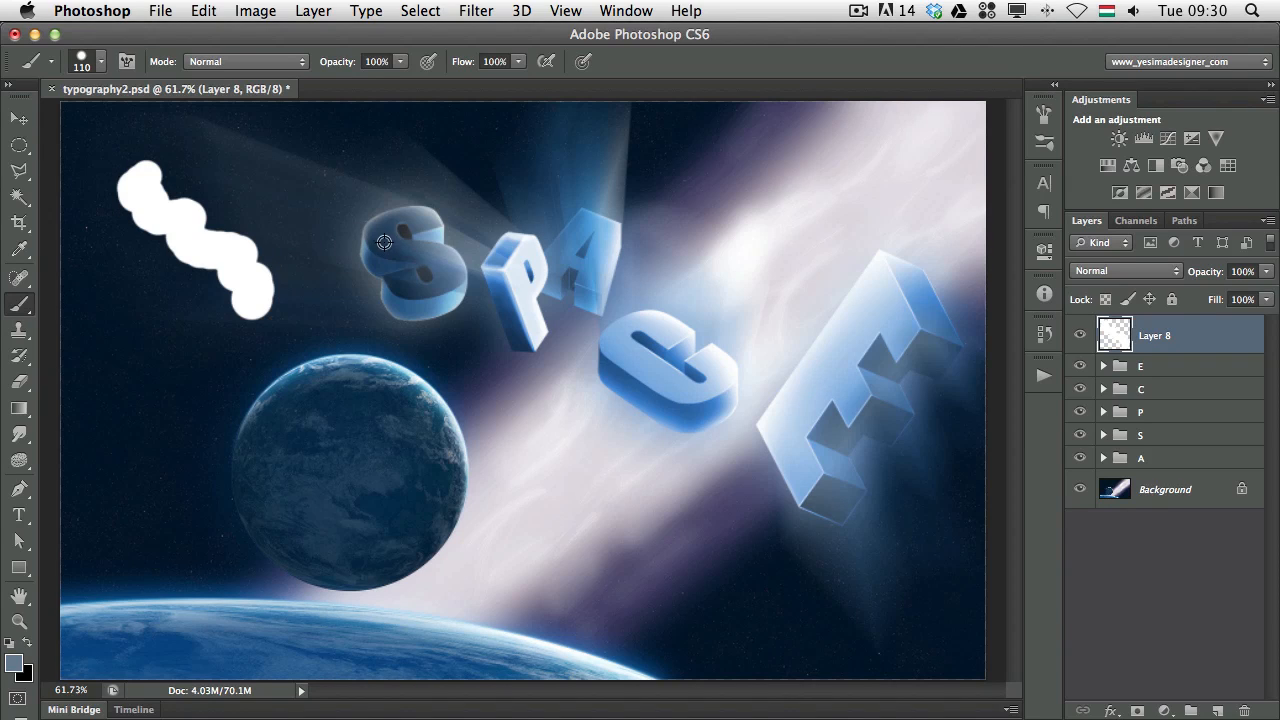
pyautogui.moveTo(422, 228)
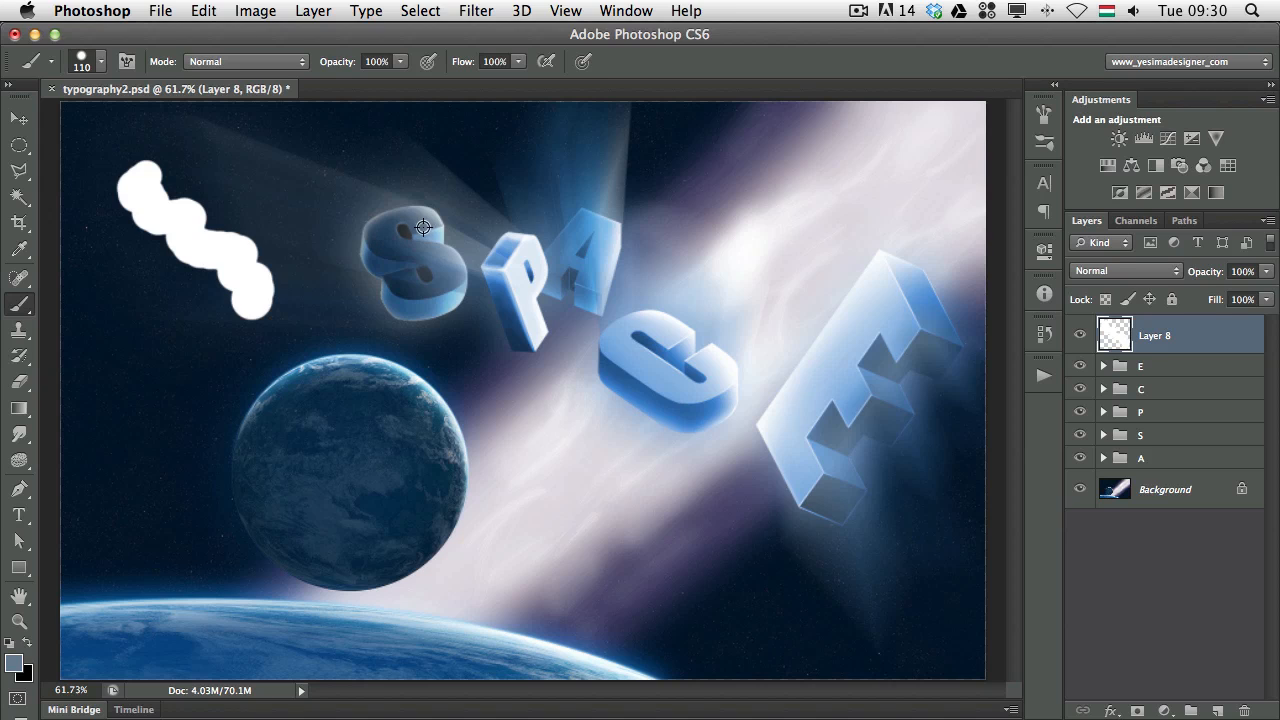
pyautogui.moveTo(432, 228)
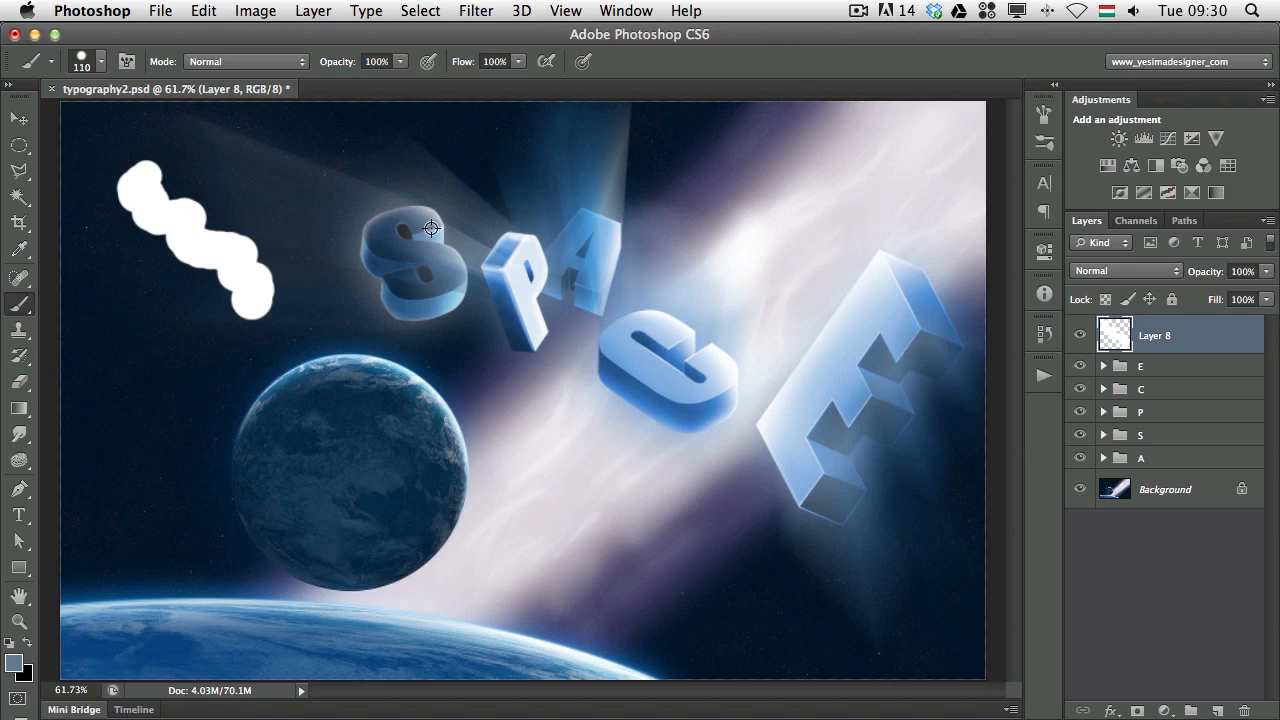
pyautogui.moveTo(532, 244)
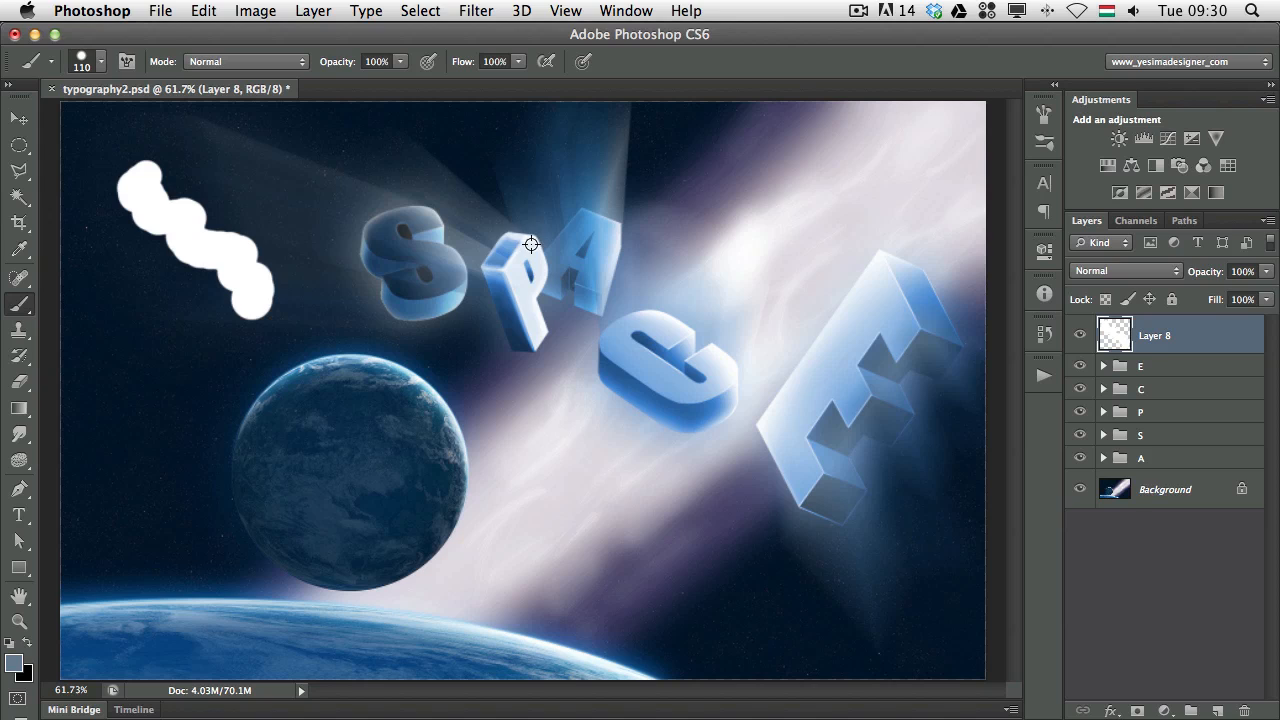
pyautogui.moveTo(524, 250)
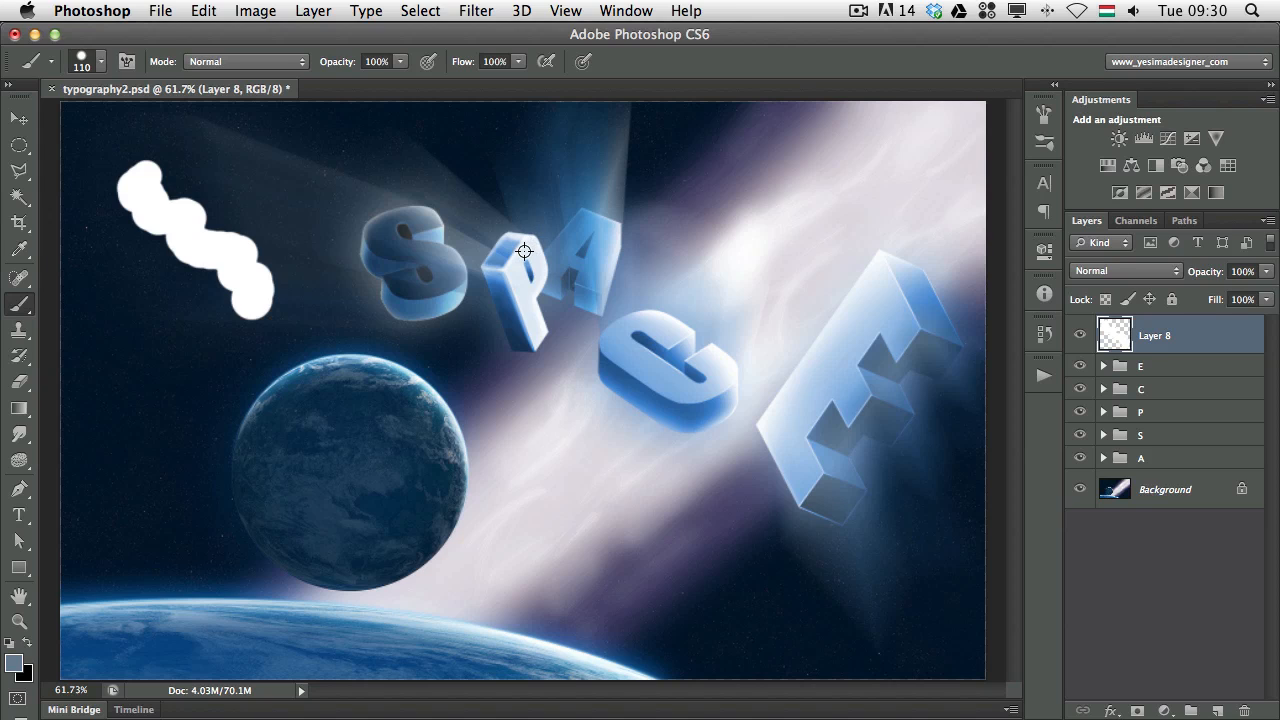
pyautogui.moveTo(440, 256)
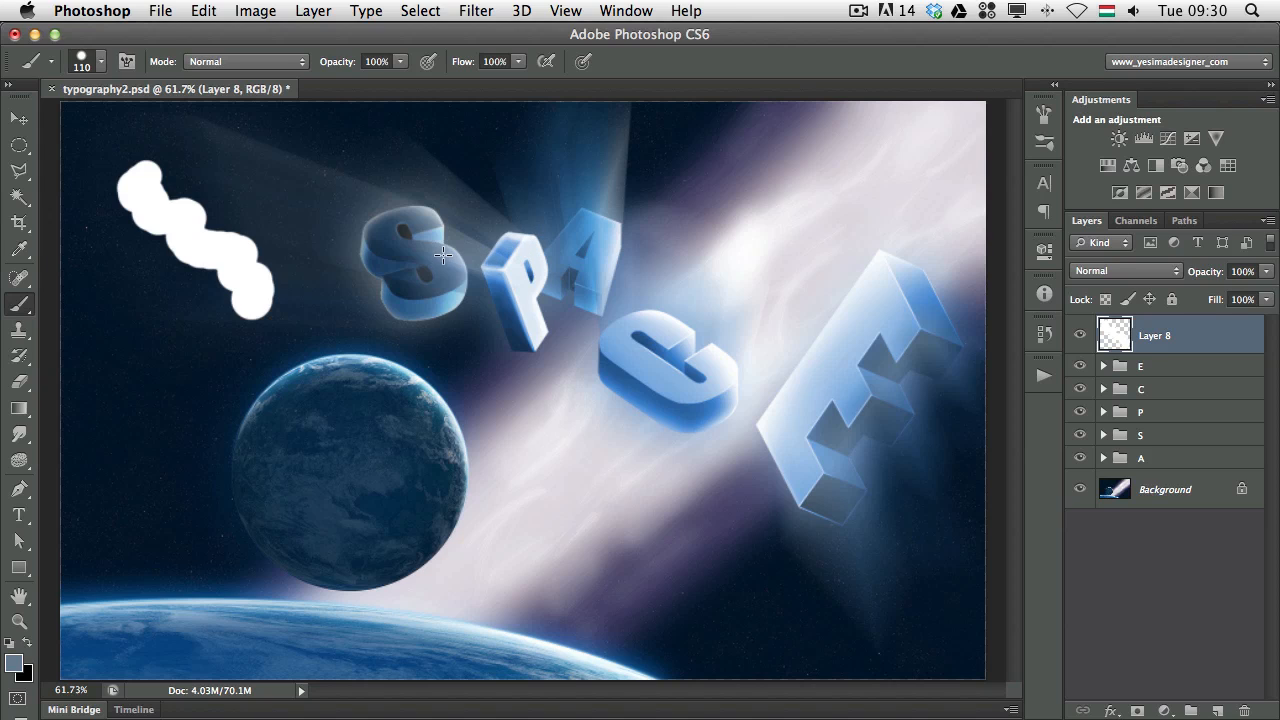
pyautogui.moveTo(450, 258)
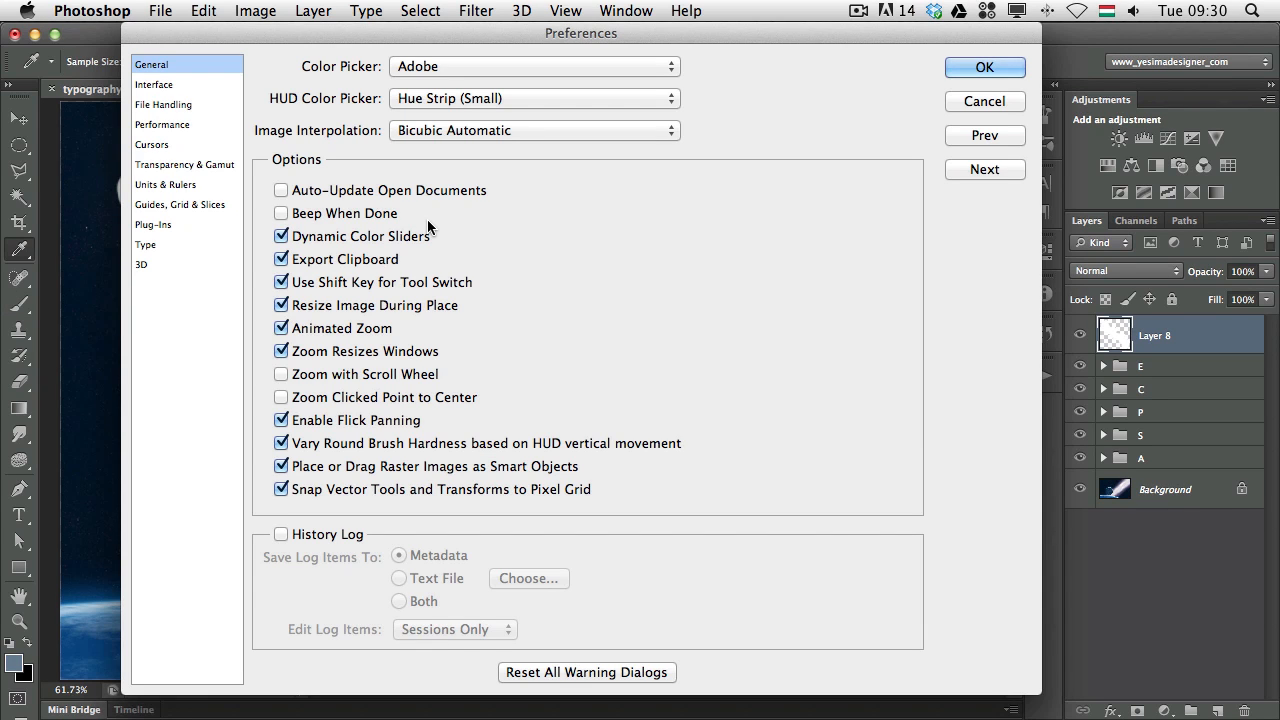
pyautogui.moveTo(420, 224)
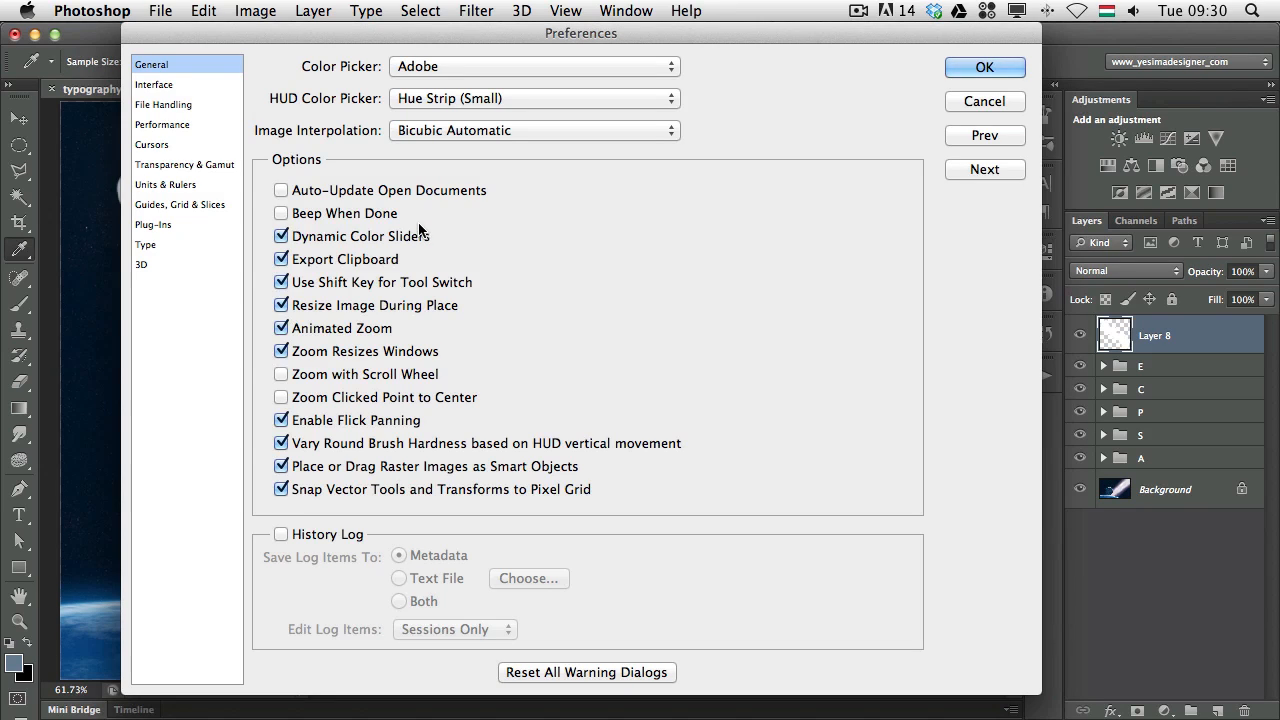
pyautogui.moveTo(140, 130)
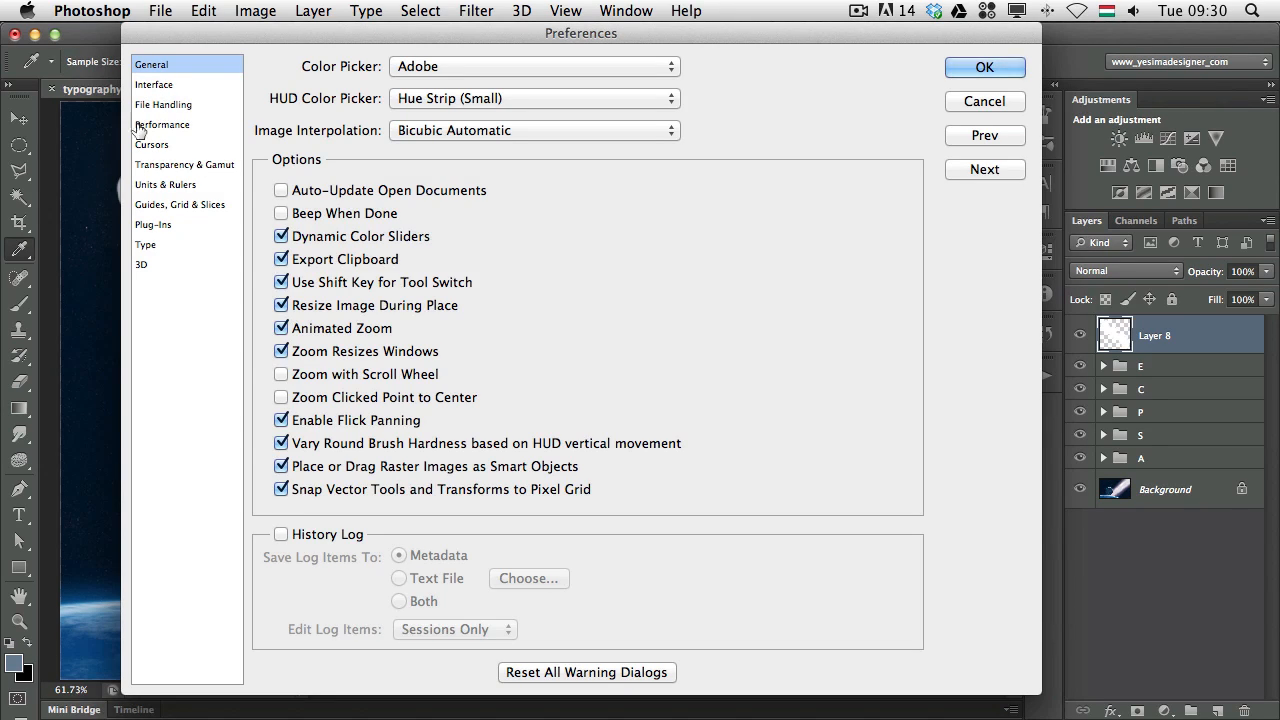
# Step: Switch the Preferences dialog to the Cursors page
pyautogui.click(152, 144)
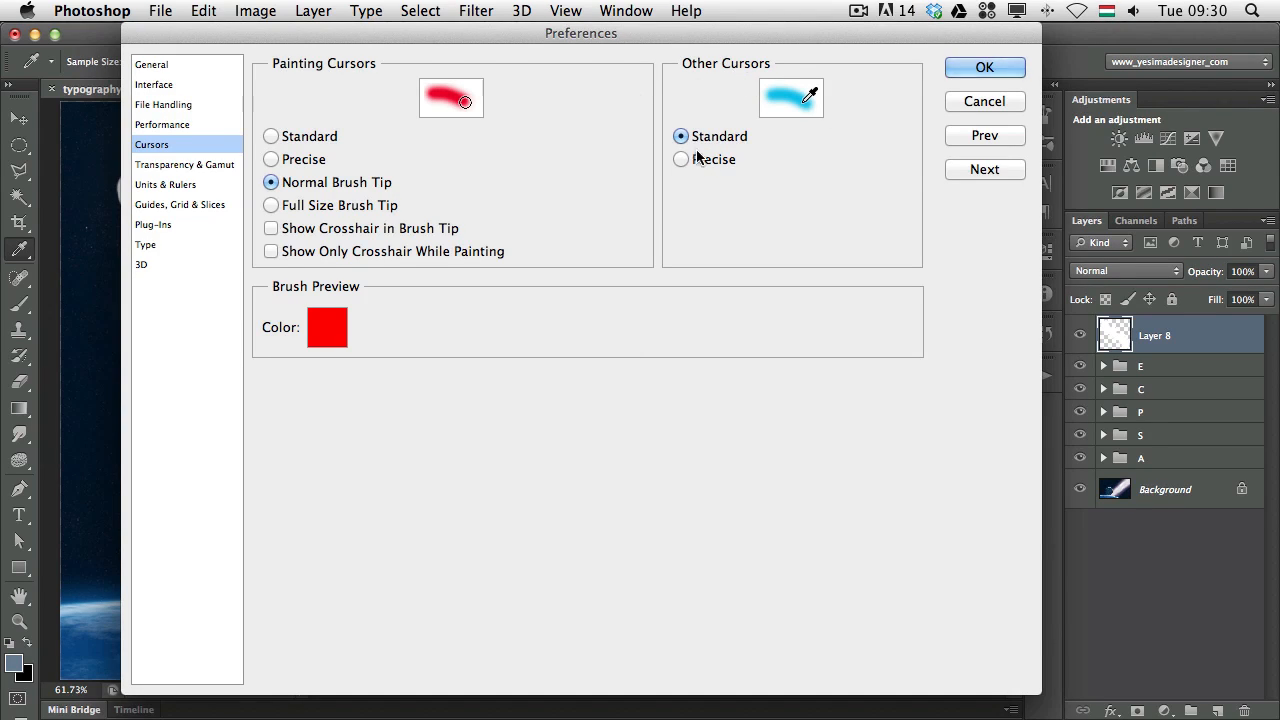
# Step: Set Other Cursors to Precise, try Precise and Full Size tips, keep Normal Brush Tip with Show Only Crosshair
pyautogui.click(680, 160)
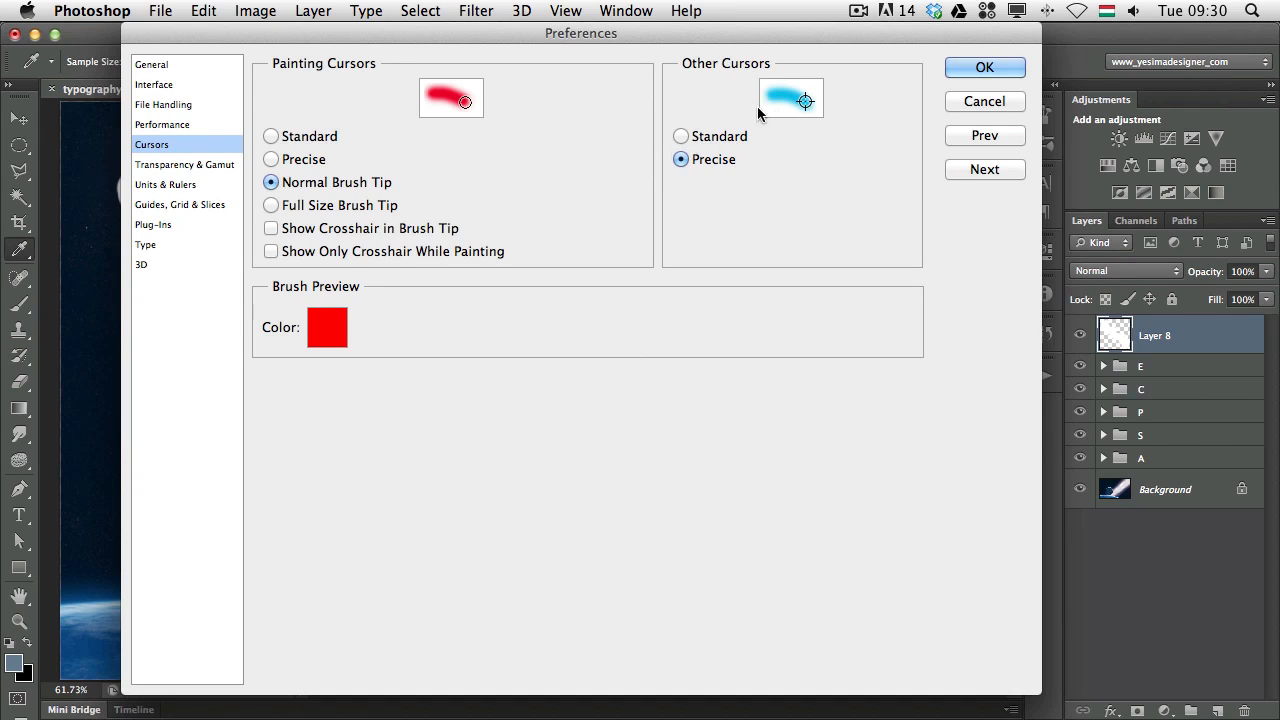
pyautogui.moveTo(676, 140)
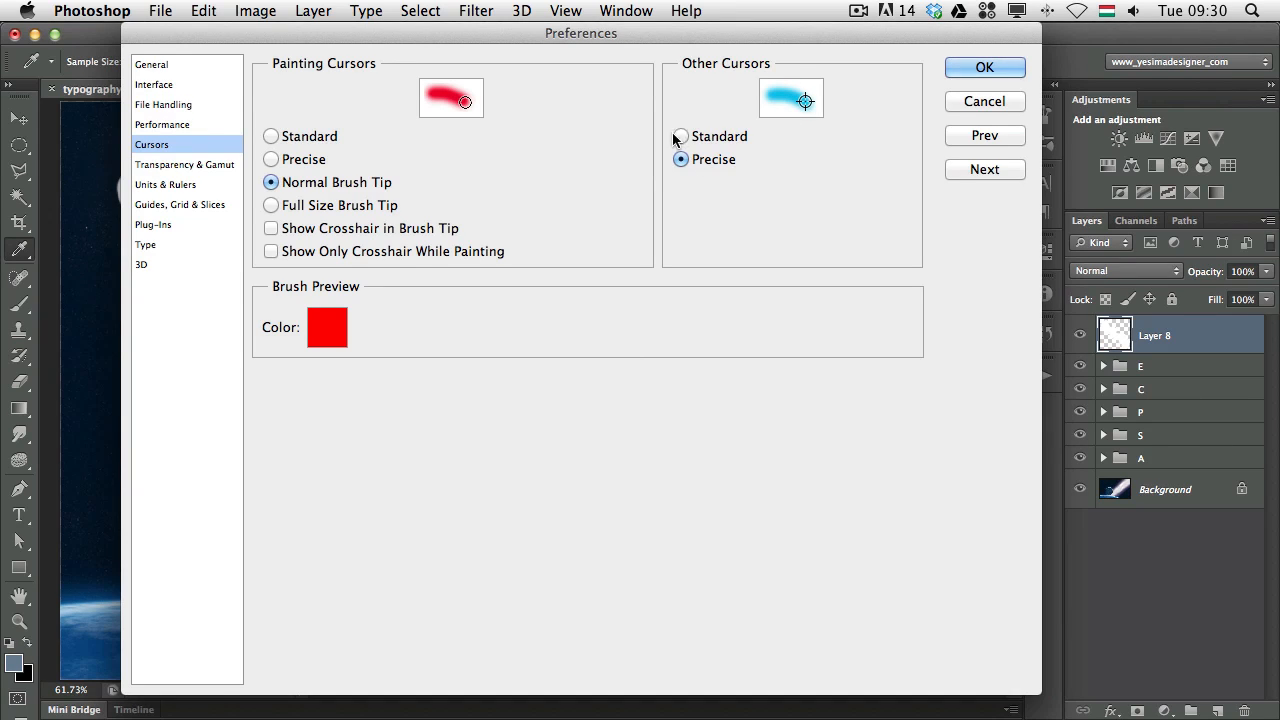
pyautogui.click(680, 160)
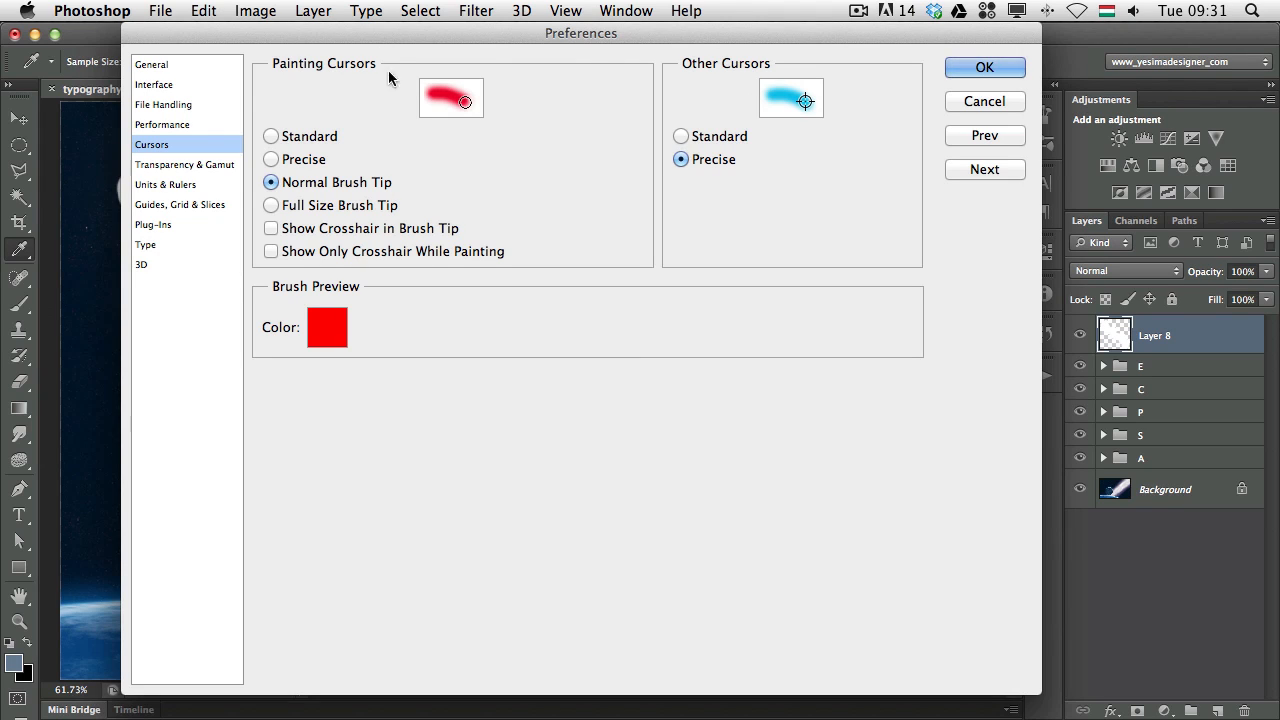
pyautogui.moveTo(420, 128)
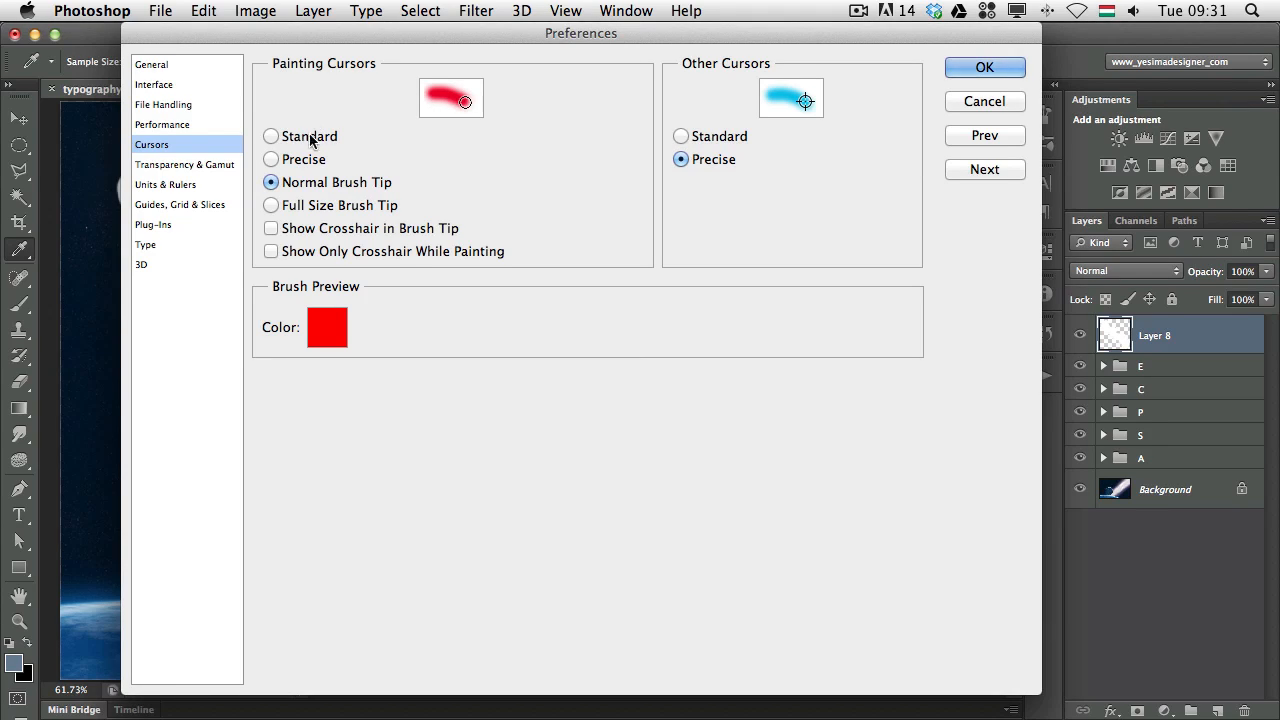
pyautogui.click(270, 160)
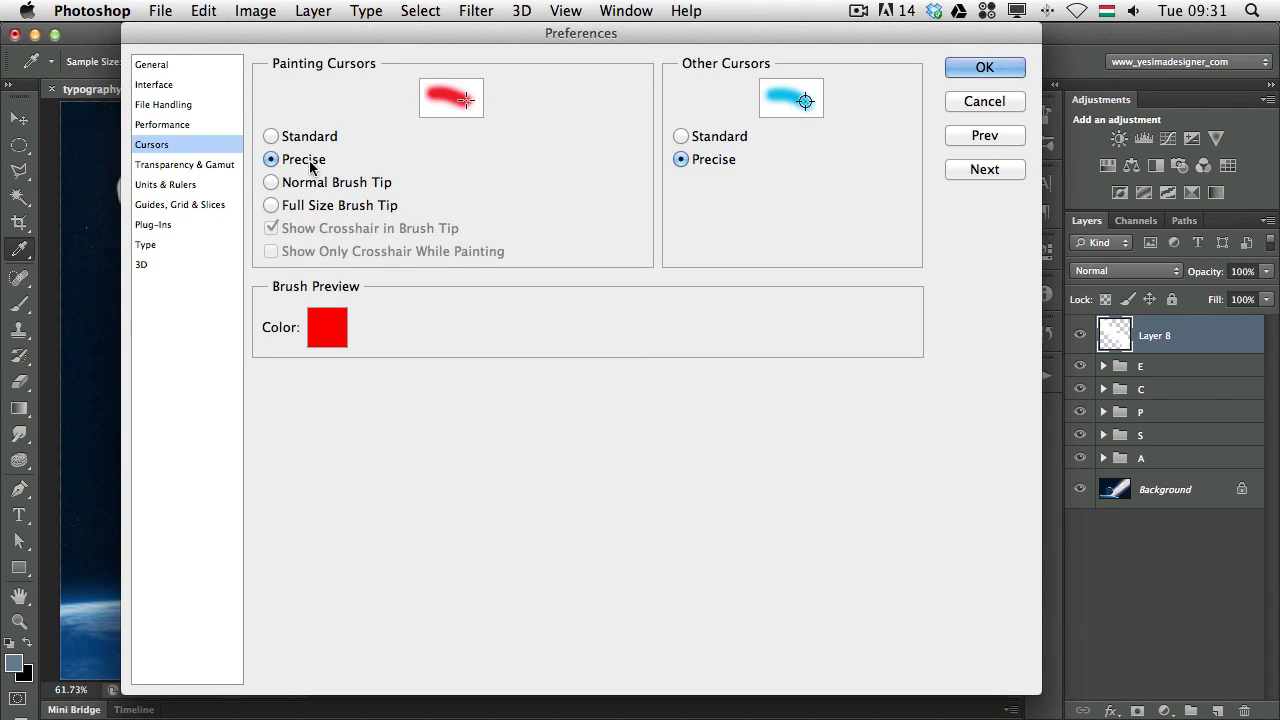
pyautogui.moveTo(458, 112)
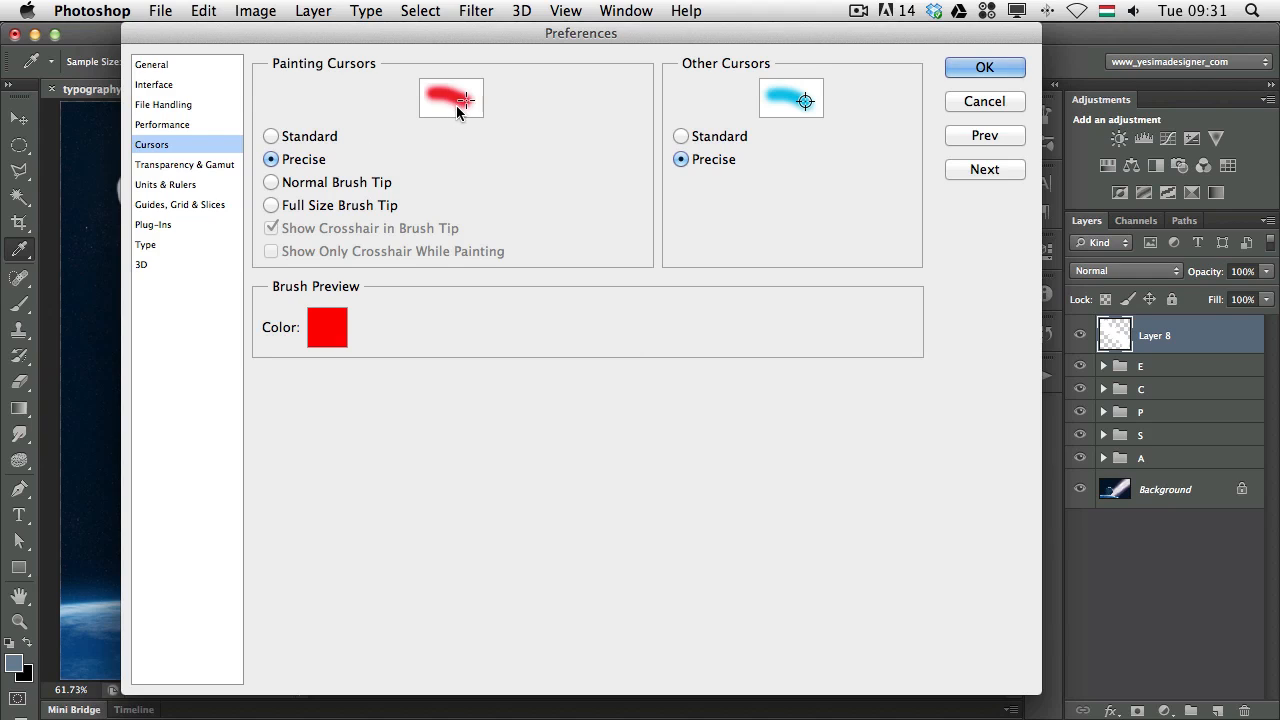
pyautogui.moveTo(296, 206)
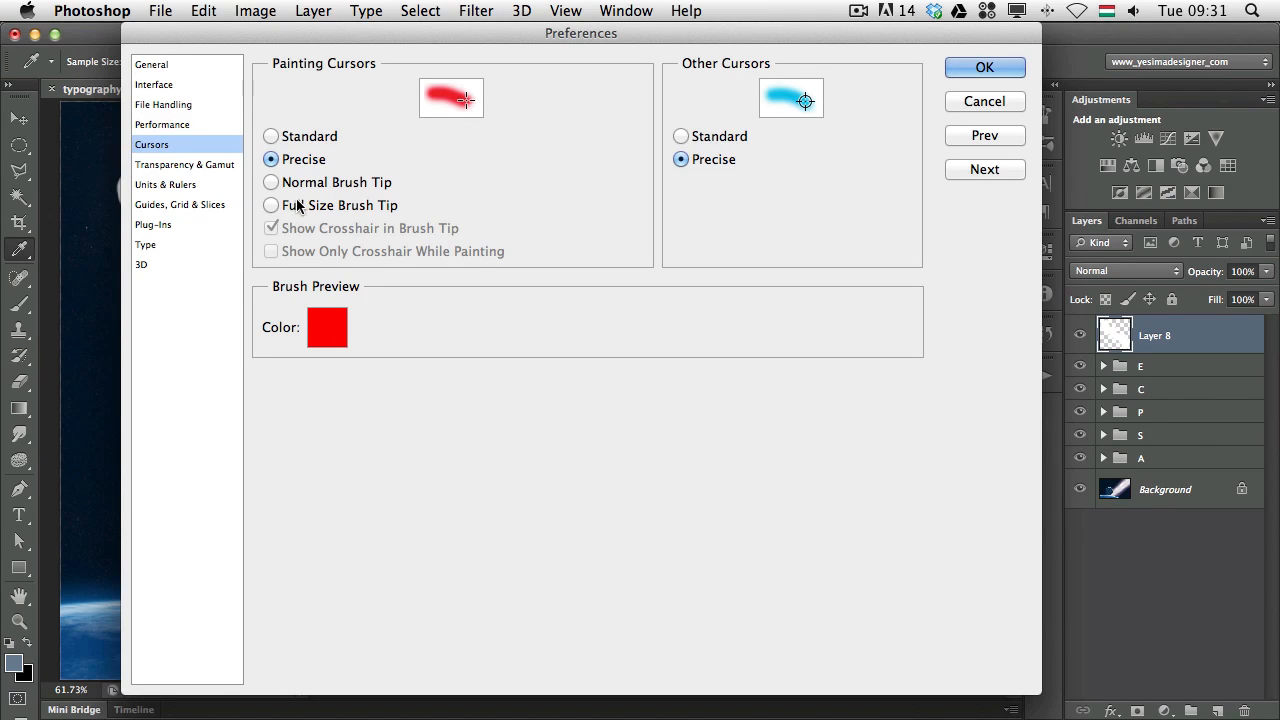
pyautogui.click(272, 204)
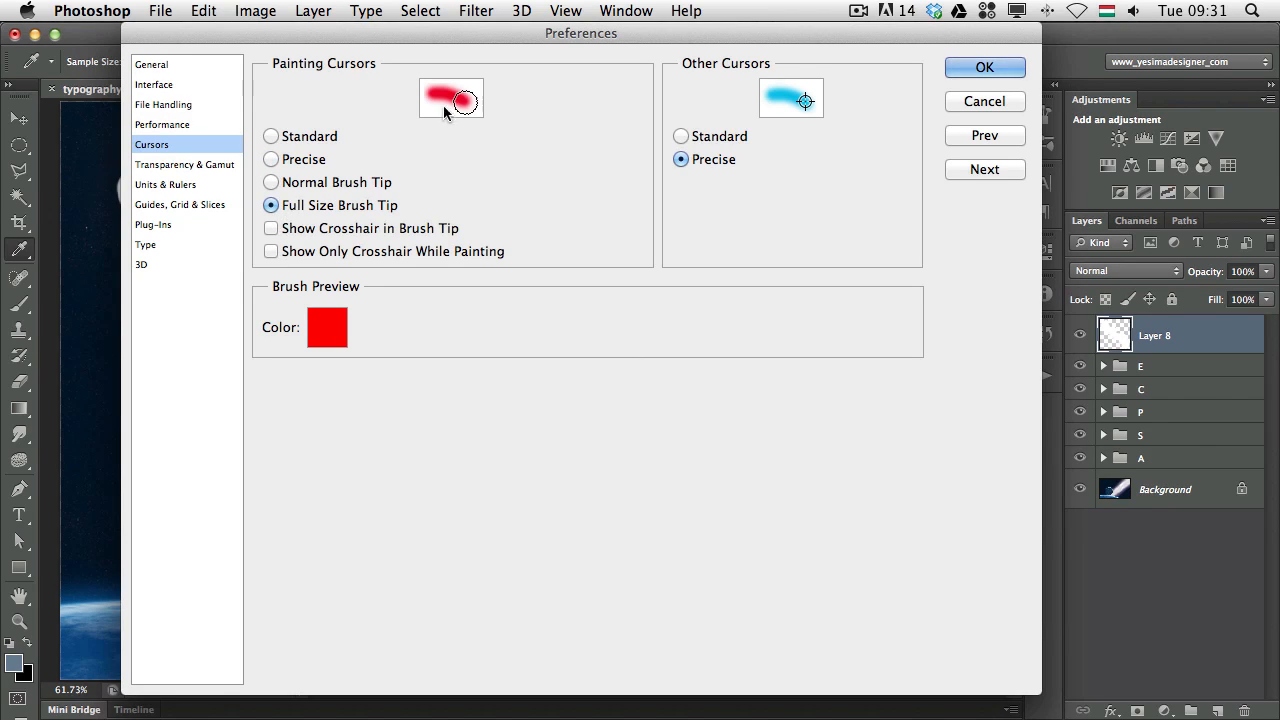
pyautogui.moveTo(448, 114)
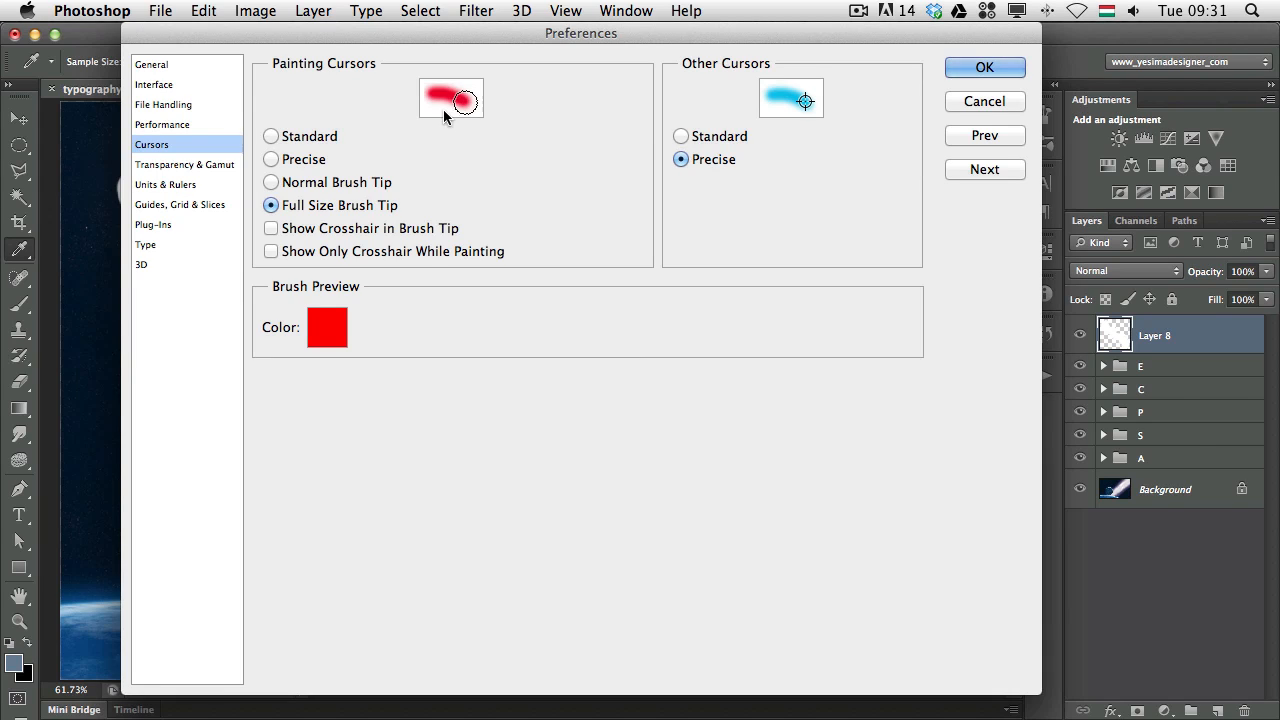
pyautogui.click(272, 182)
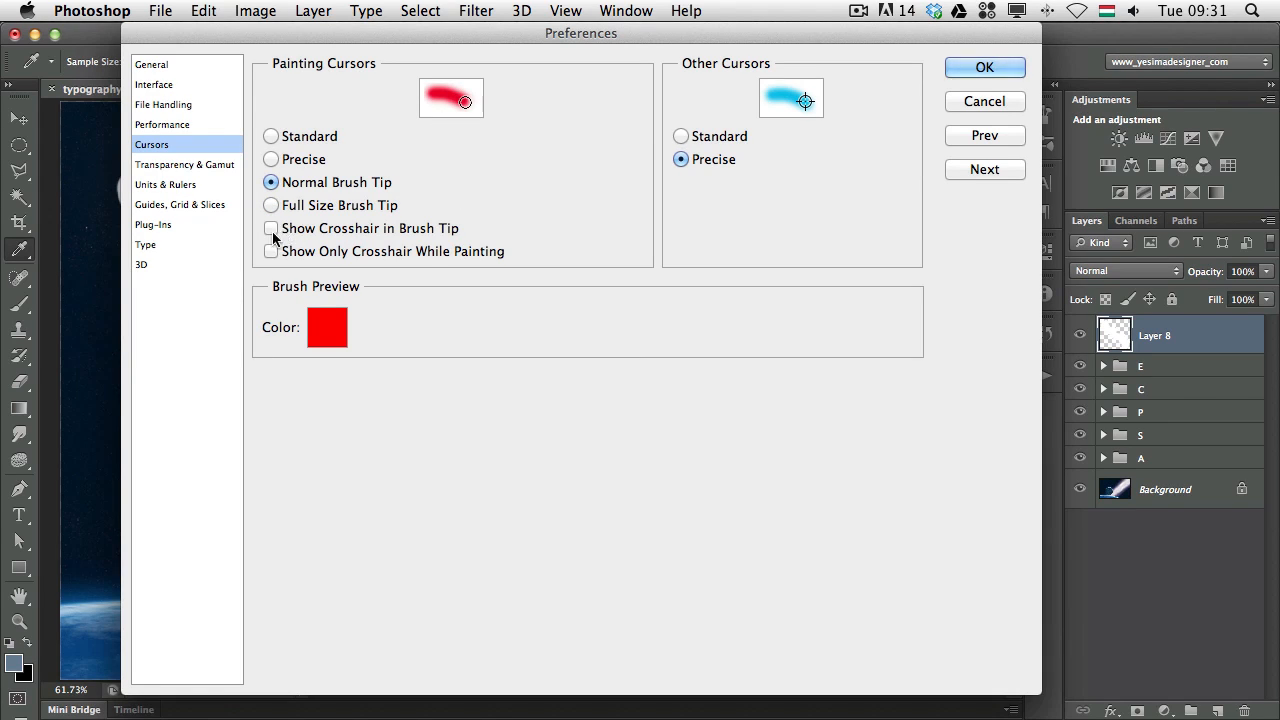
pyautogui.click(272, 228)
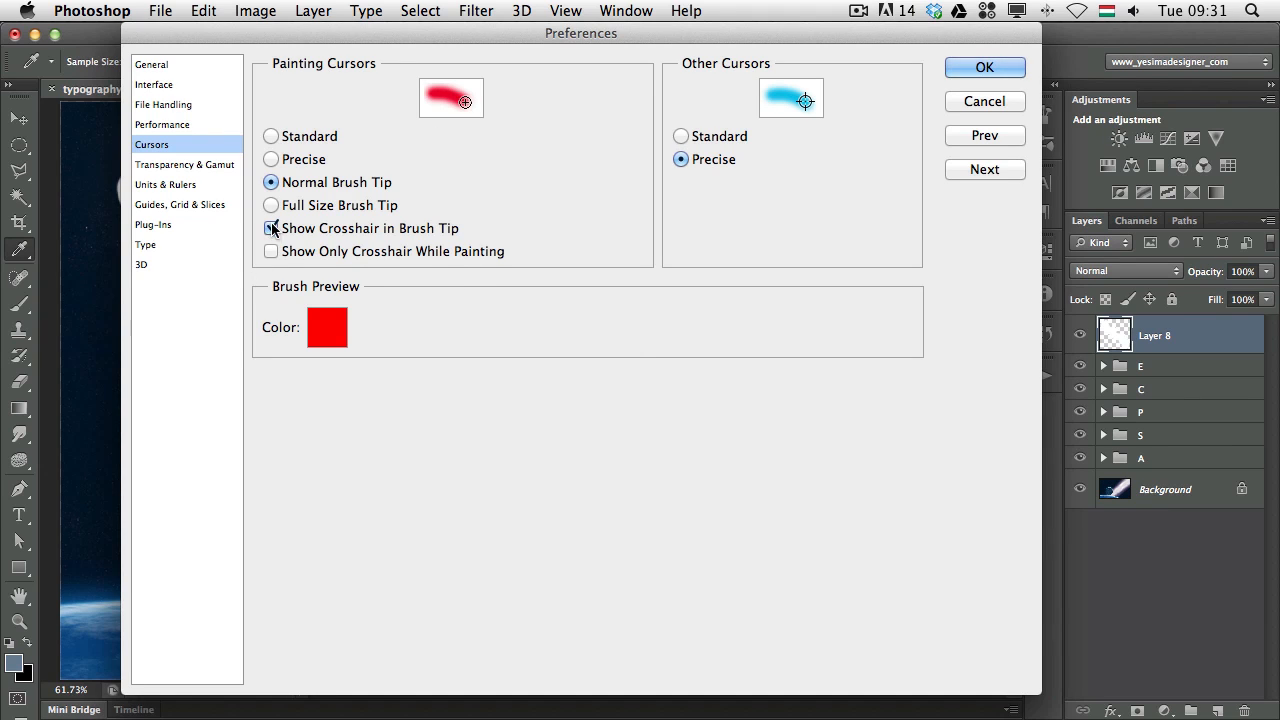
pyautogui.click(270, 228)
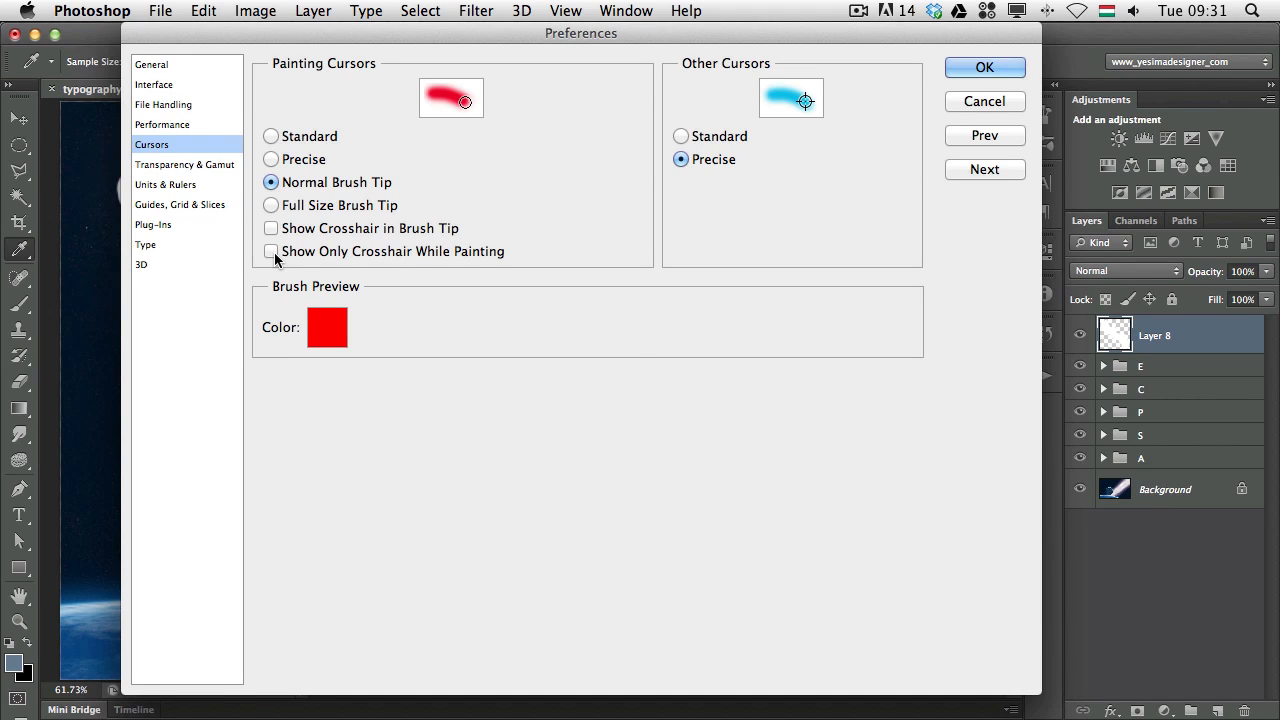
pyautogui.click(270, 252)
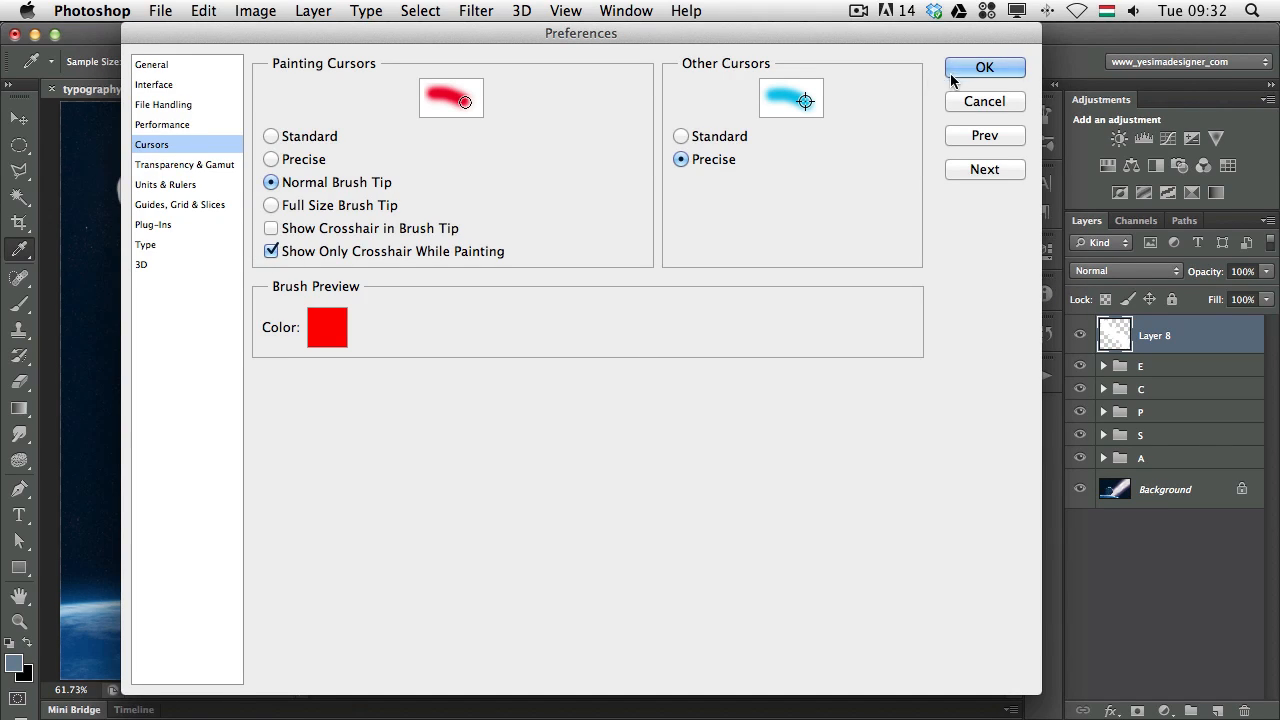
# Step: Apply the cursor preferences and paint pale bluish-gray smoke strokes trailing from the S on Layer 8
pyautogui.click(984, 68)
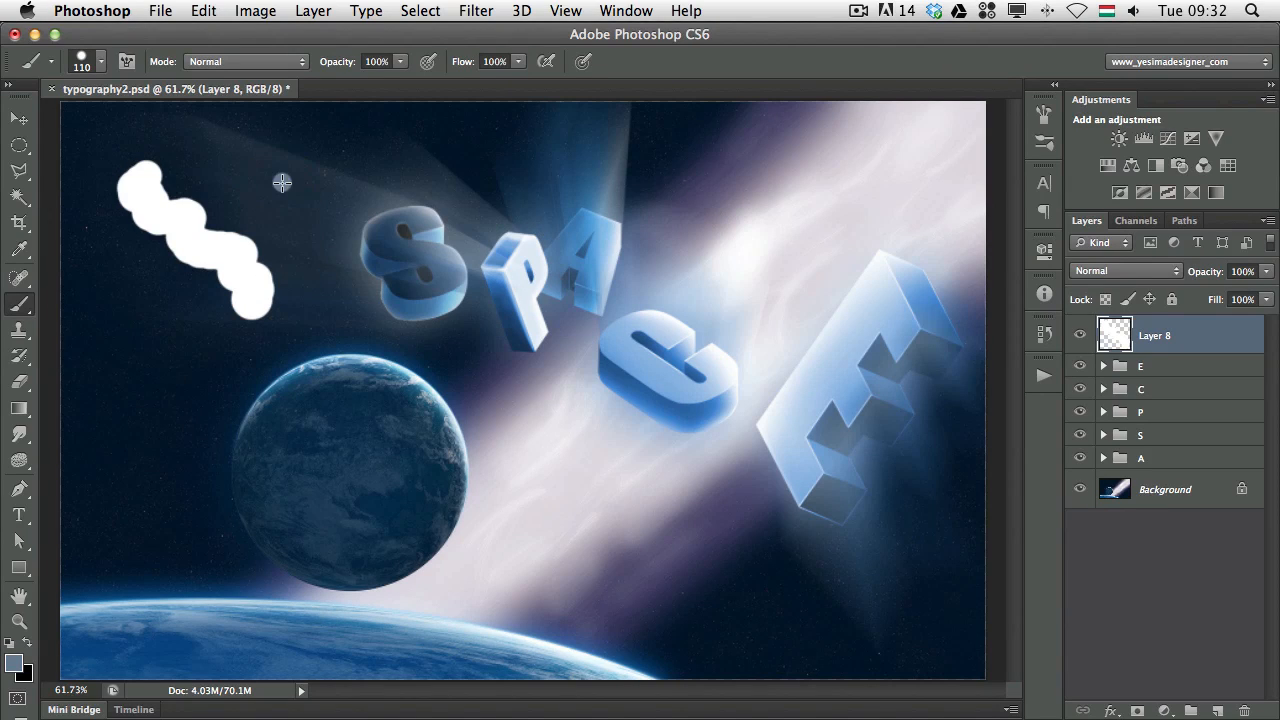
pyautogui.moveTo(284, 184); pyautogui.dragTo(332, 316)
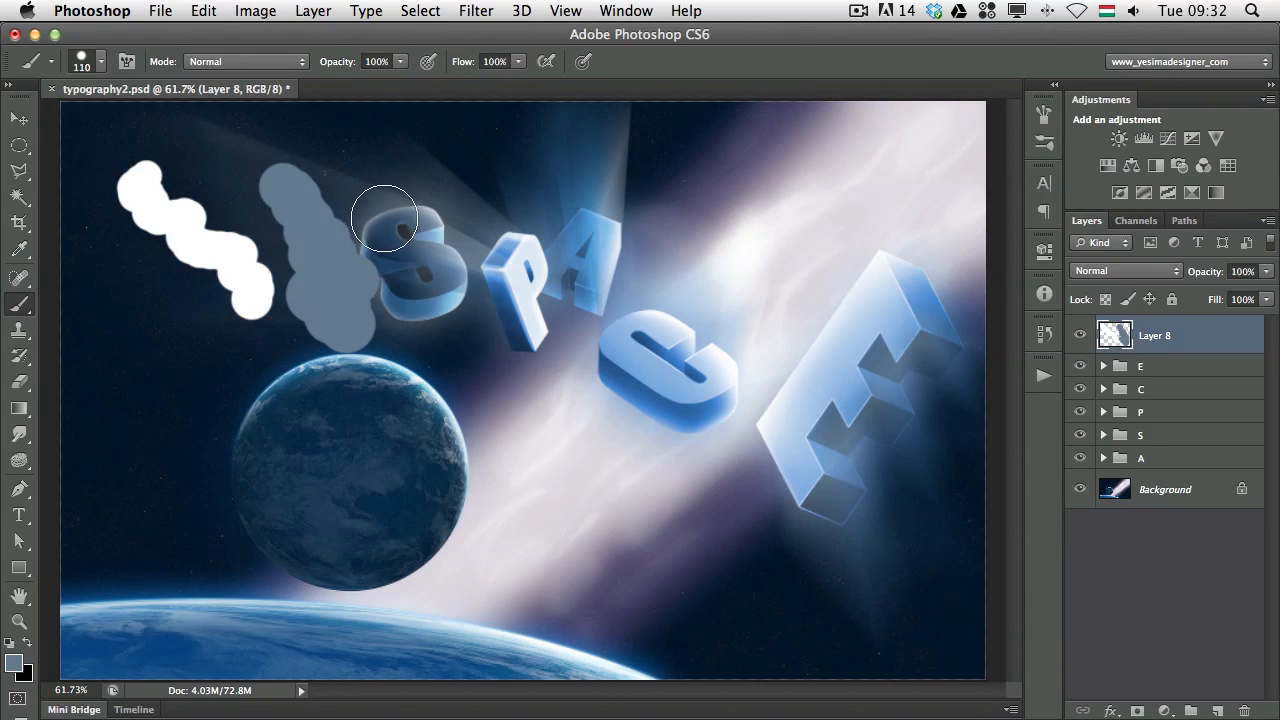
pyautogui.moveTo(276, 178)
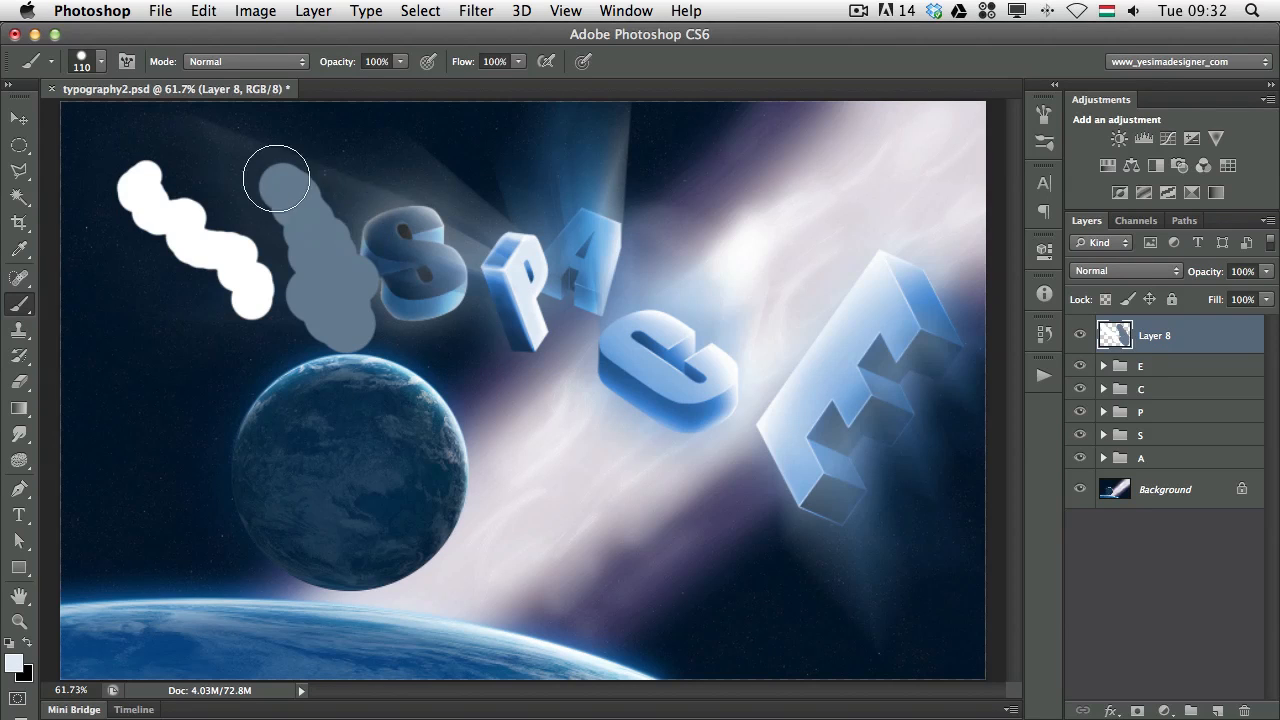
pyautogui.moveTo(276, 178); pyautogui.dragTo(292, 320)
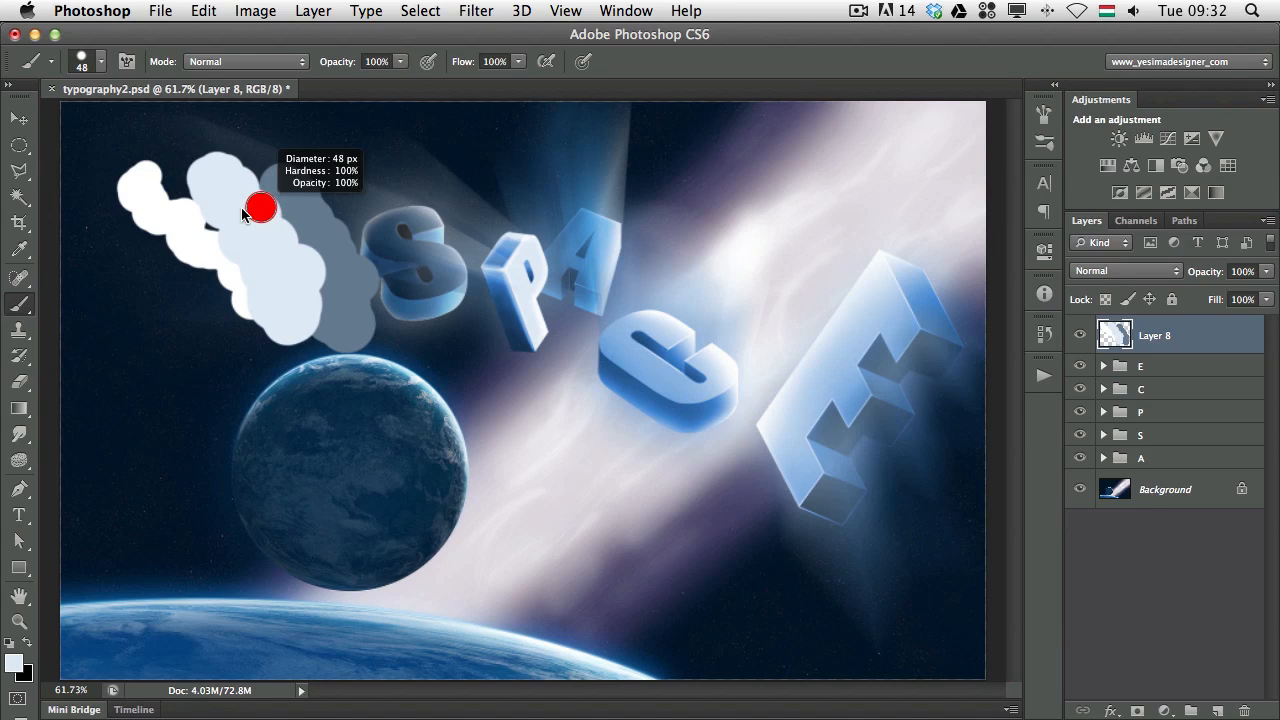
pyautogui.moveTo(256, 164)
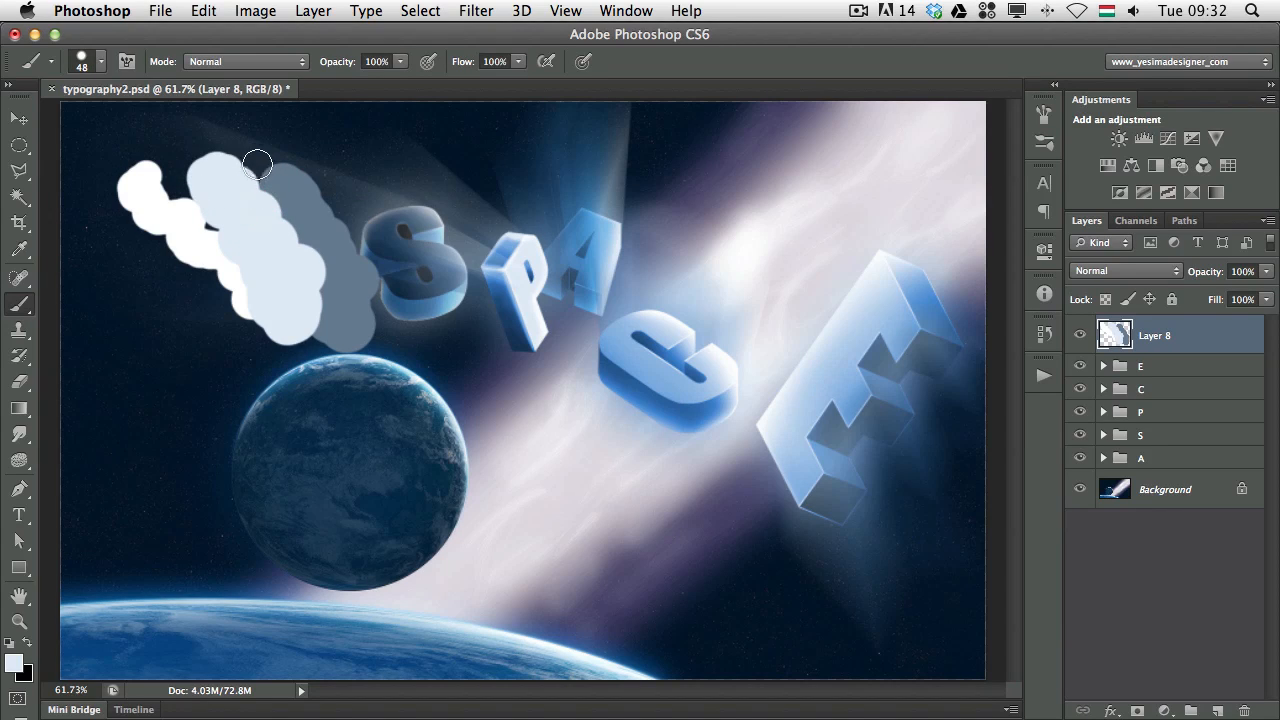
pyautogui.moveTo(256, 164); pyautogui.dragTo(328, 268)
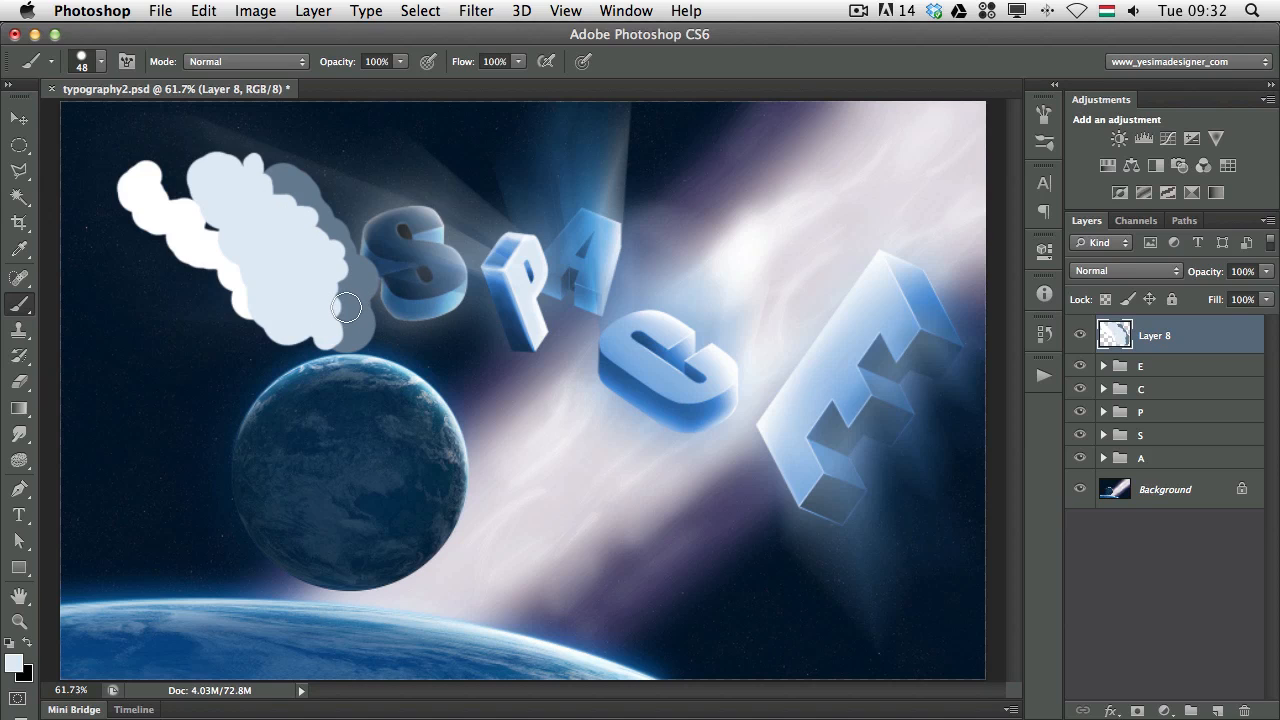
pyautogui.moveTo(160, 256)
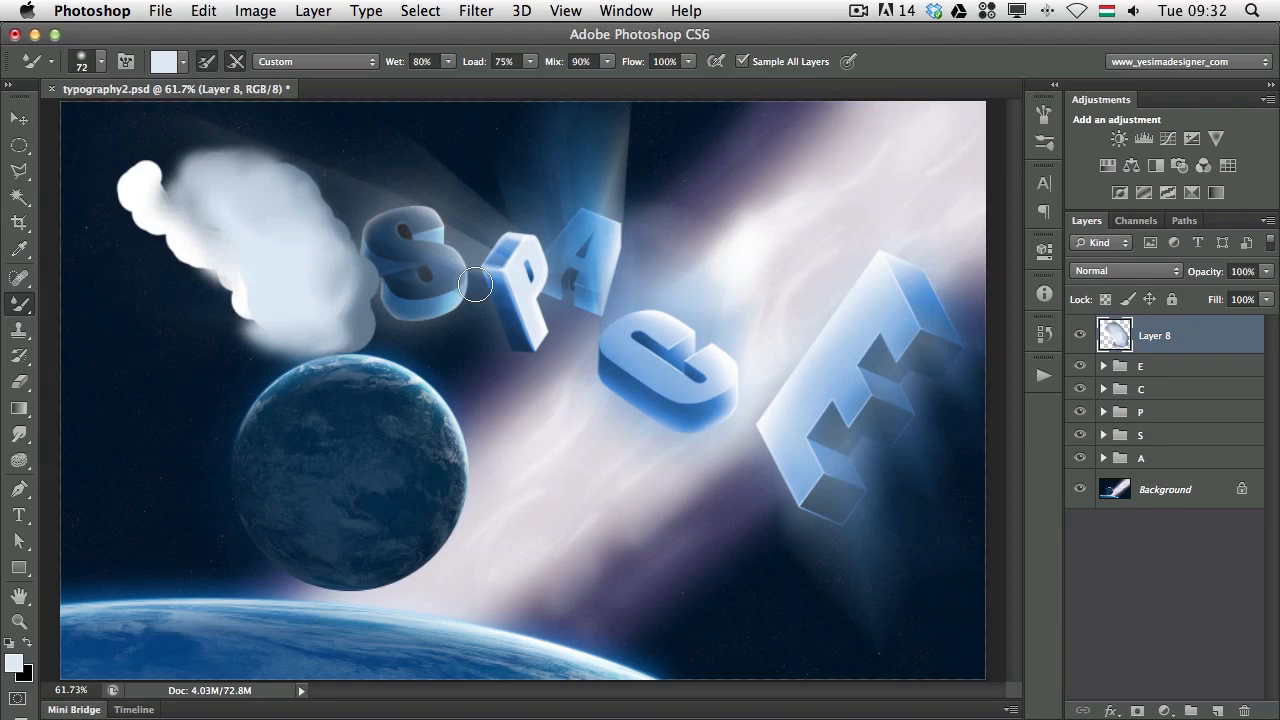
pyautogui.moveTo(410, 328)
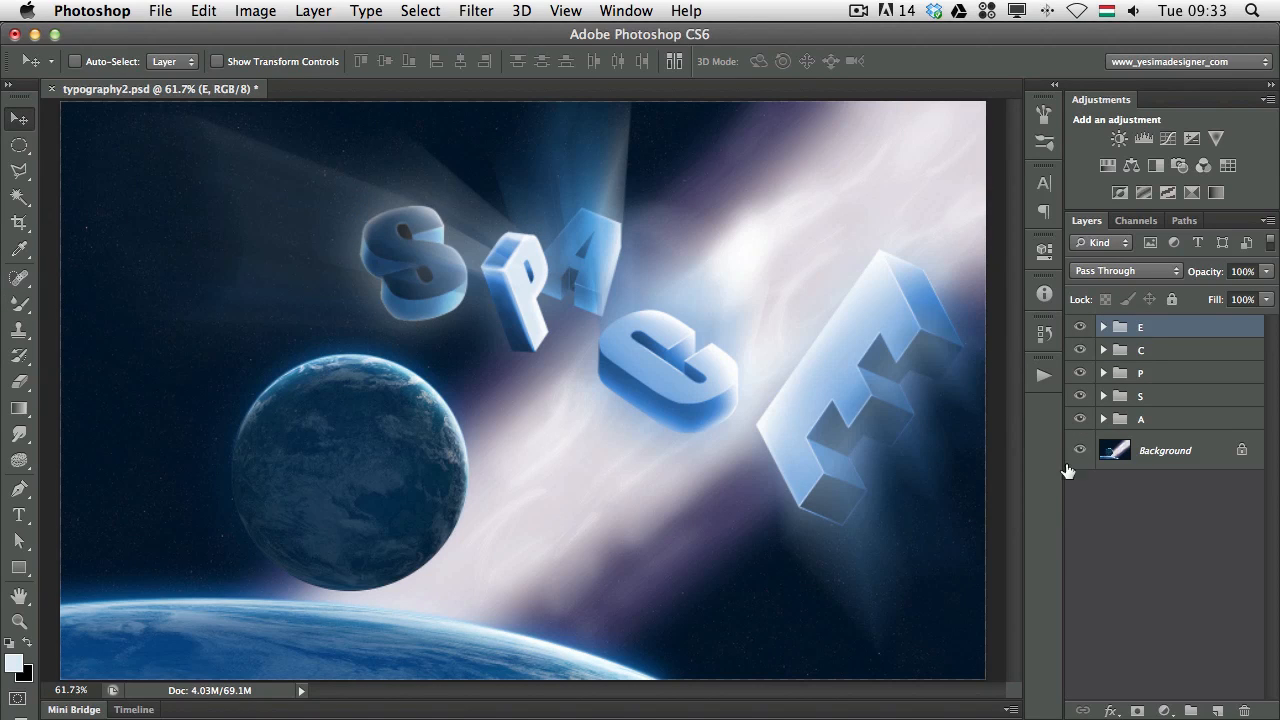
# Step: Hide the starry Background layer so the SPACE letters sit over the transparency grid
pyautogui.click(1080, 448)
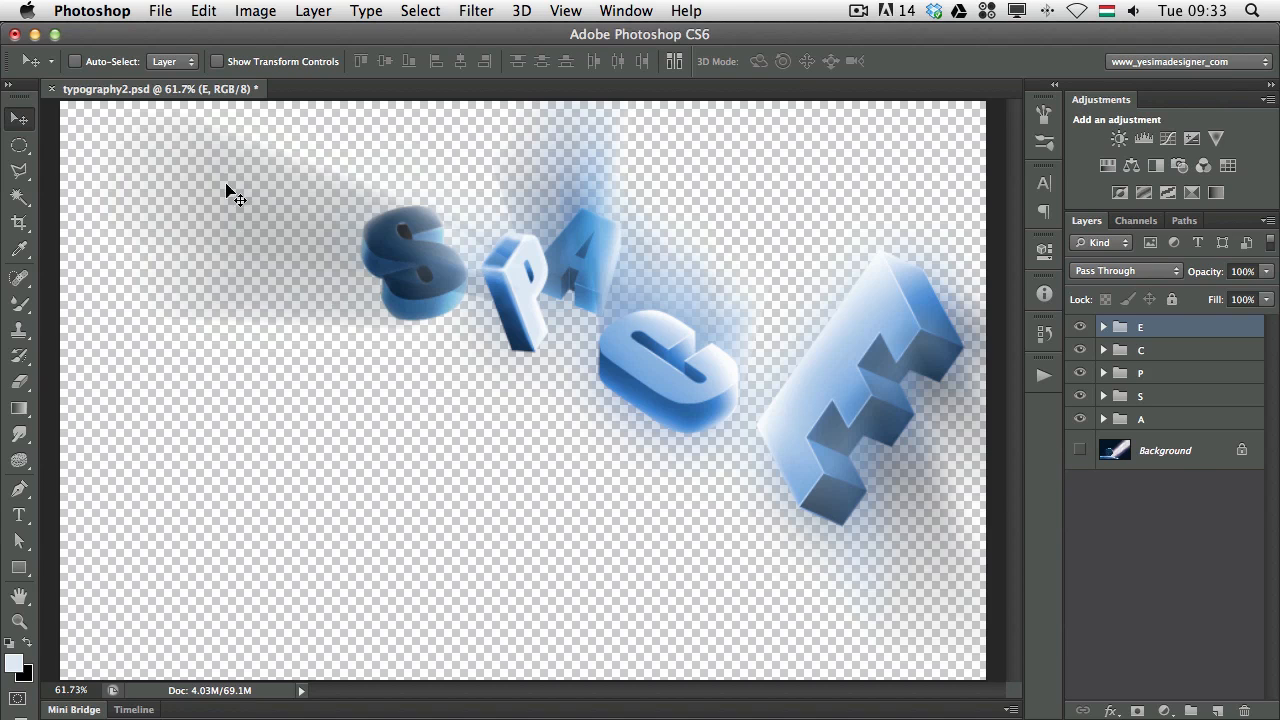
pyautogui.moveTo(810, 350)
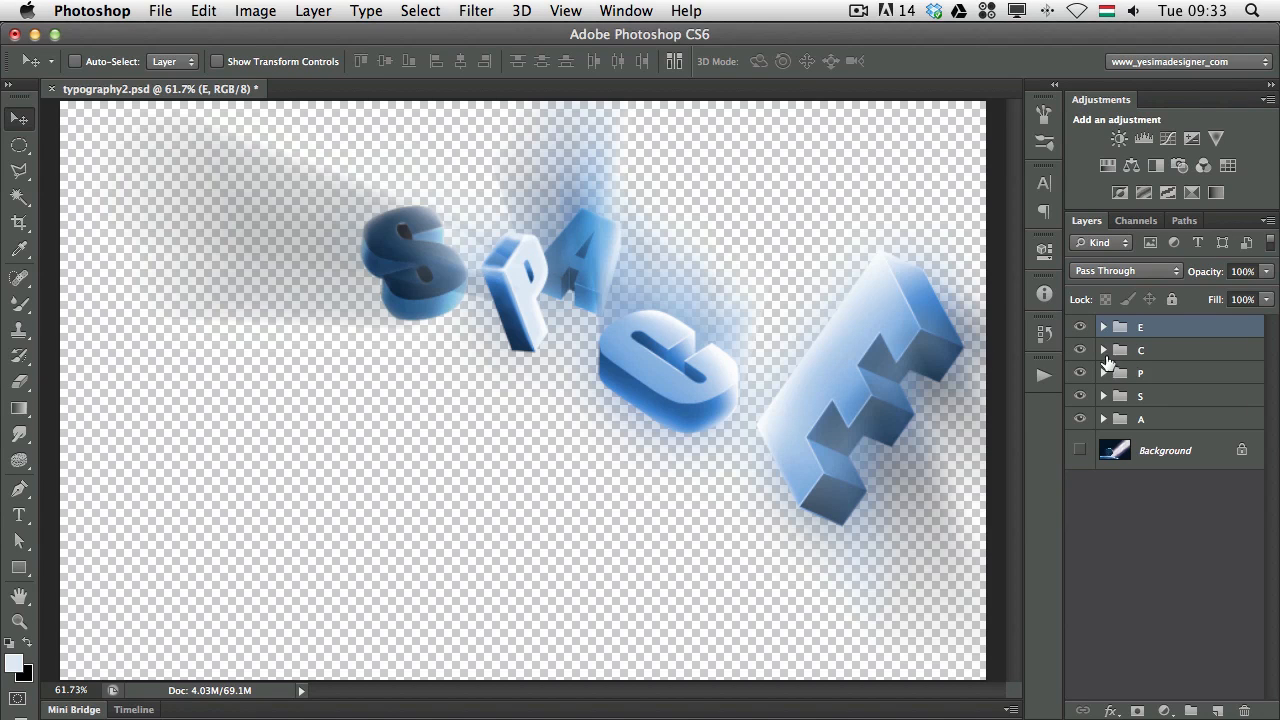
pyautogui.moveTo(296, 242)
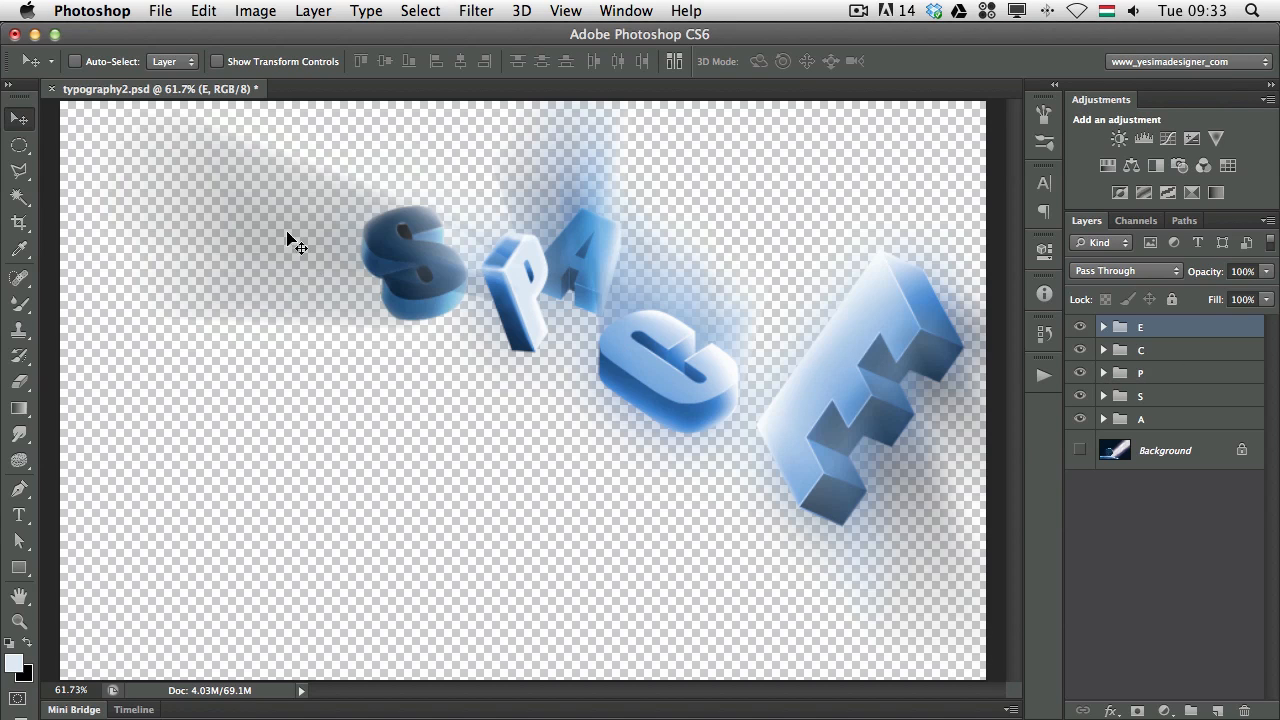
pyautogui.moveTo(352, 462)
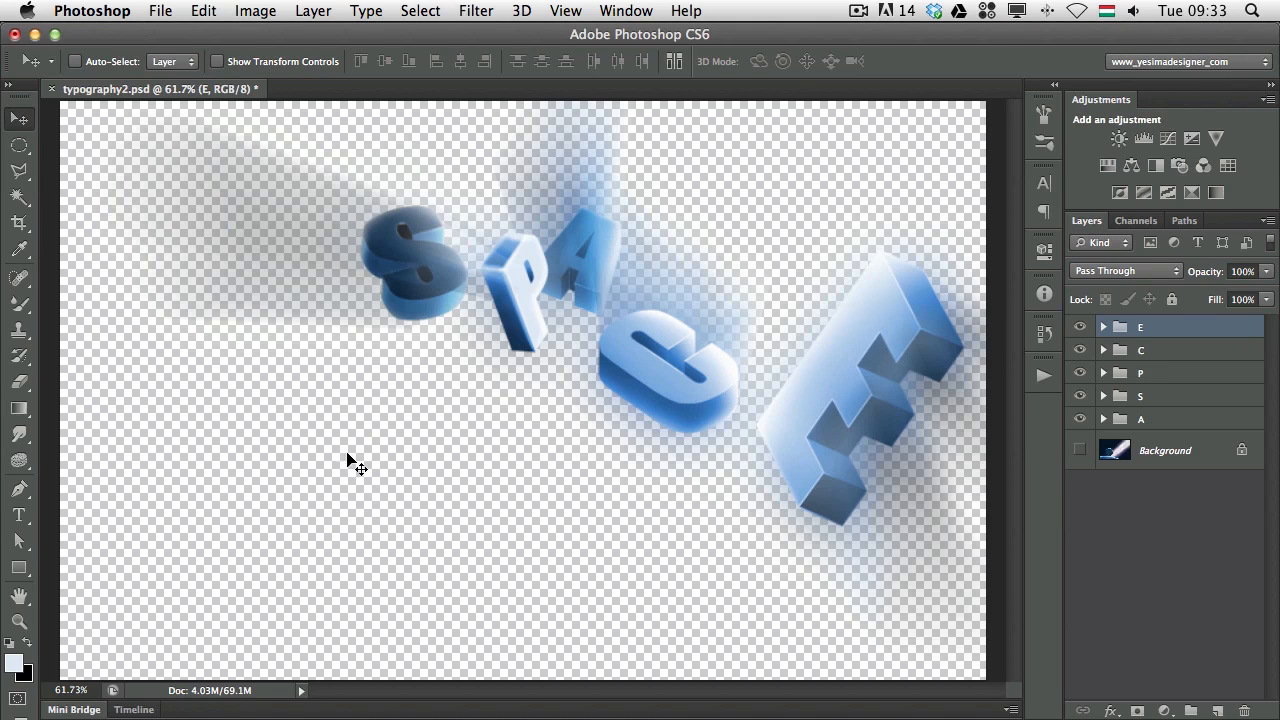
pyautogui.moveTo(296, 356)
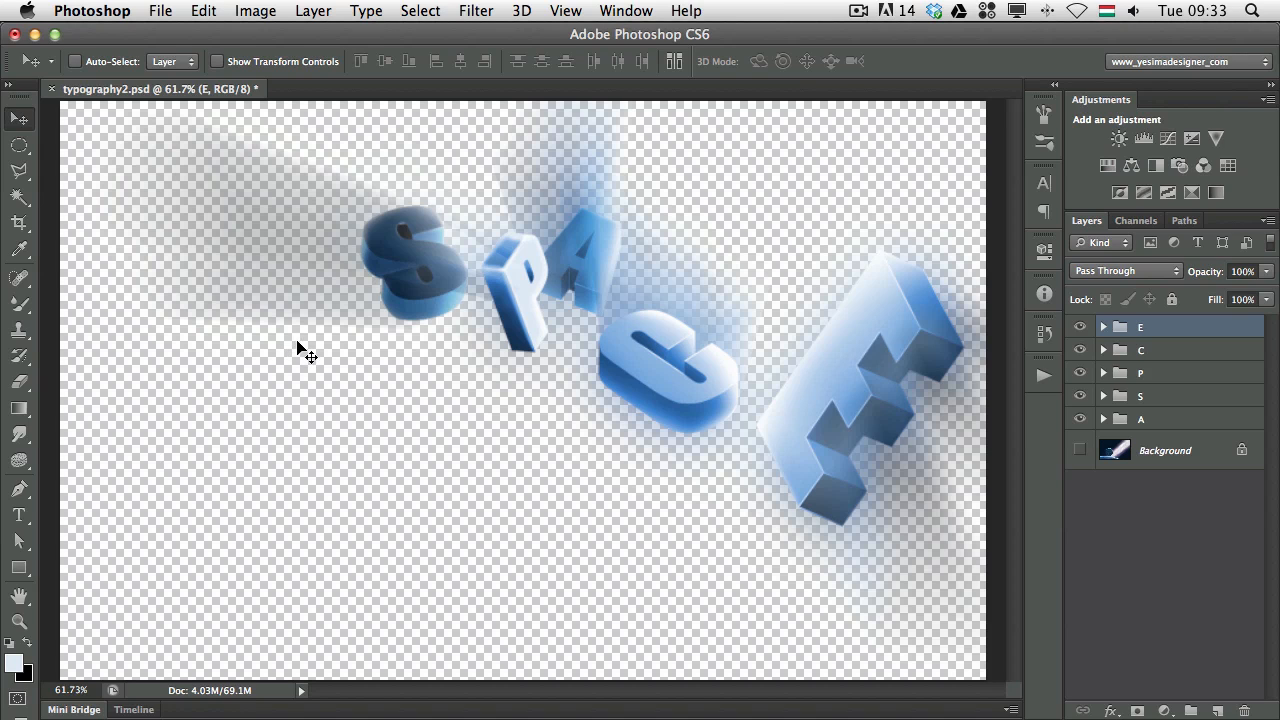
pyautogui.moveTo(298, 358)
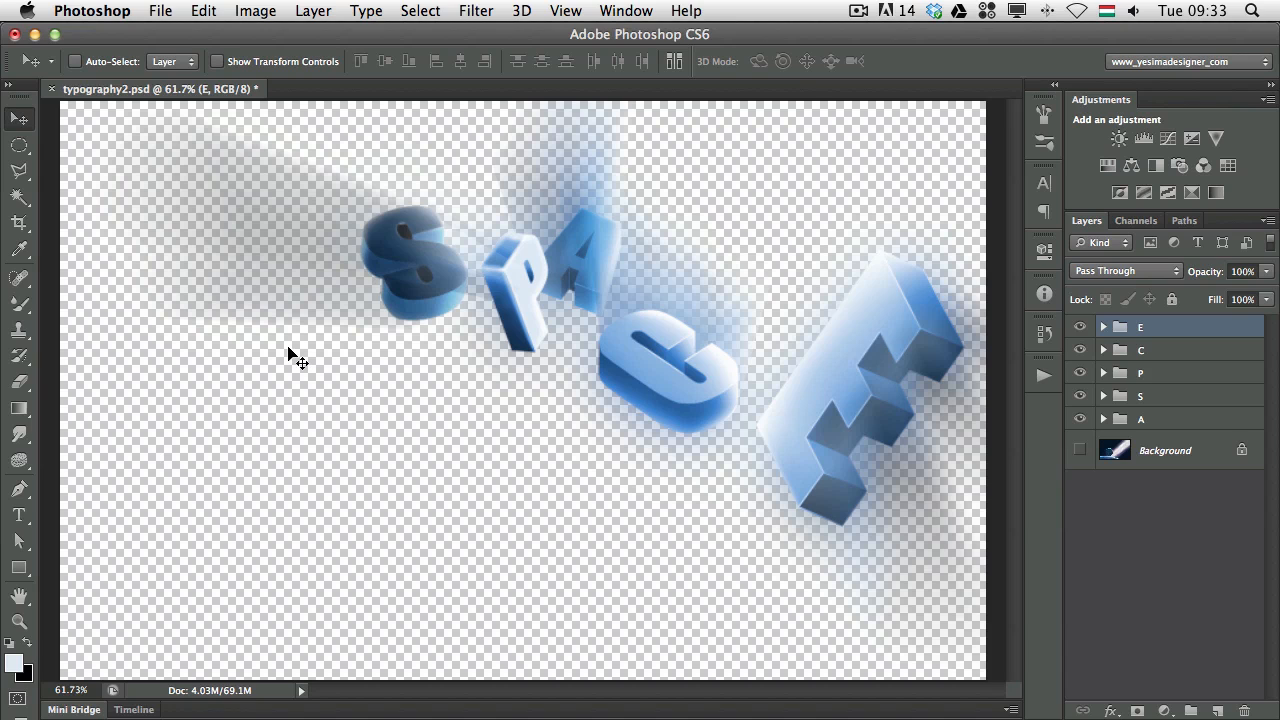
pyautogui.moveTo(222, 276)
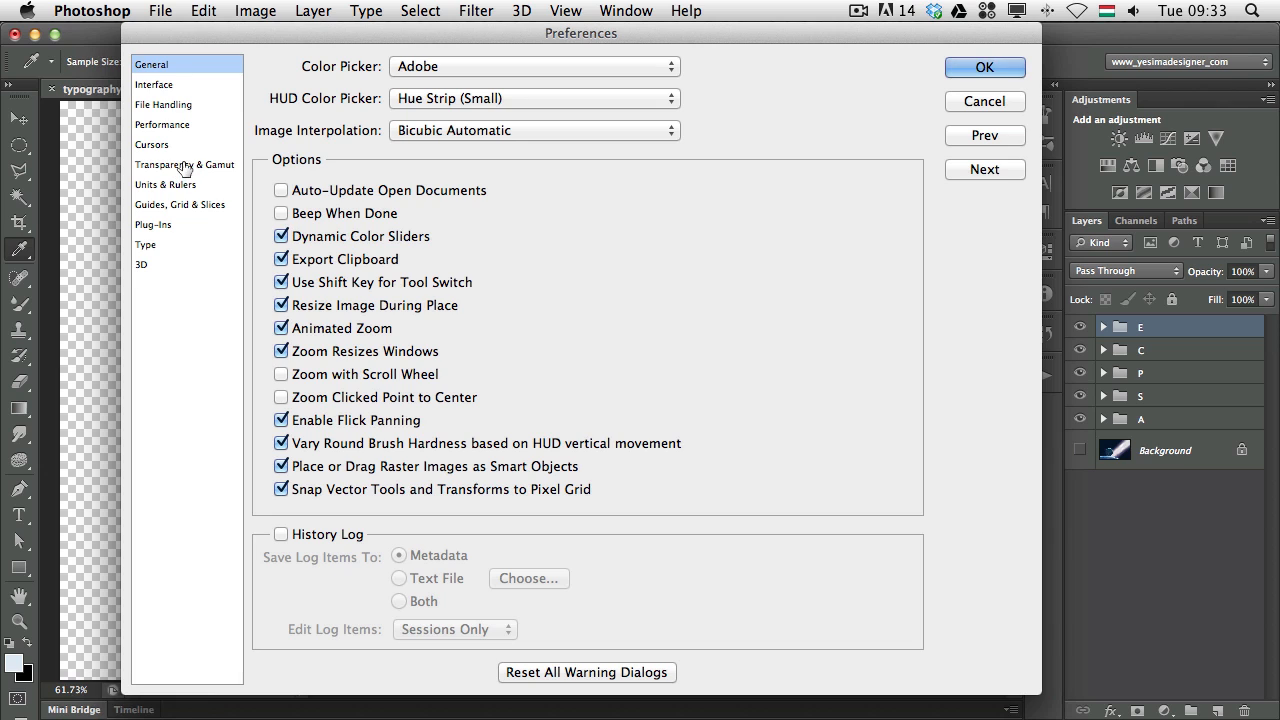
# Step: In Transparency & Gamut preferences, set the grid size to Large, then back to Medium
pyautogui.click(184, 164)
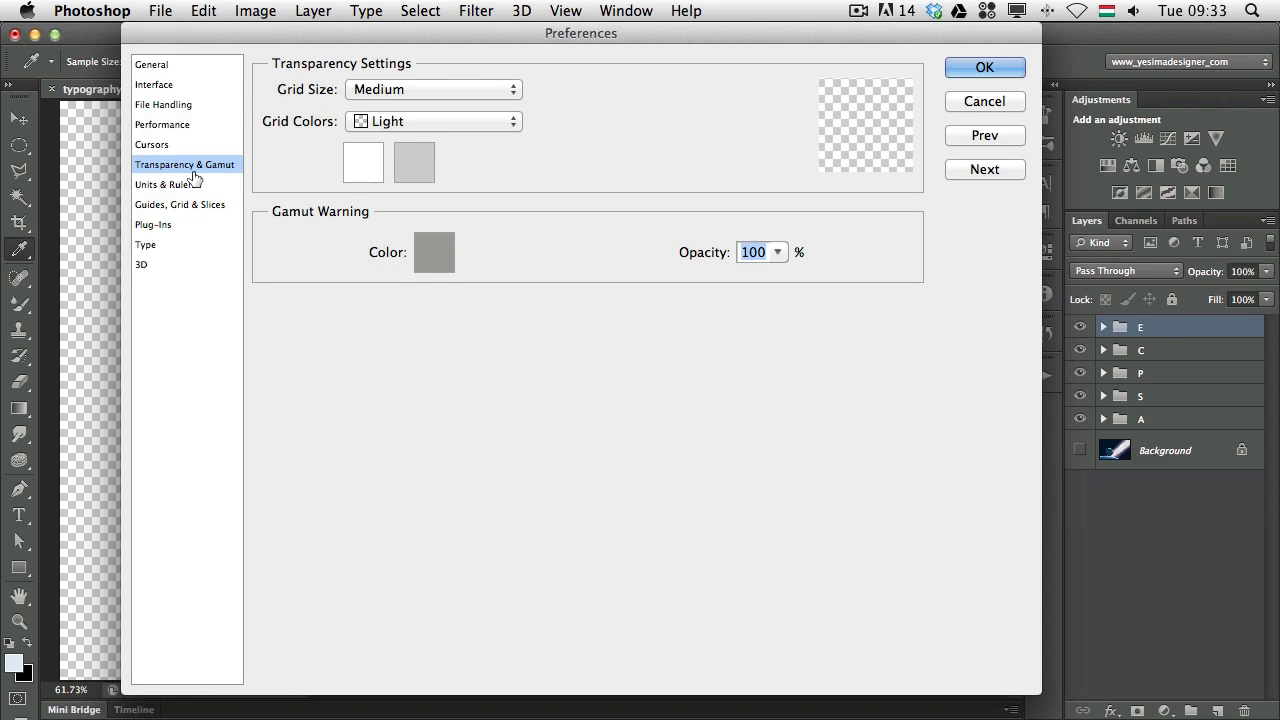
pyautogui.click(432, 88)
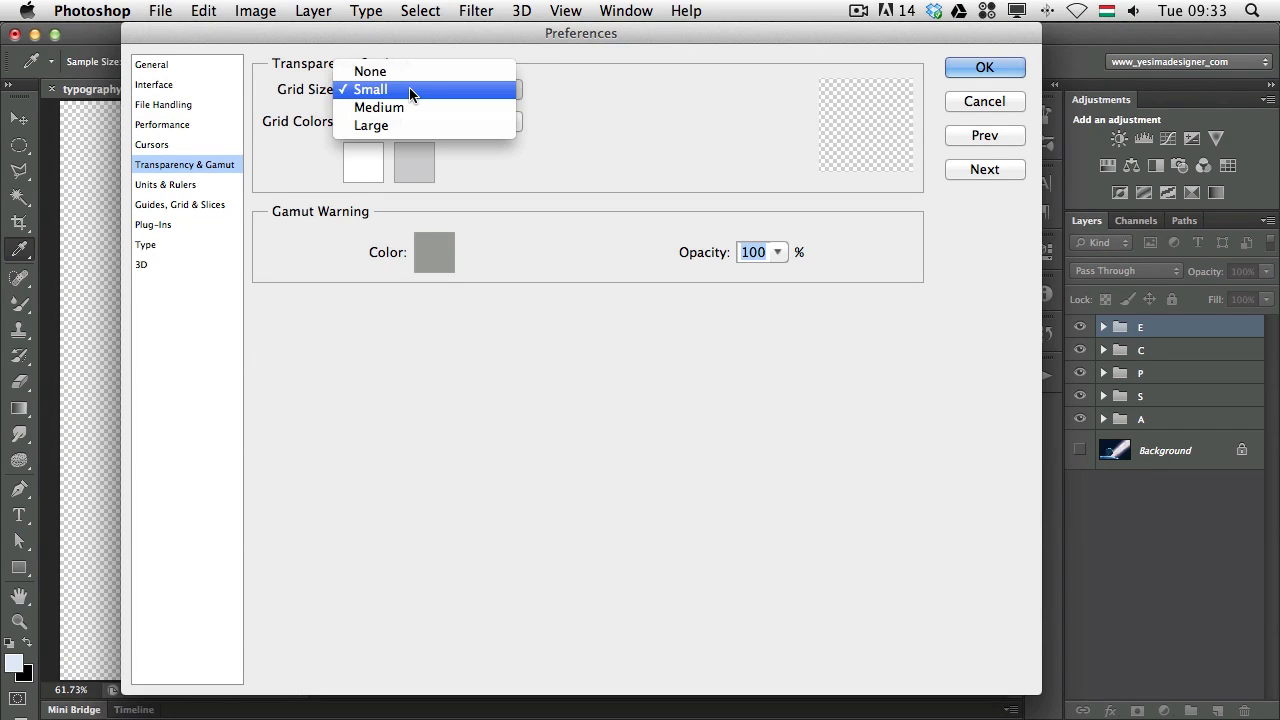
pyautogui.click(372, 124)
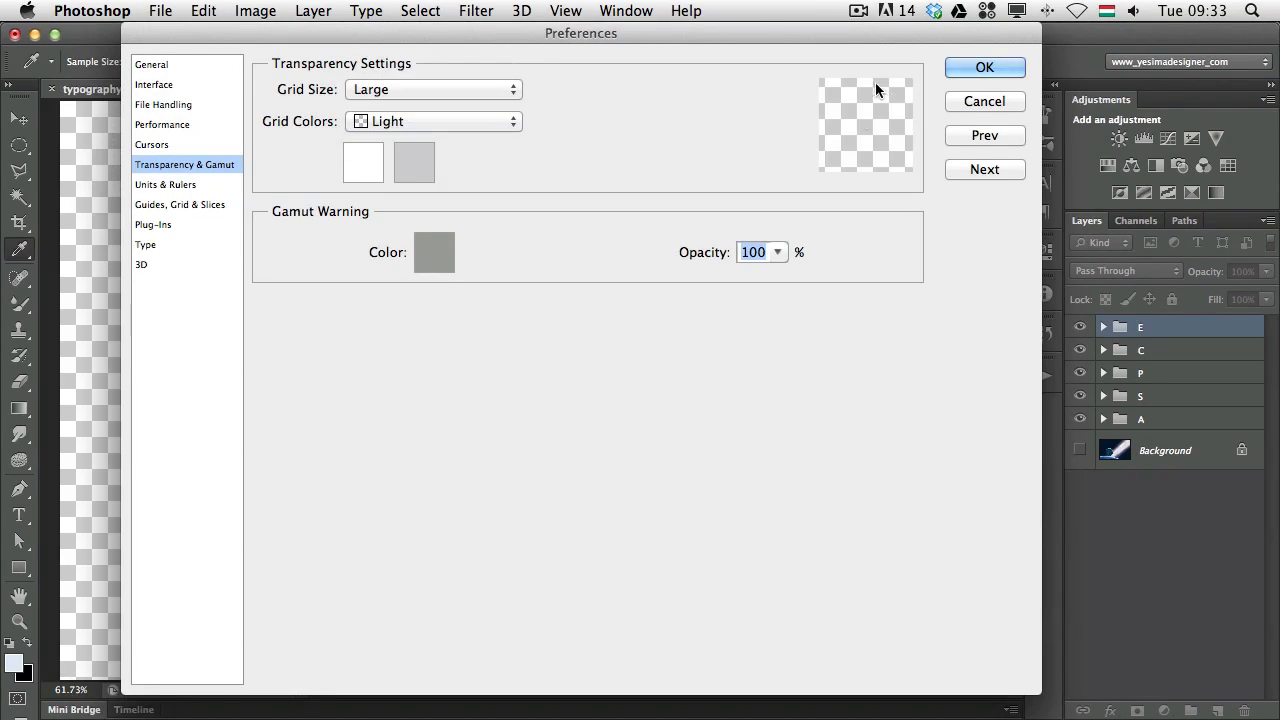
pyautogui.click(432, 88)
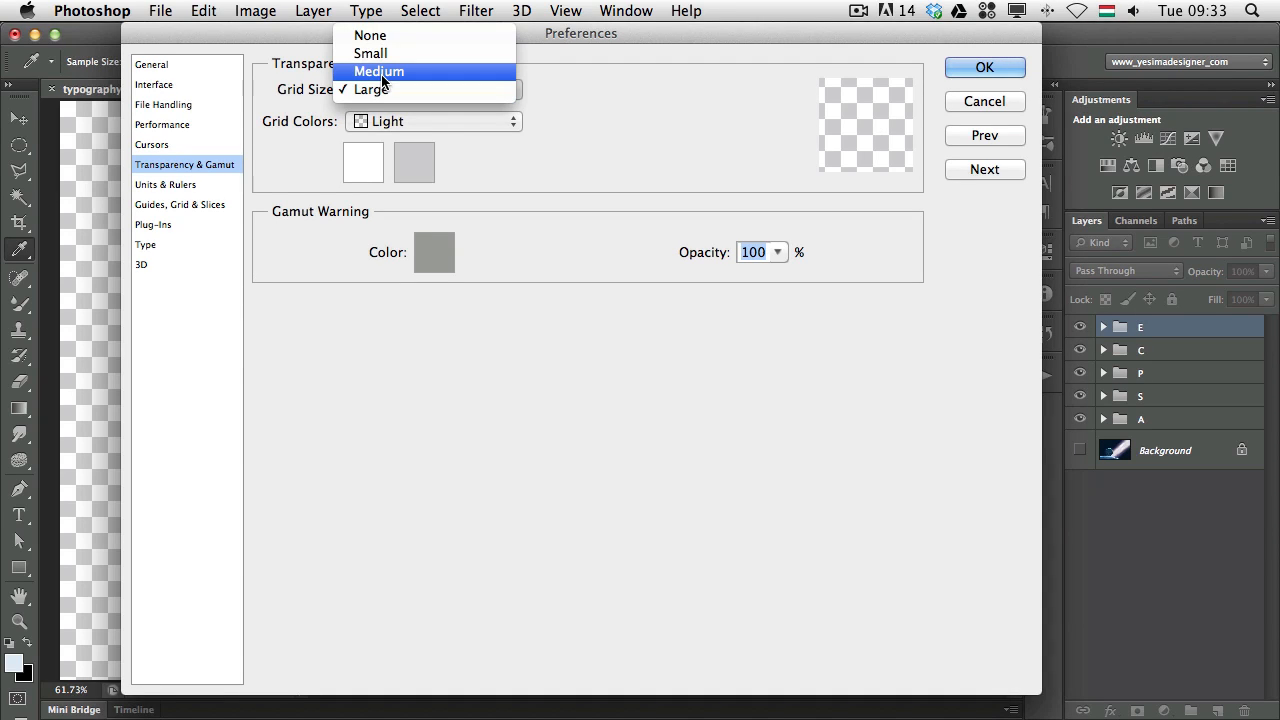
pyautogui.click(380, 72)
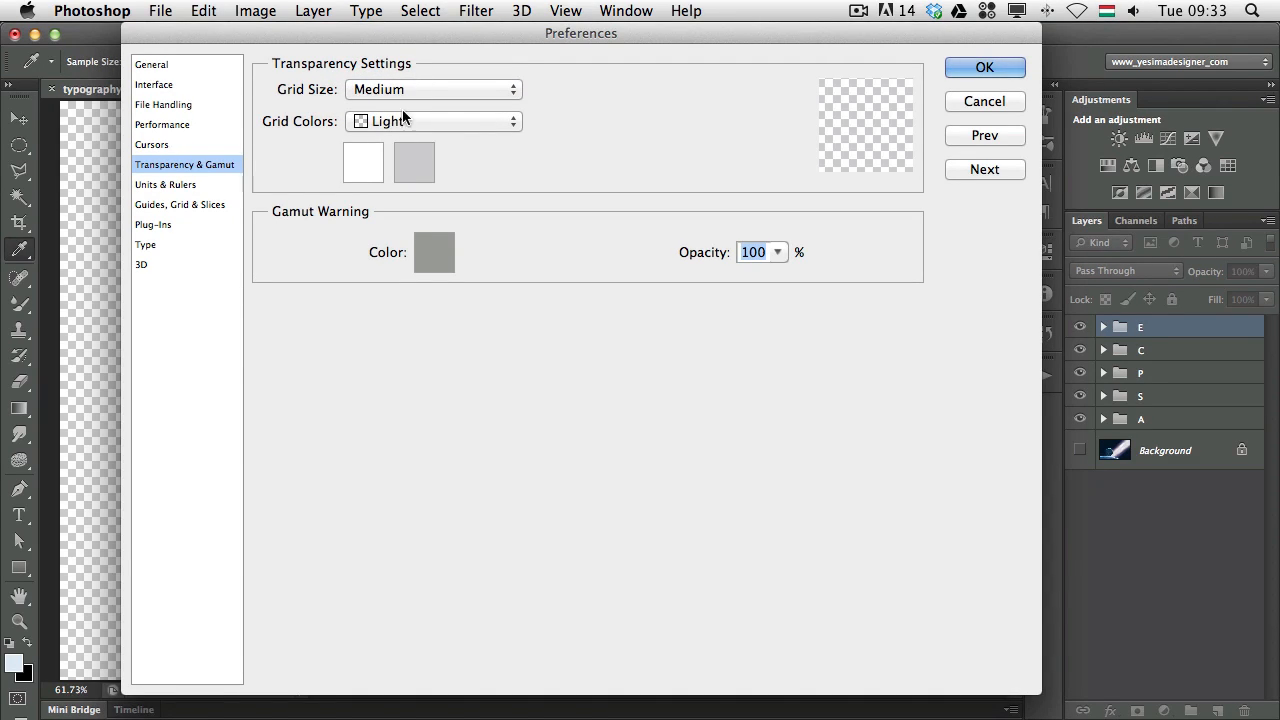
# Step: Cycle the transparency grid colours through Medium, Dark and Green, ending on Blue
pyautogui.click(434, 120)
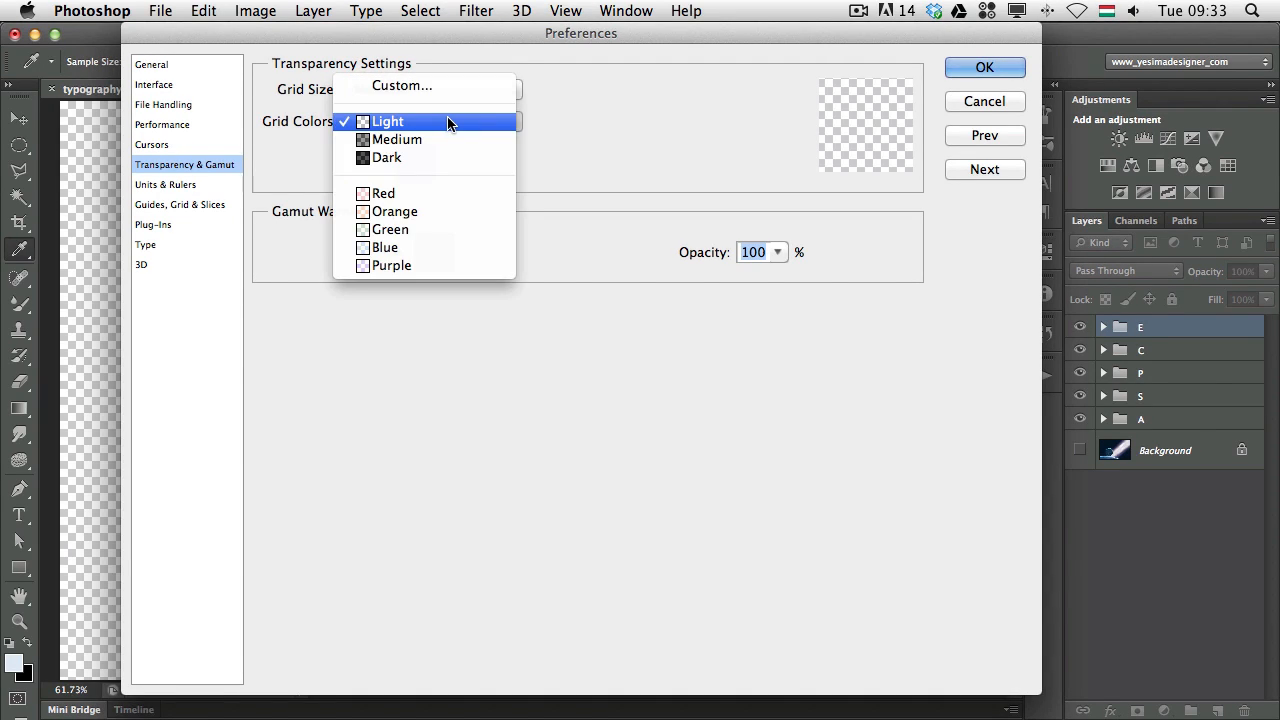
pyautogui.click(396, 140)
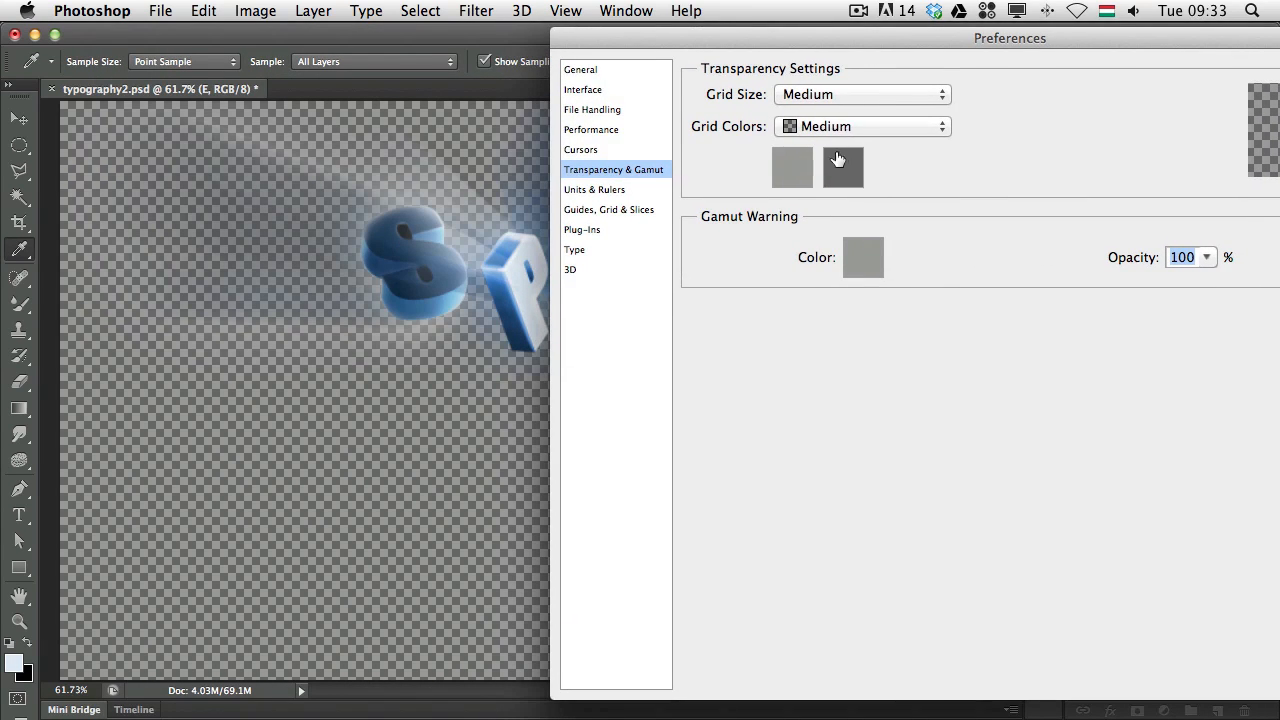
pyautogui.click(860, 126)
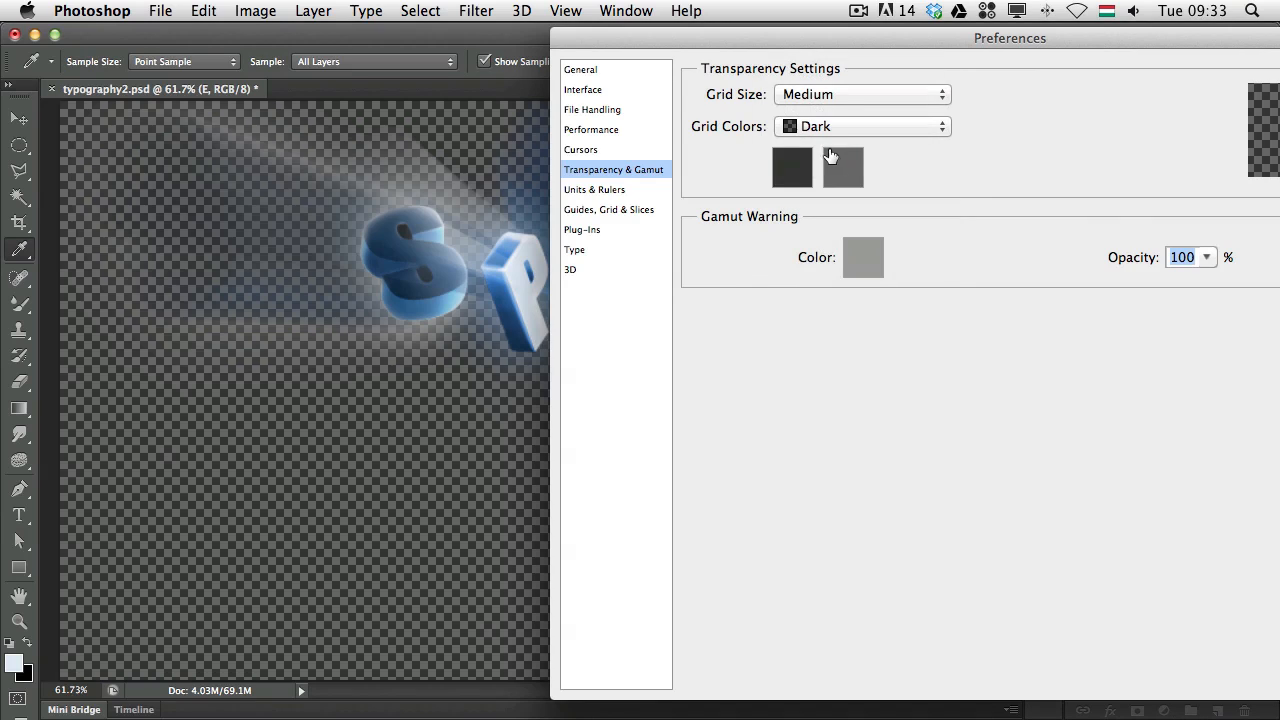
pyautogui.click(860, 126)
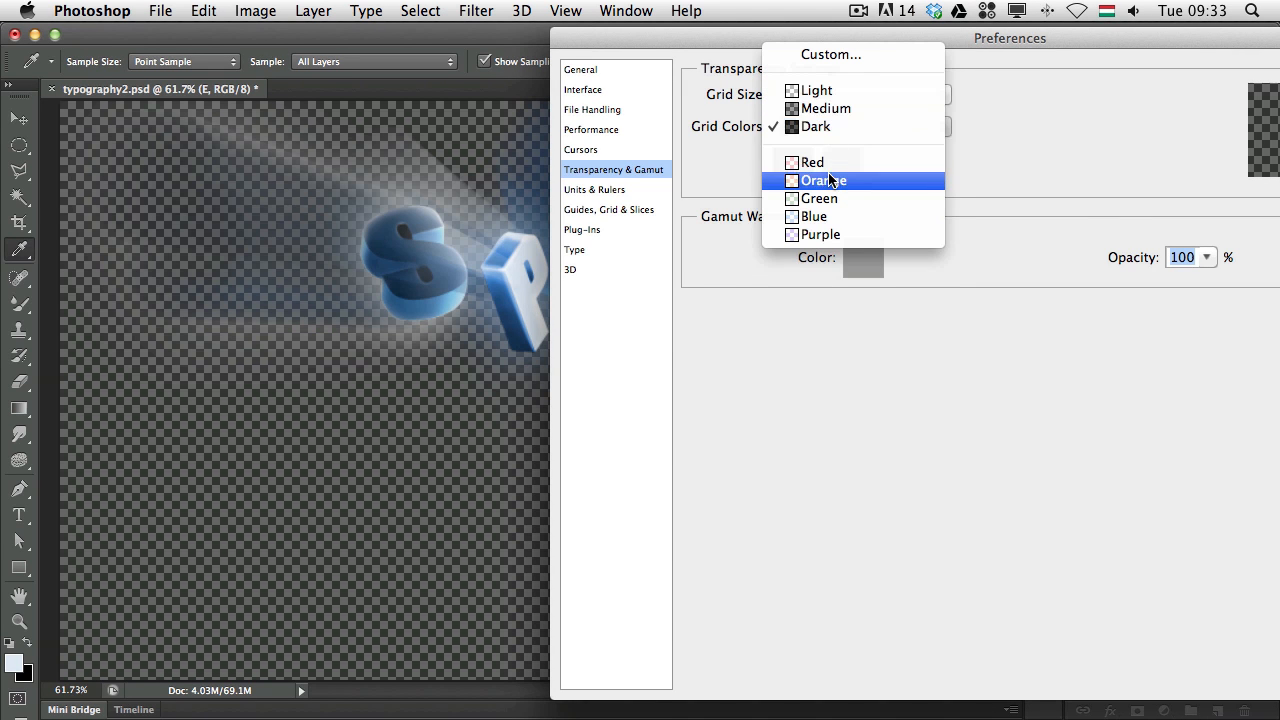
pyautogui.click(812, 162)
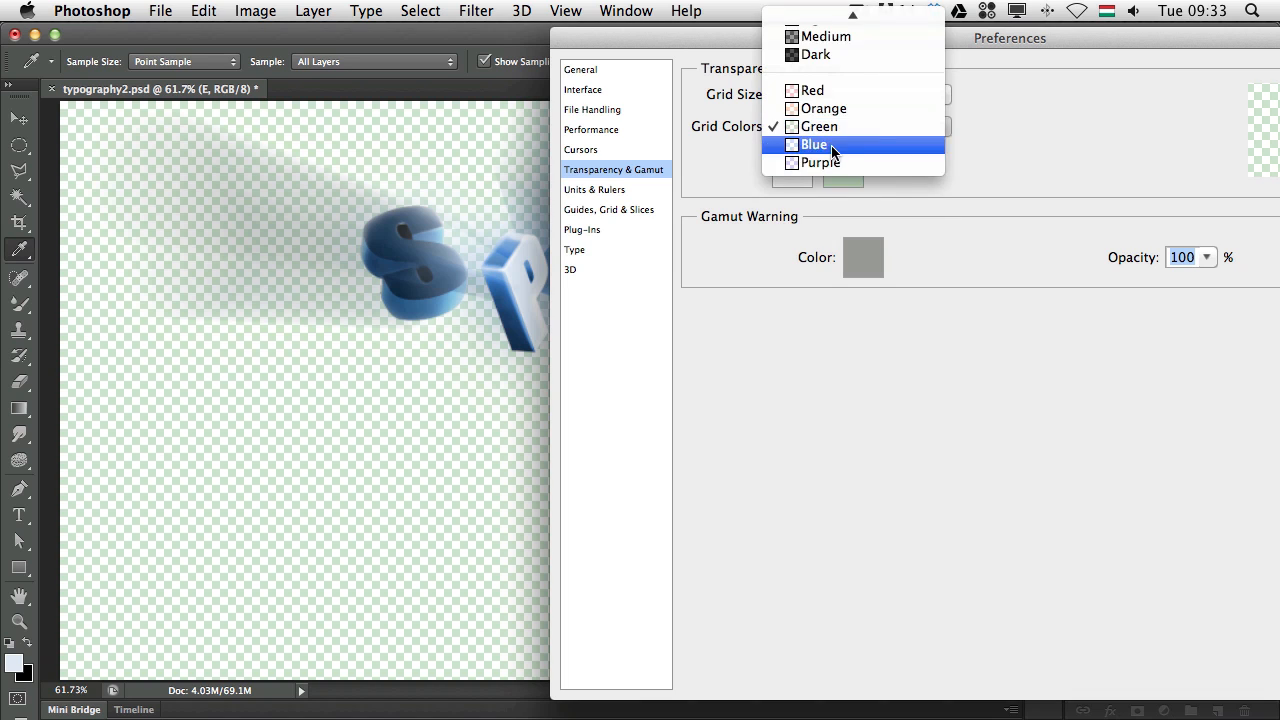
pyautogui.click(814, 144)
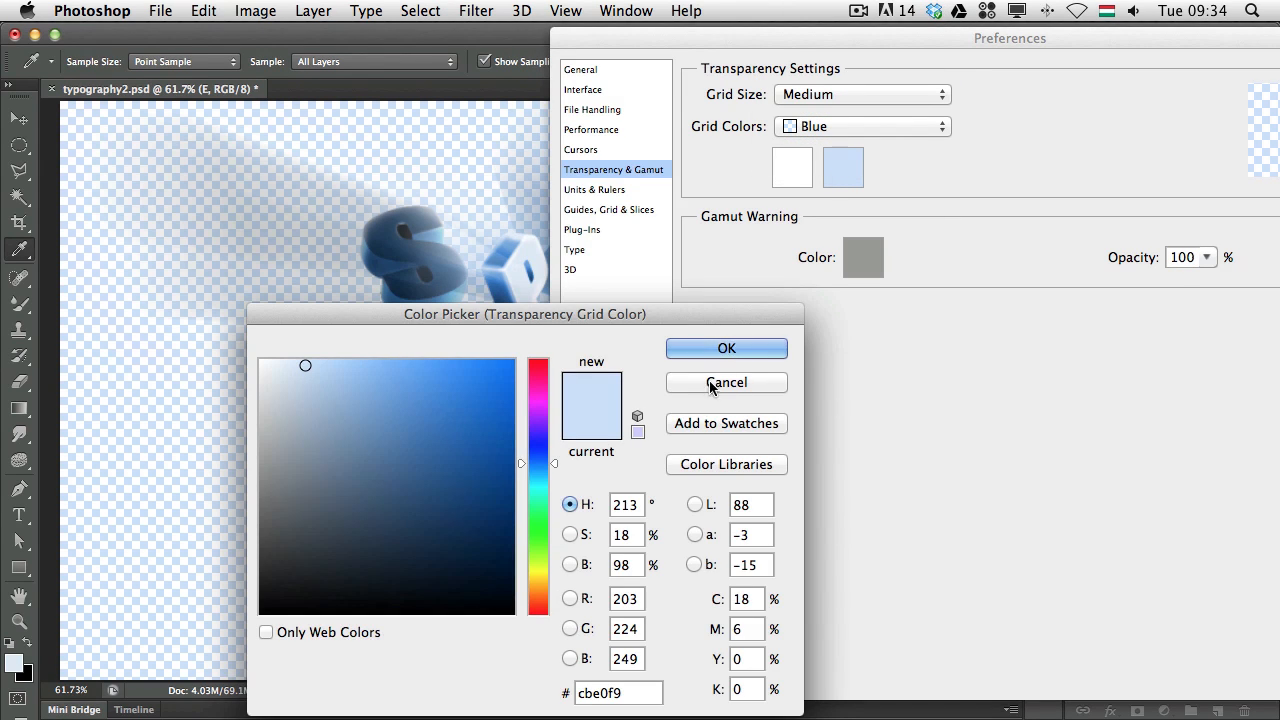
# Step: Try a pale pink custom grid colour, then restore the Light grid colours at medium size
pyautogui.click(726, 382)
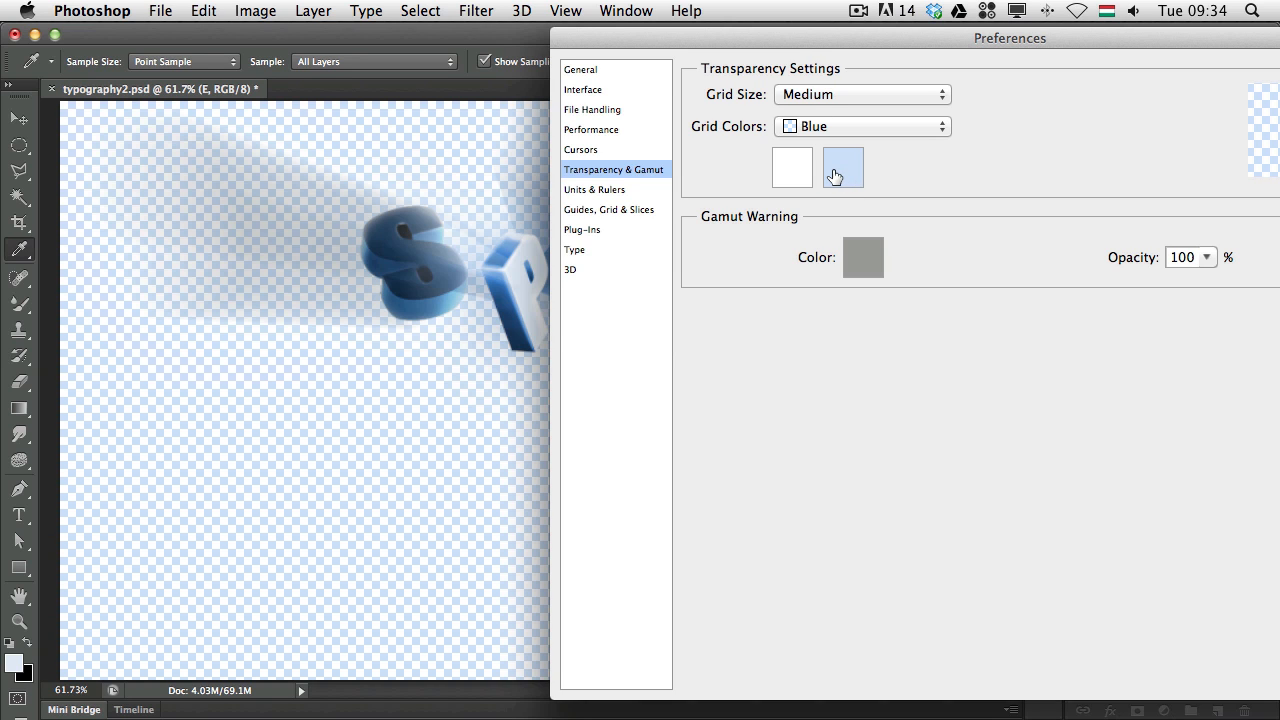
pyautogui.click(844, 168)
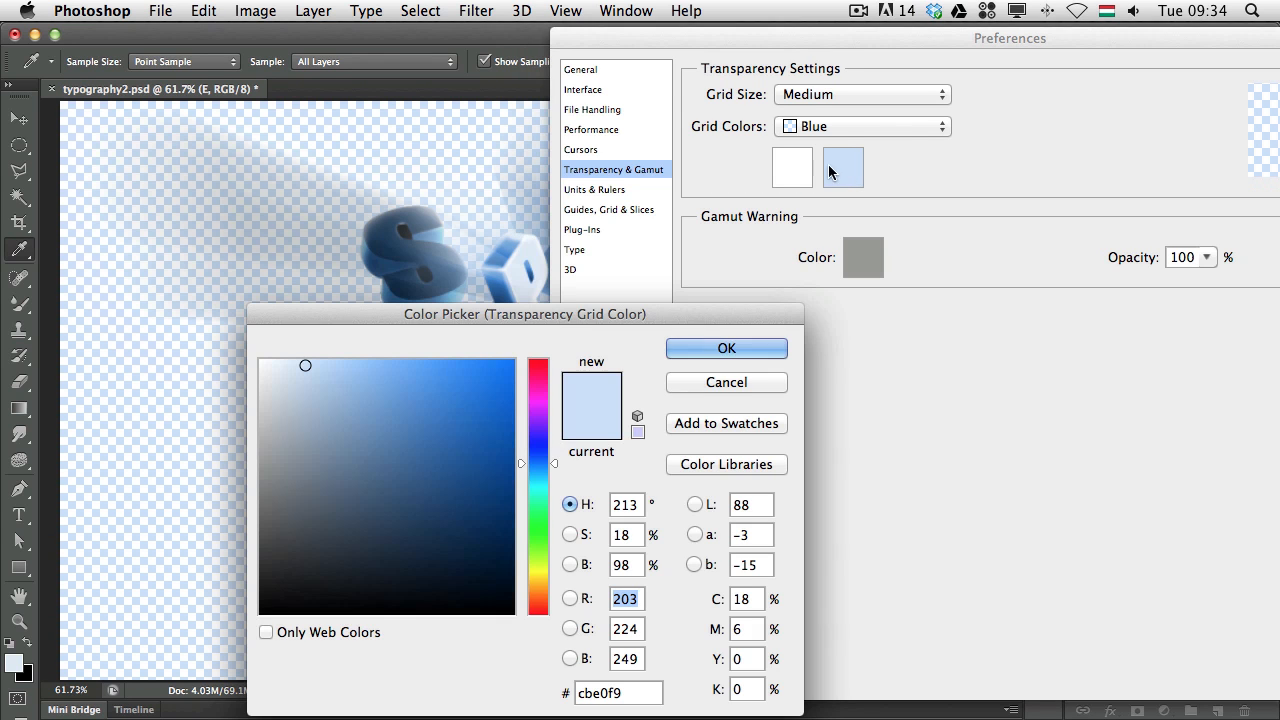
pyautogui.click(472, 380)
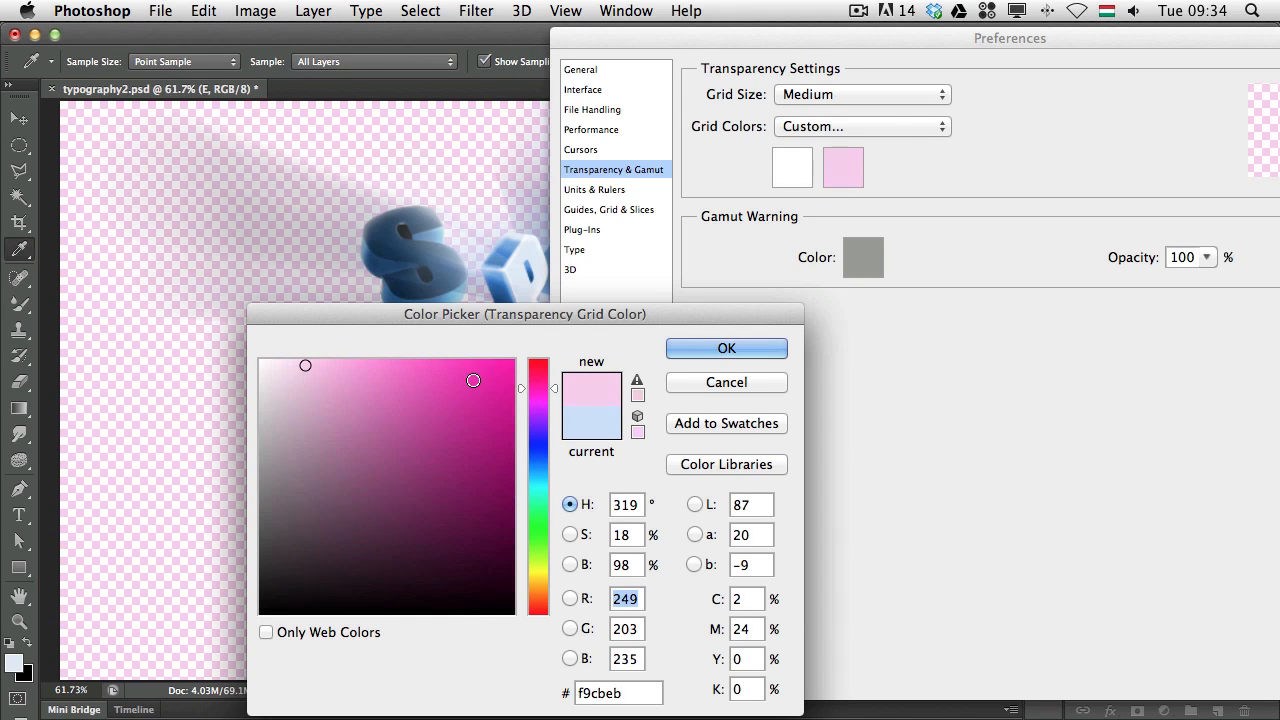
pyautogui.click(726, 348)
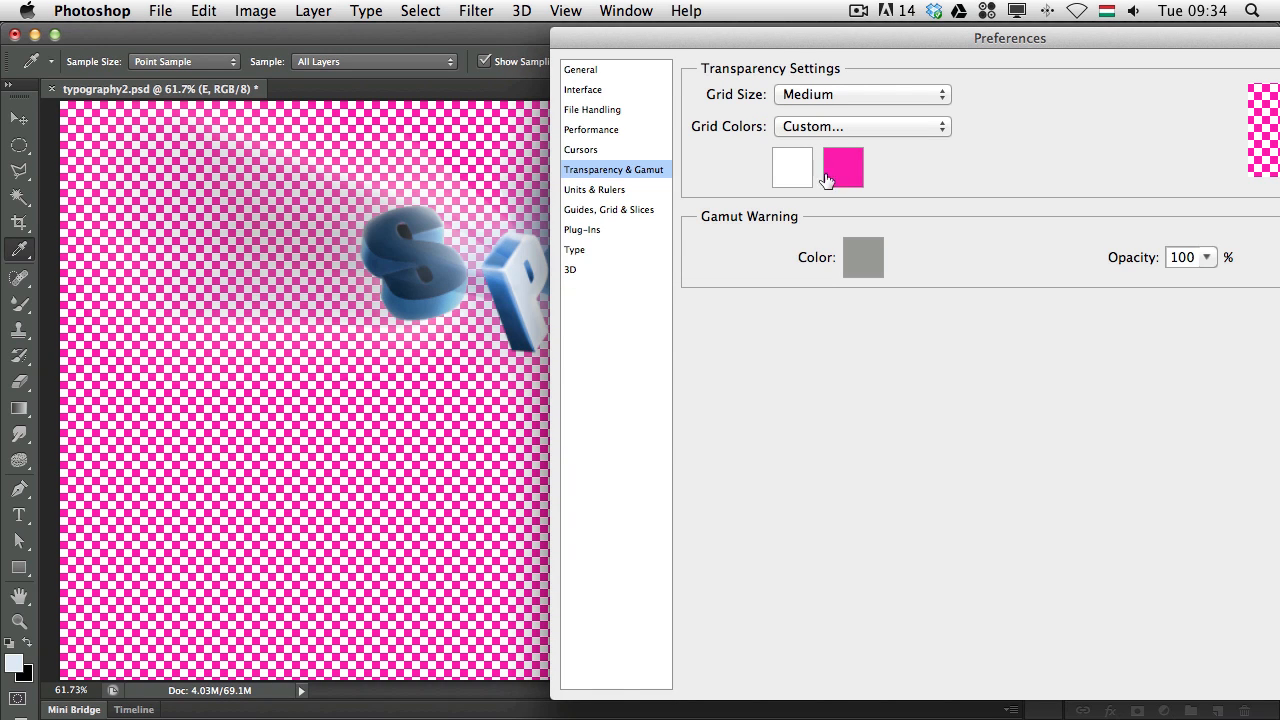
pyautogui.click(792, 168)
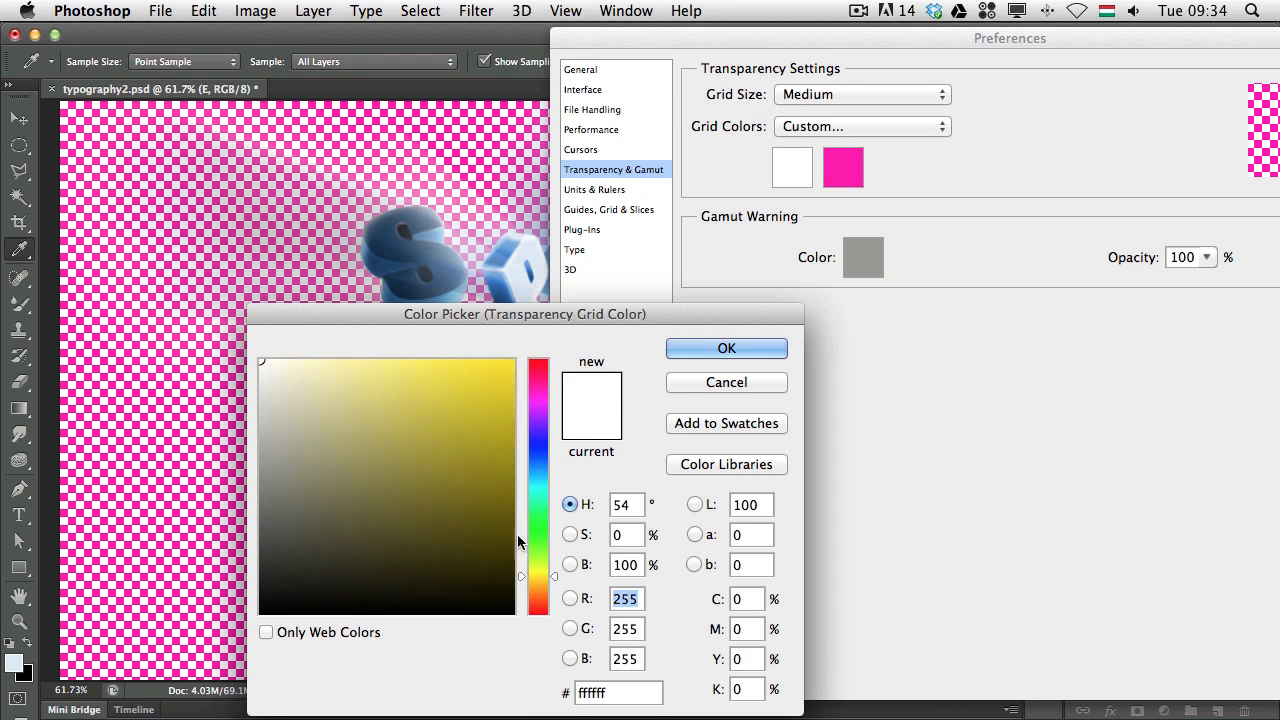
pyautogui.click(726, 348)
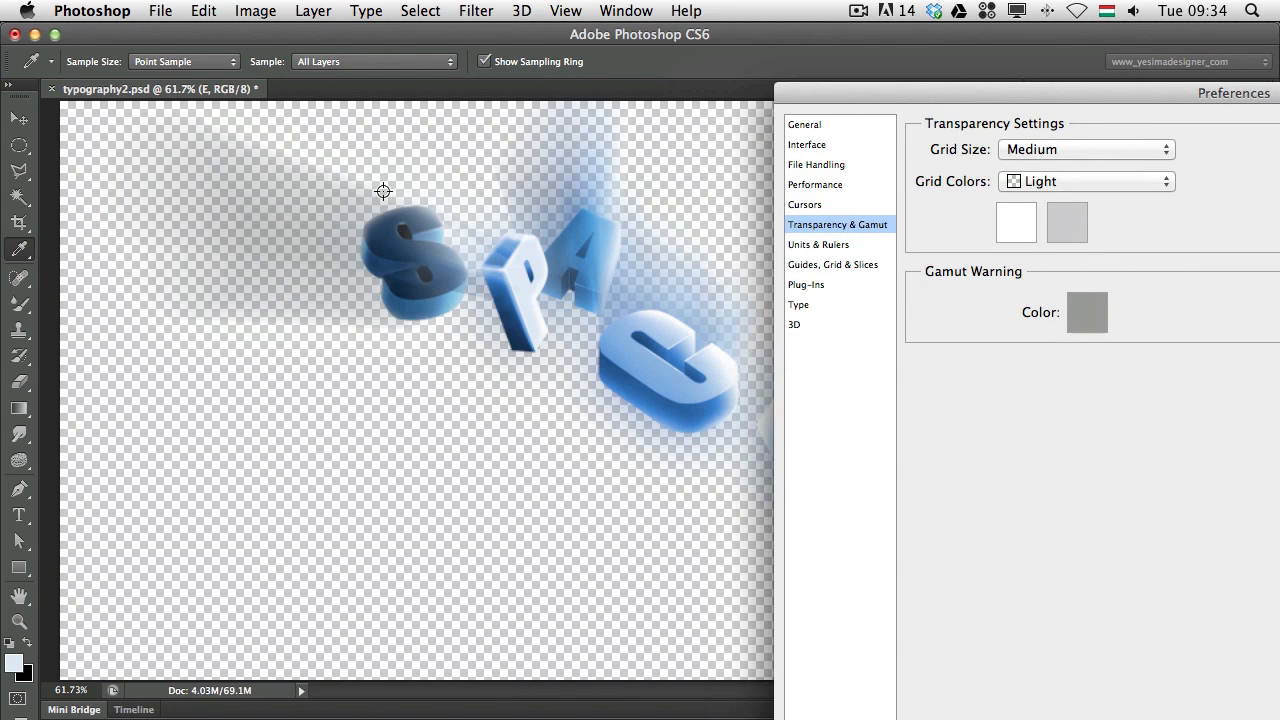
pyautogui.moveTo(400, 176)
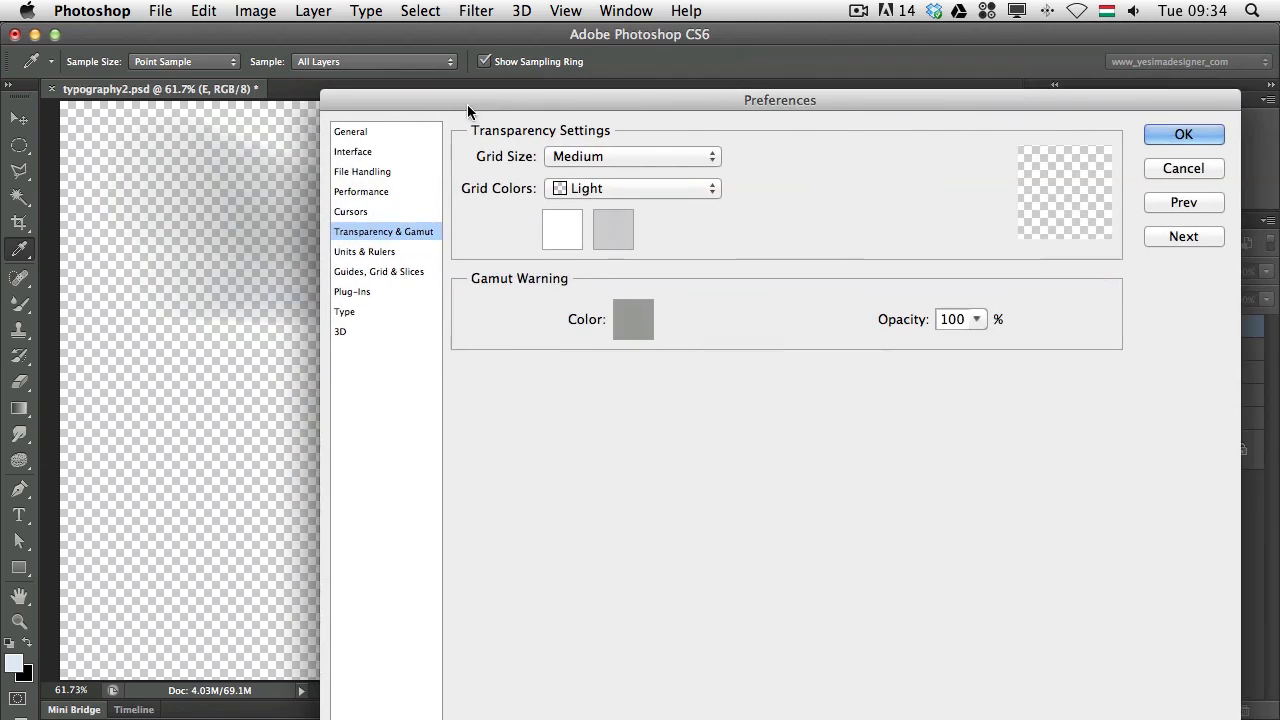
pyautogui.moveTo(588, 268)
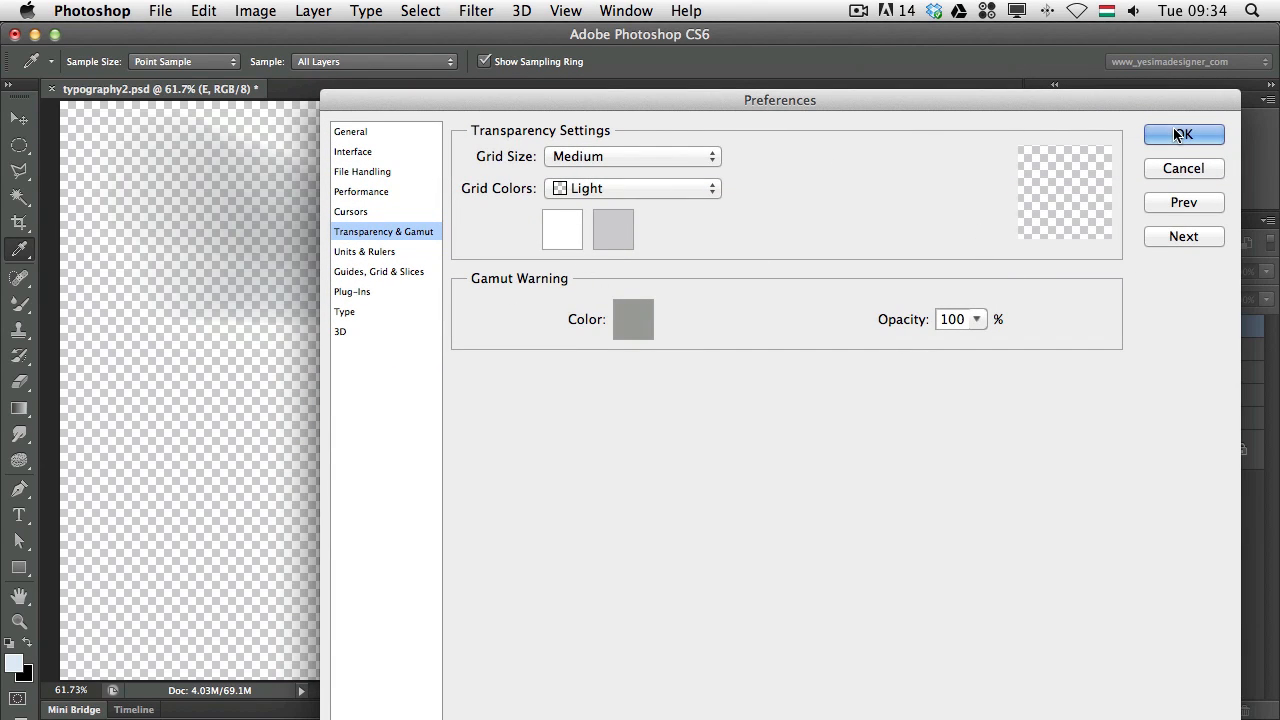
pyautogui.click(1184, 136)
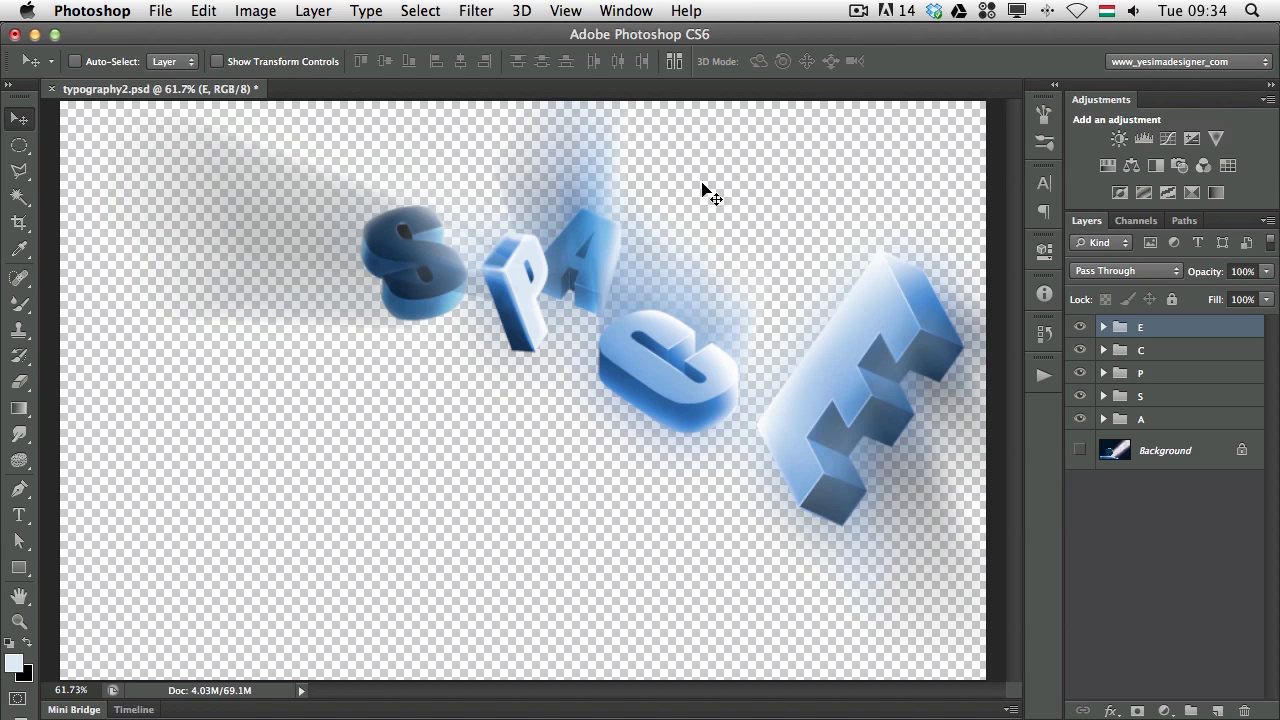
pyautogui.moveTo(688, 224)
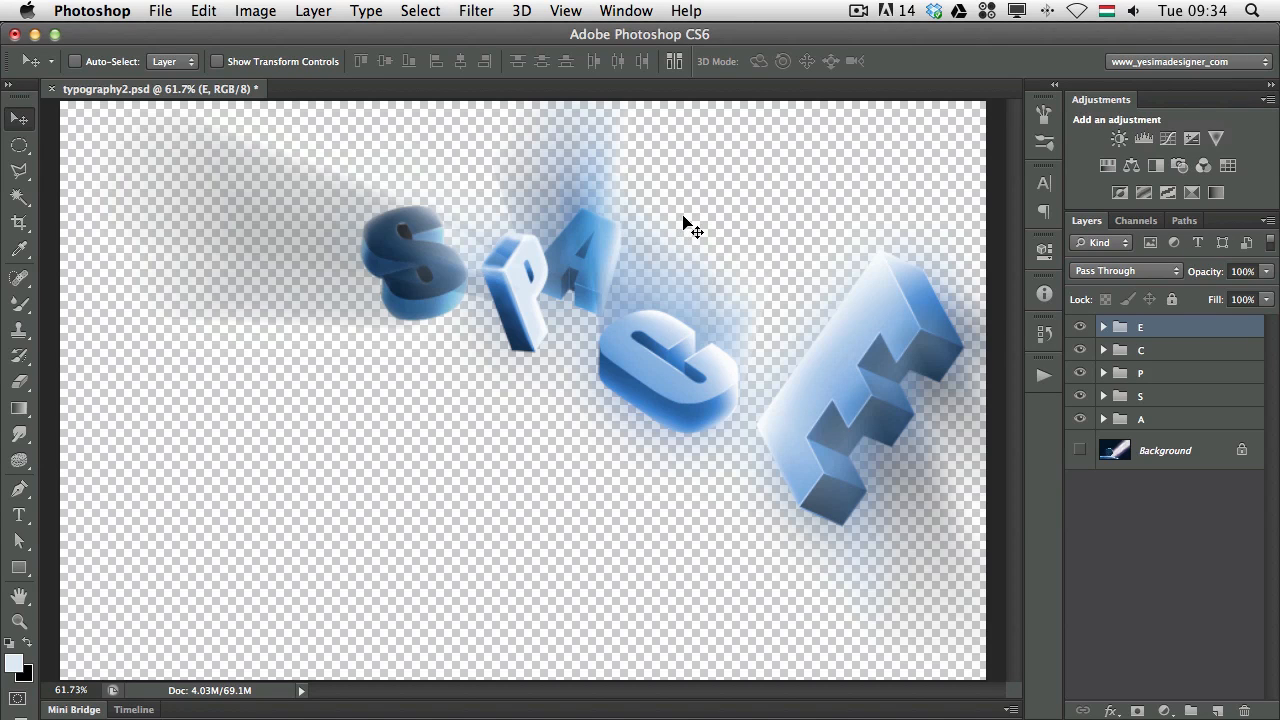
pyautogui.moveTo(696, 230)
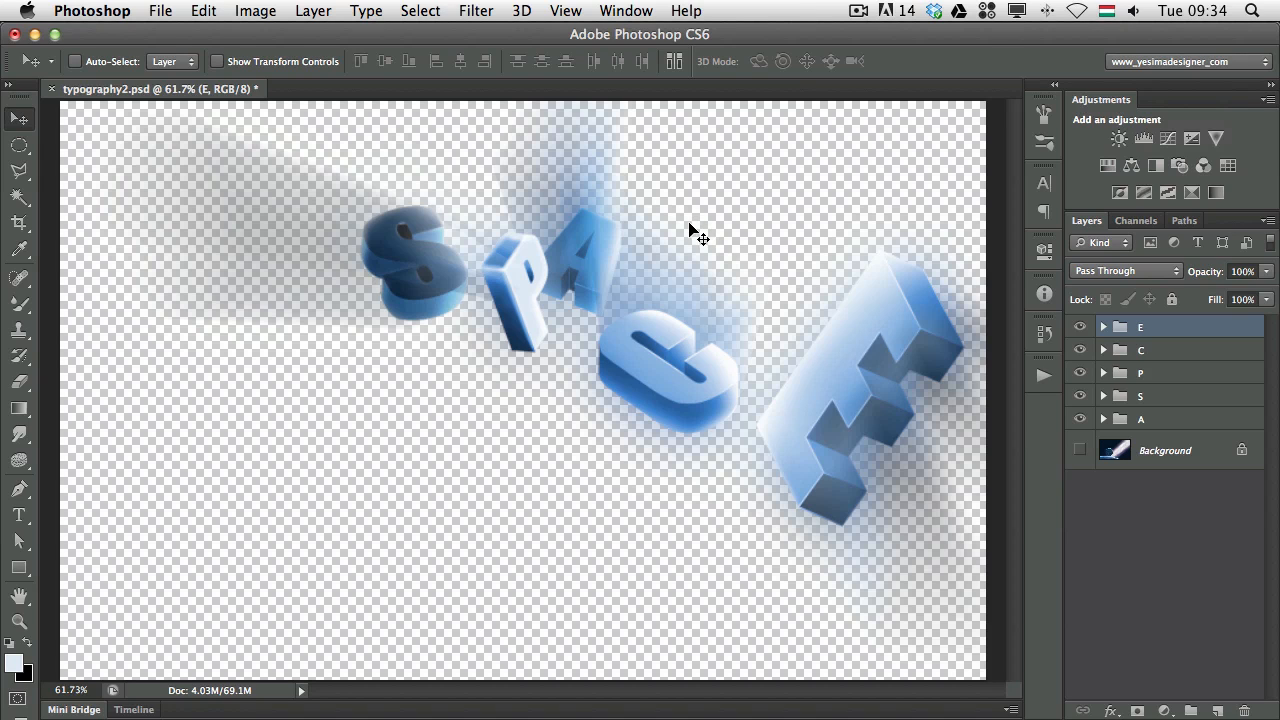
pyautogui.moveTo(680, 236)
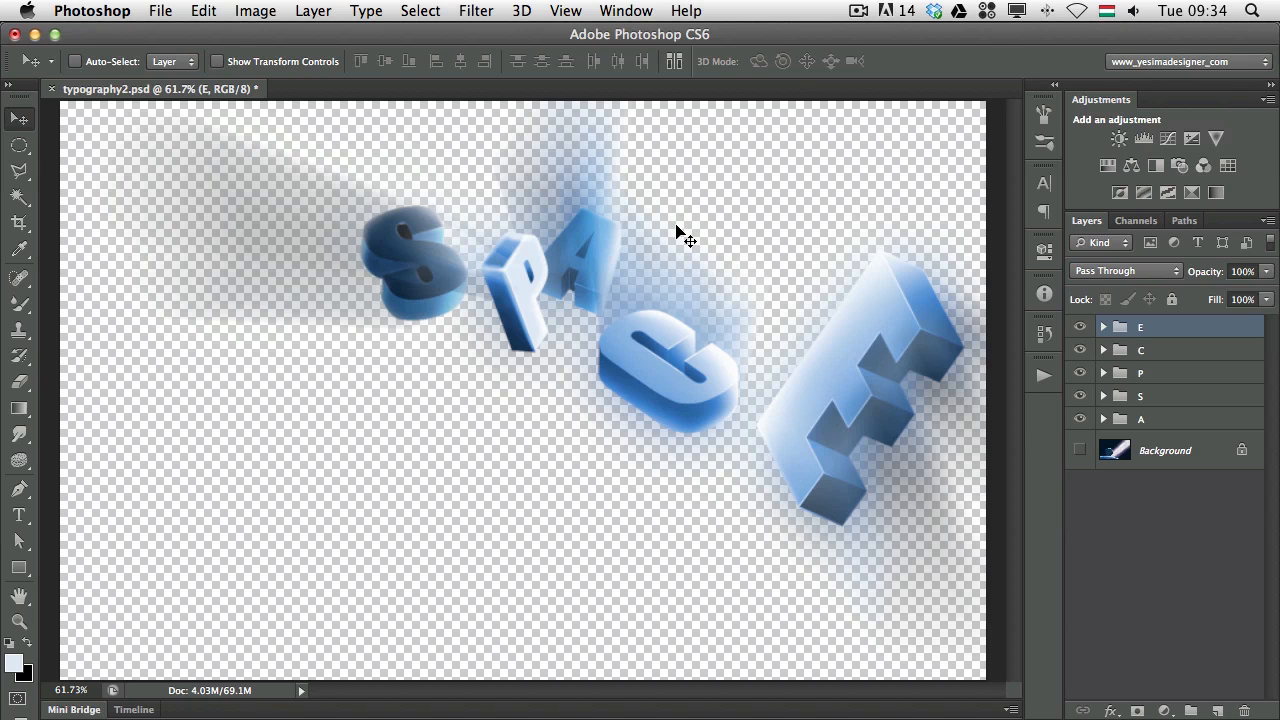
pyautogui.moveTo(716, 236)
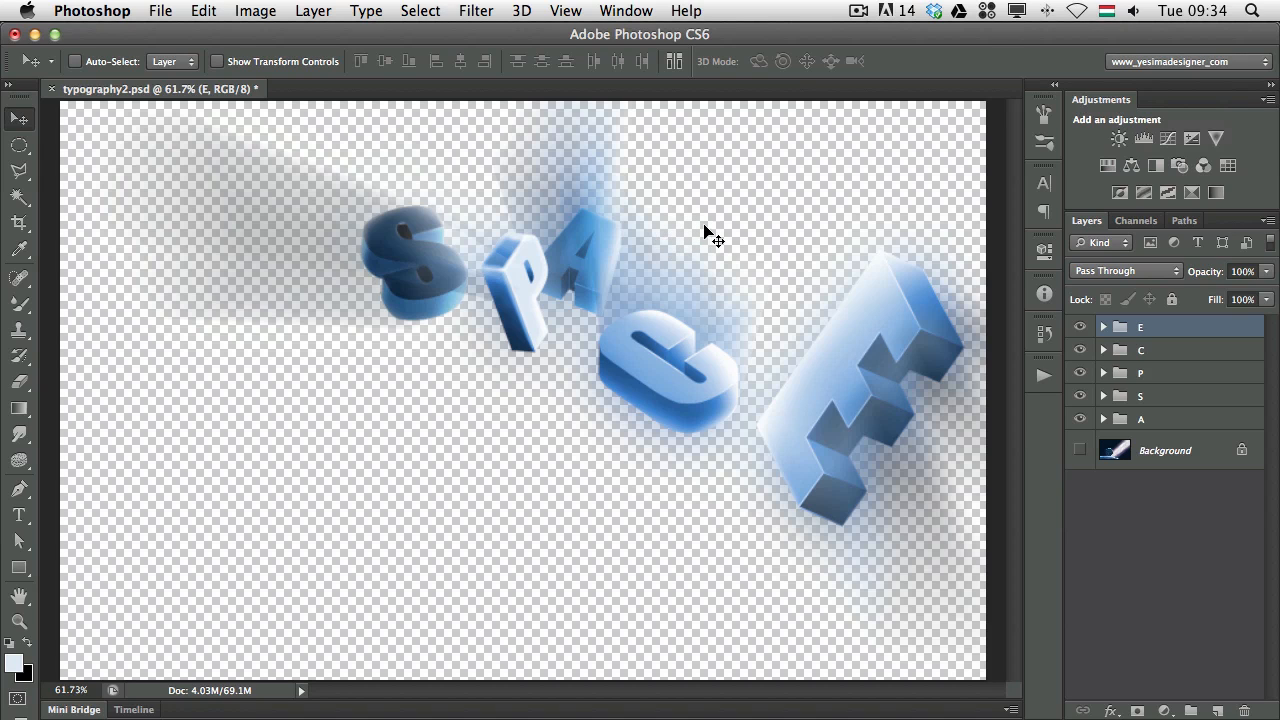
pyautogui.moveTo(798, 238)
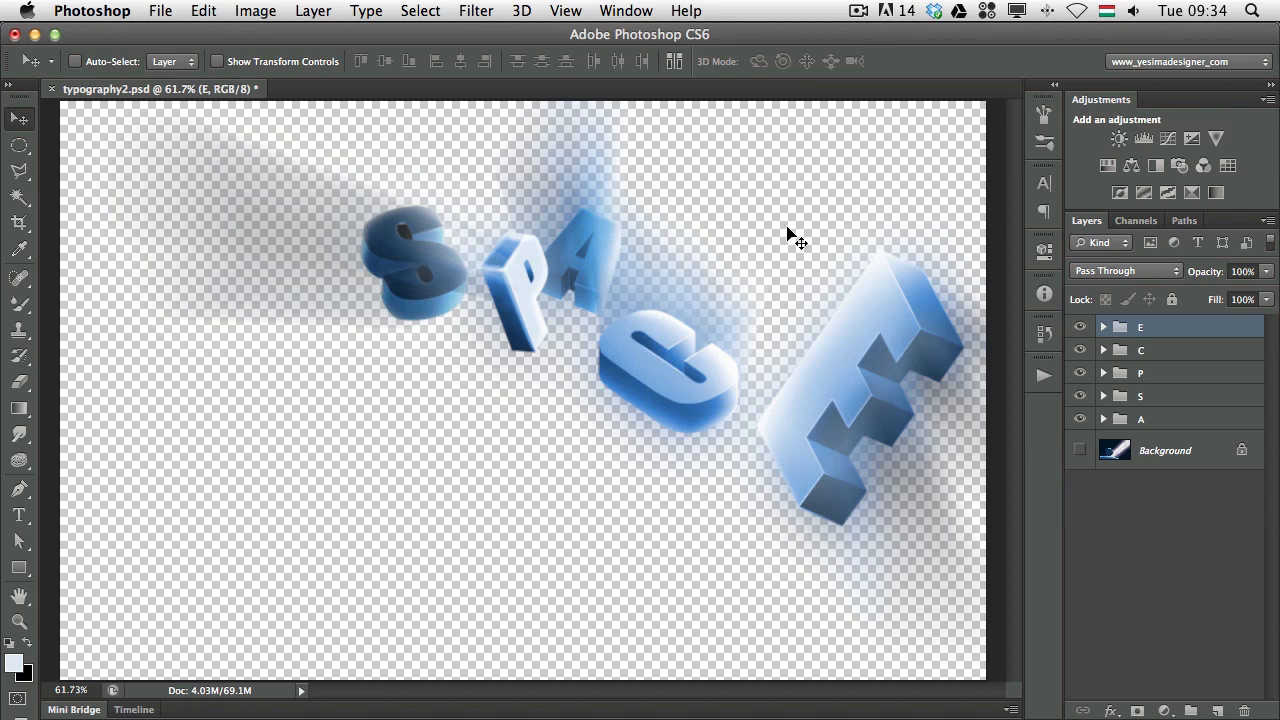
pyautogui.moveTo(710, 240)
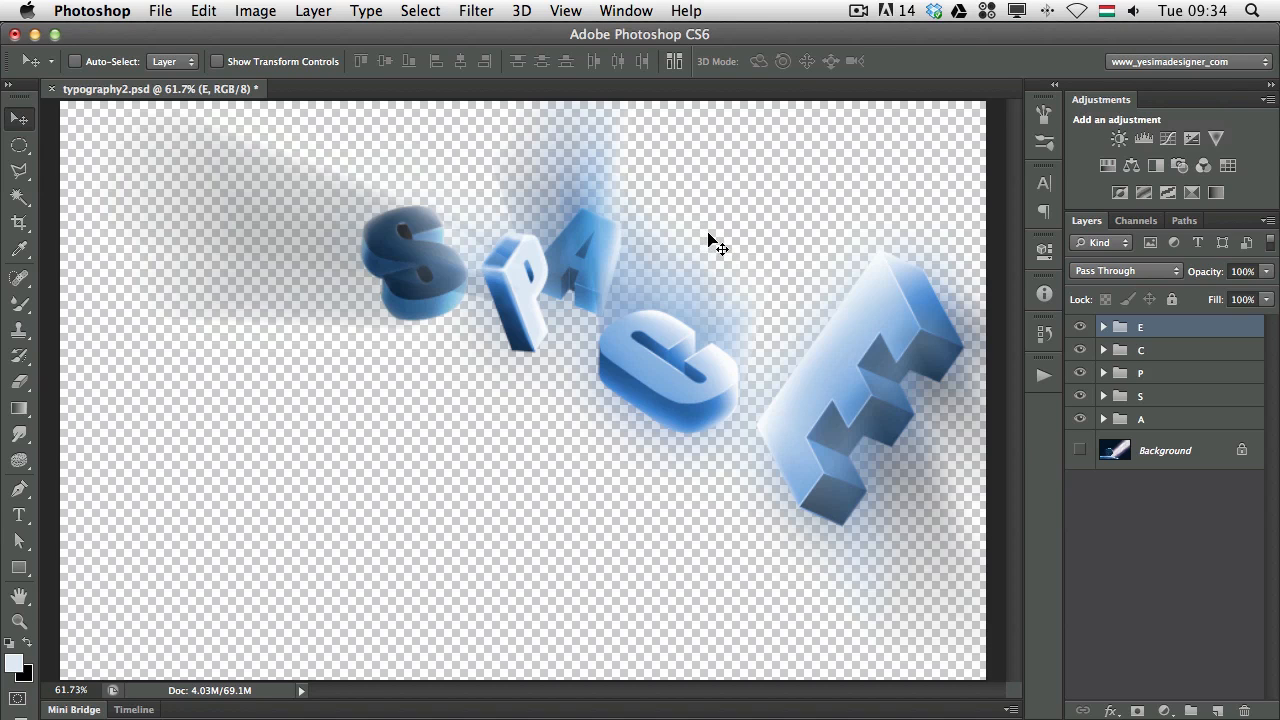
pyautogui.moveTo(18, 698)
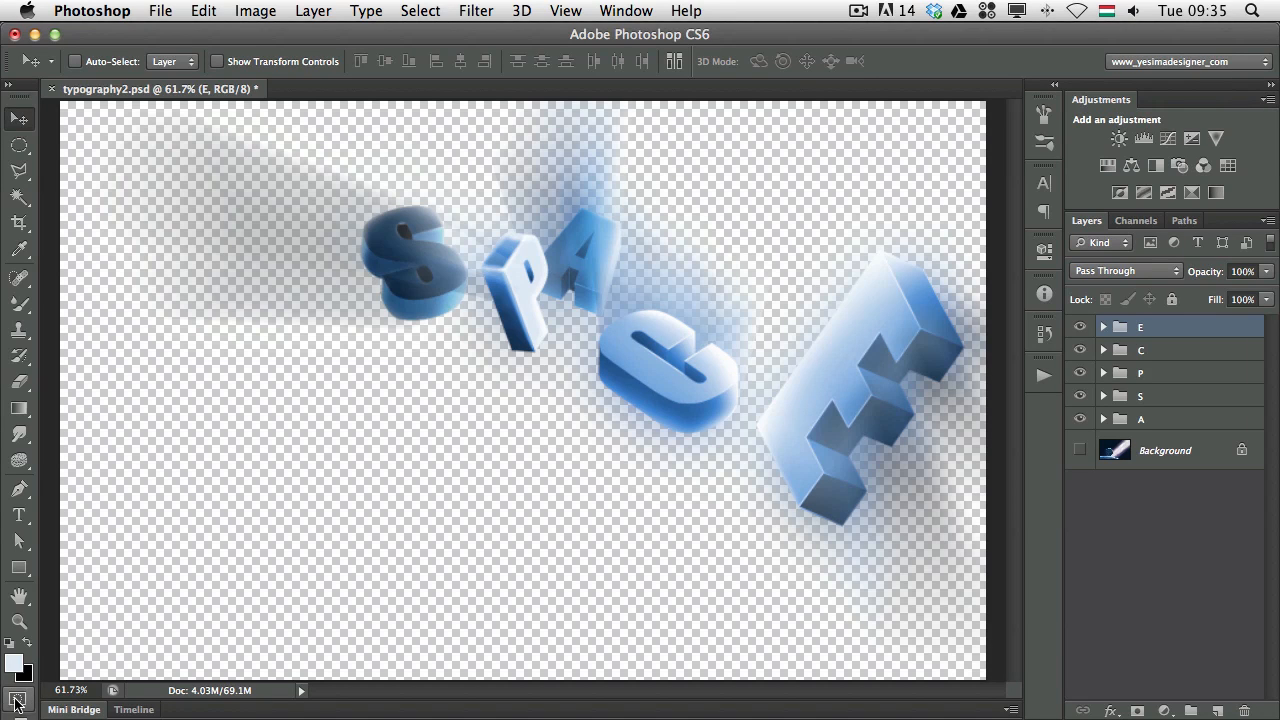
# Step: Bring up Quick Mask Options showing masked areas in red at 50% opacity
pyautogui.doubleClick(18, 700)
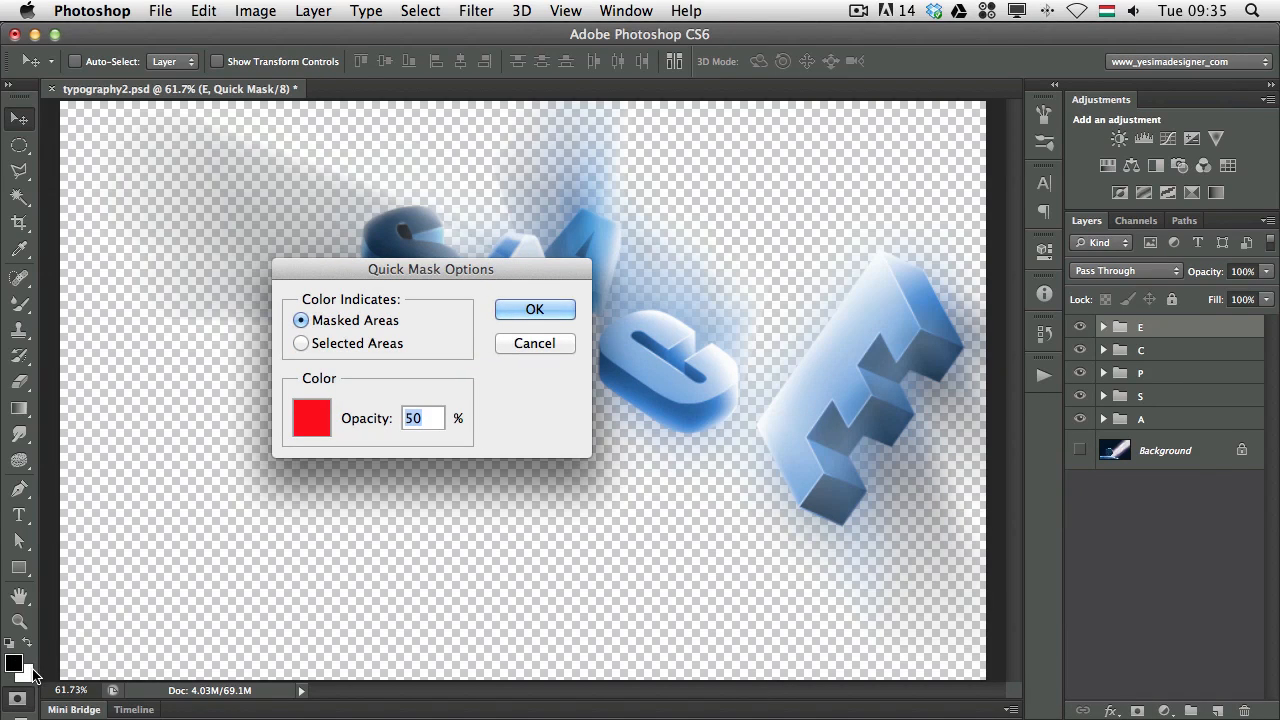
pyautogui.moveTo(284, 444)
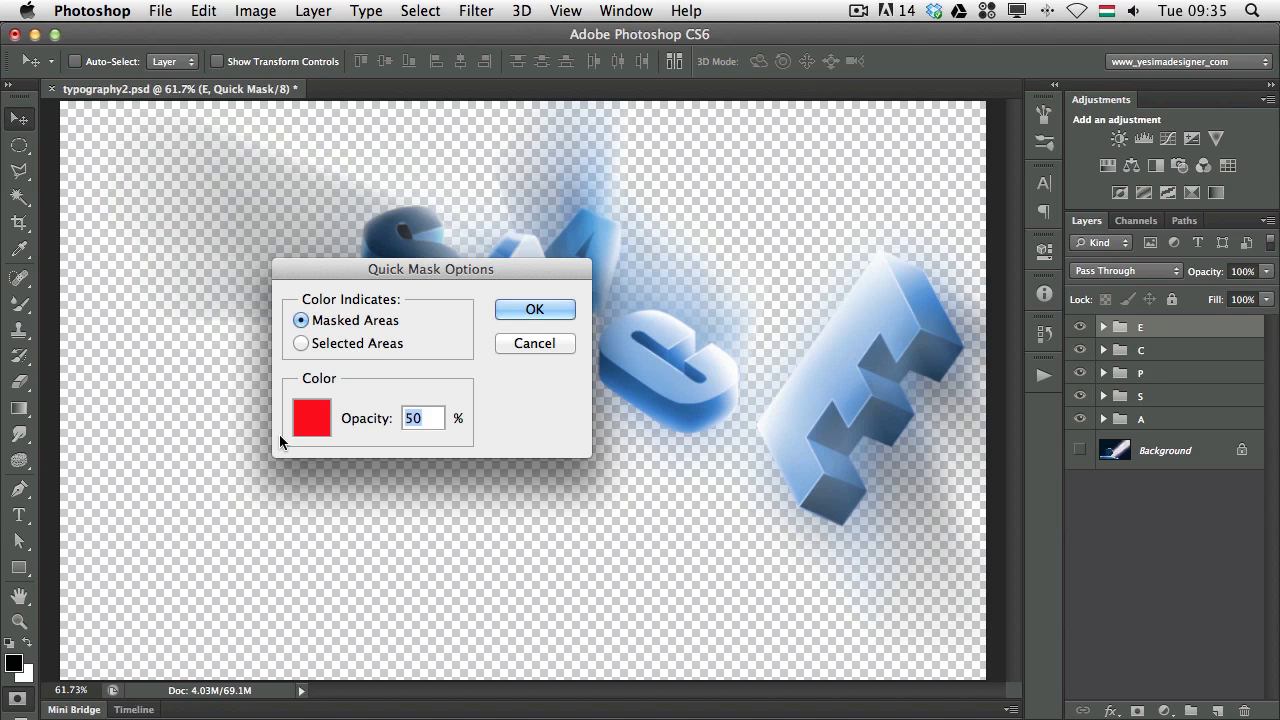
pyautogui.moveTo(564, 350)
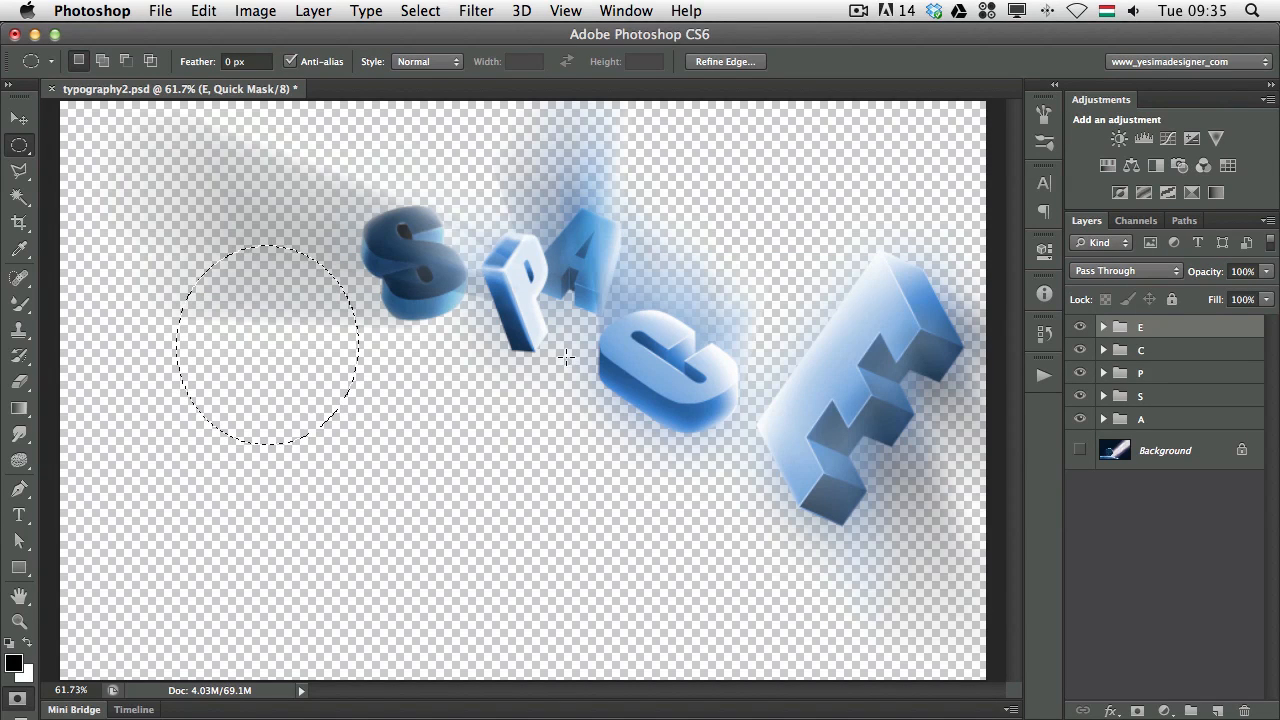
pyautogui.moveTo(270, 572)
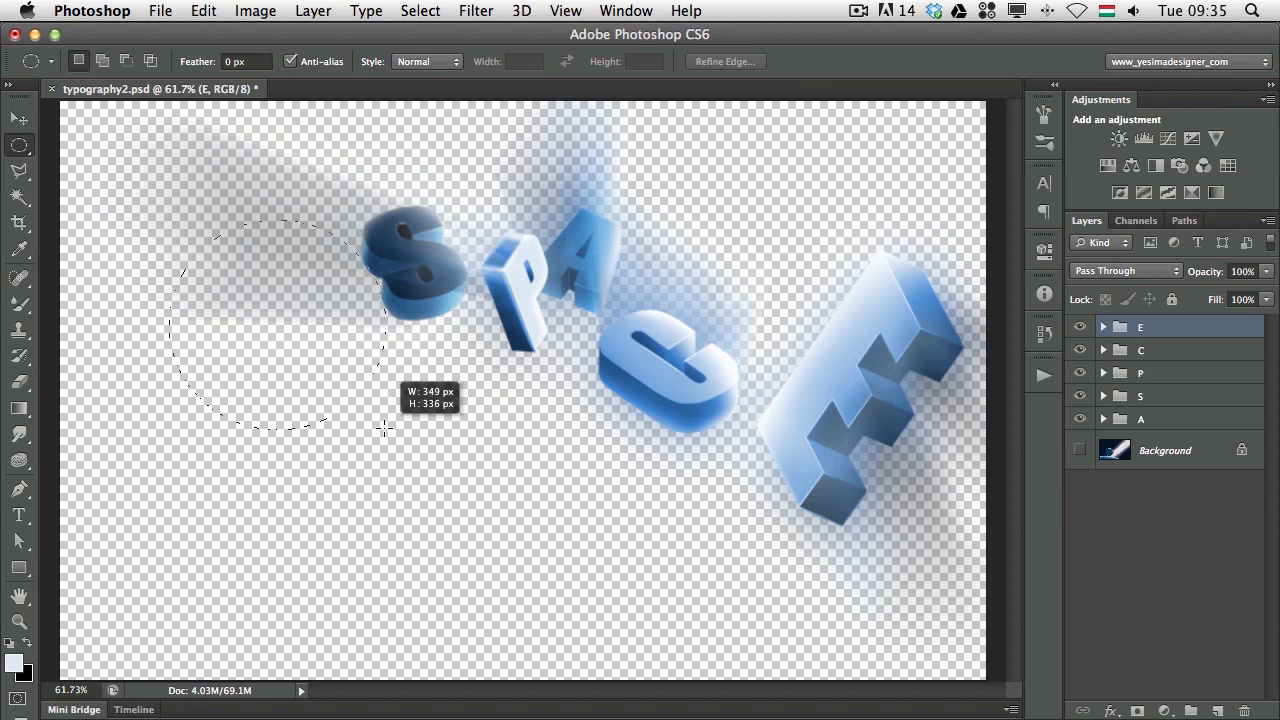
# Step: View the circular selection left of the S as a Quick Mask with a red surround
pyautogui.press('q')
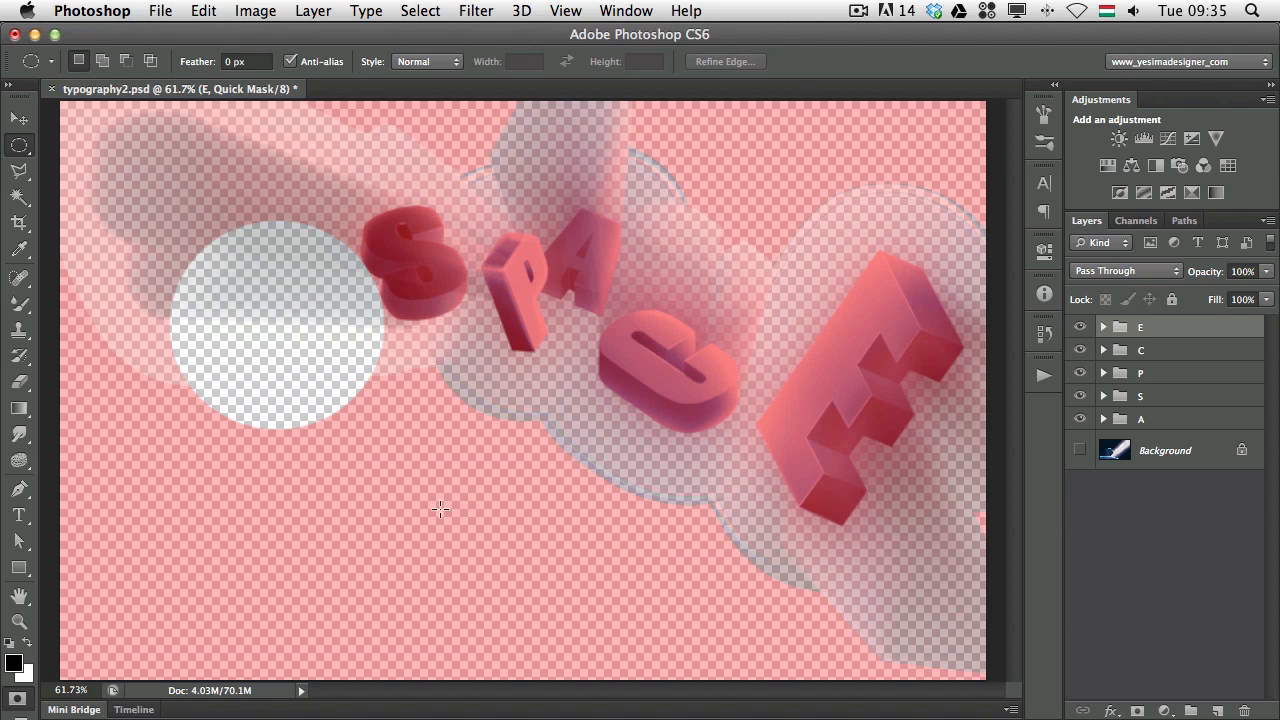
pyautogui.moveTo(170, 276)
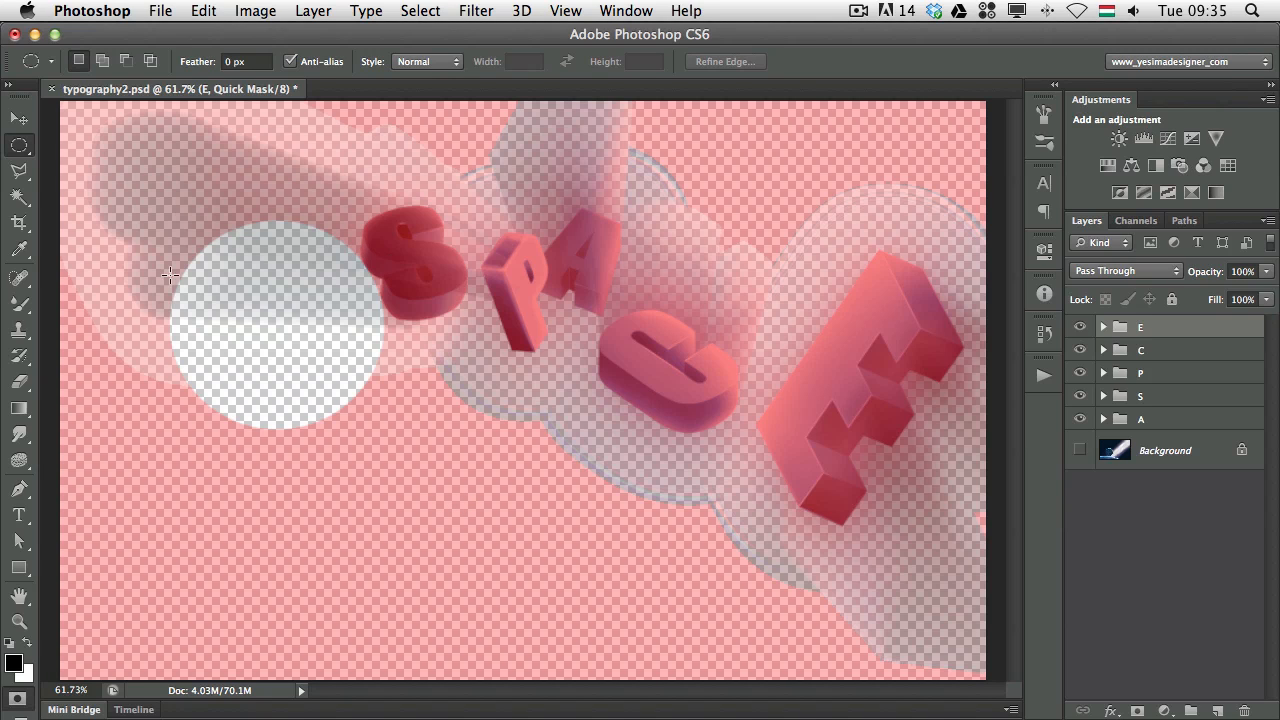
pyautogui.moveTo(304, 292)
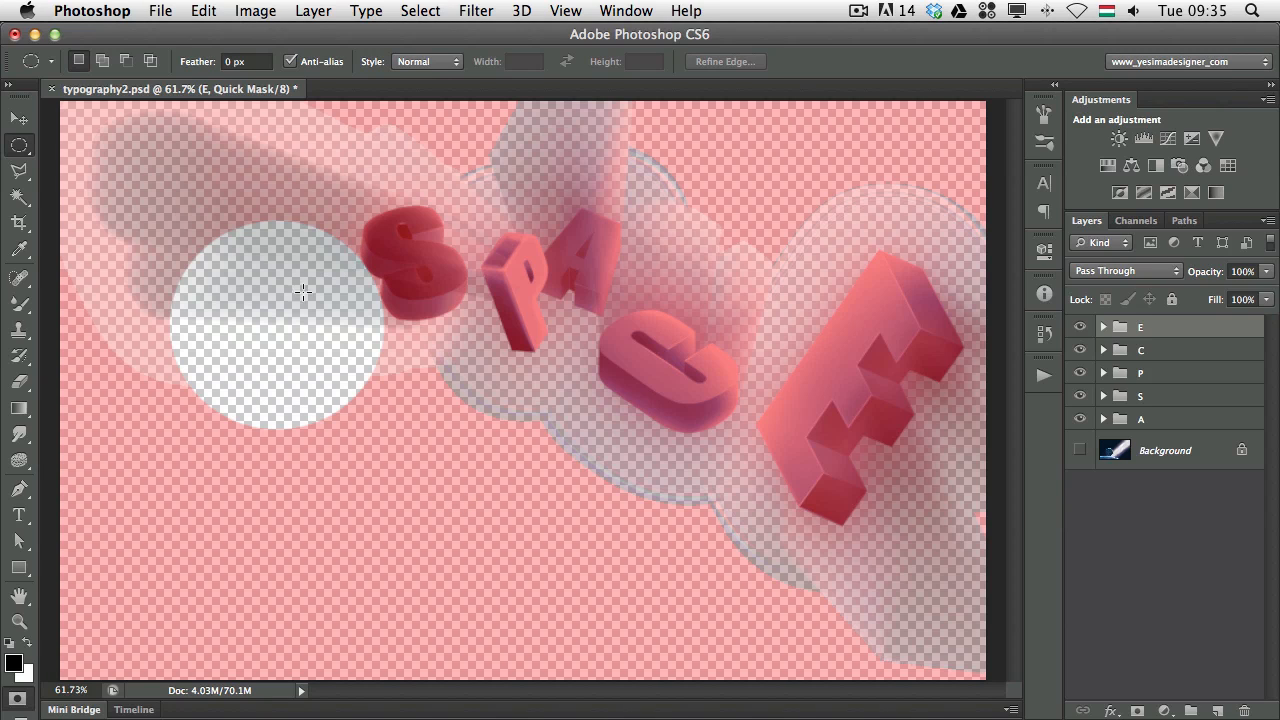
pyautogui.moveTo(640, 616)
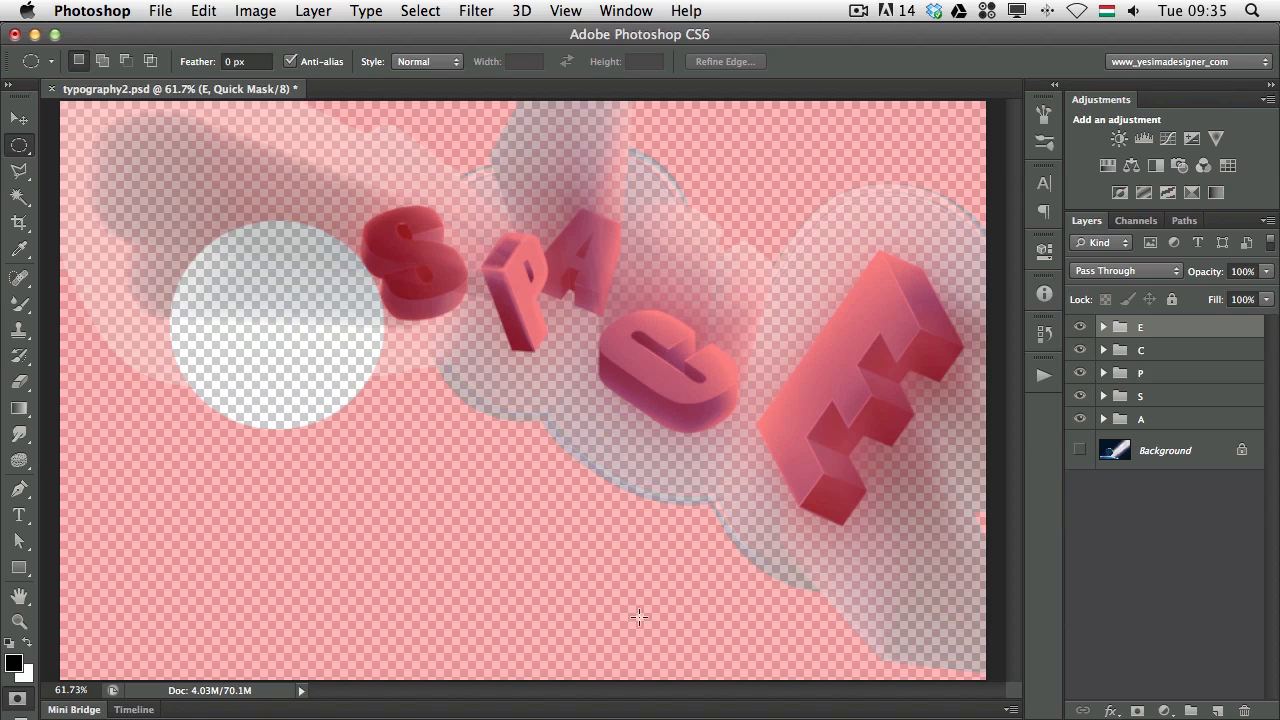
pyautogui.moveTo(132, 292)
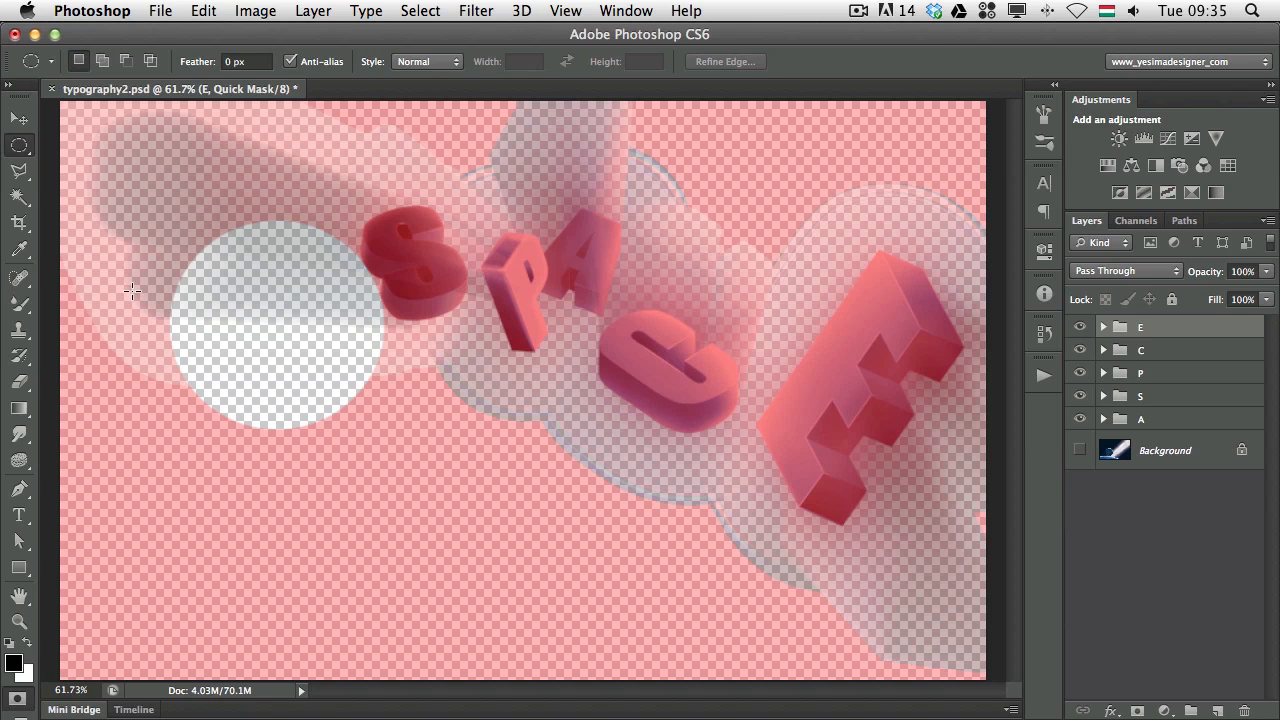
pyautogui.moveTo(48, 642)
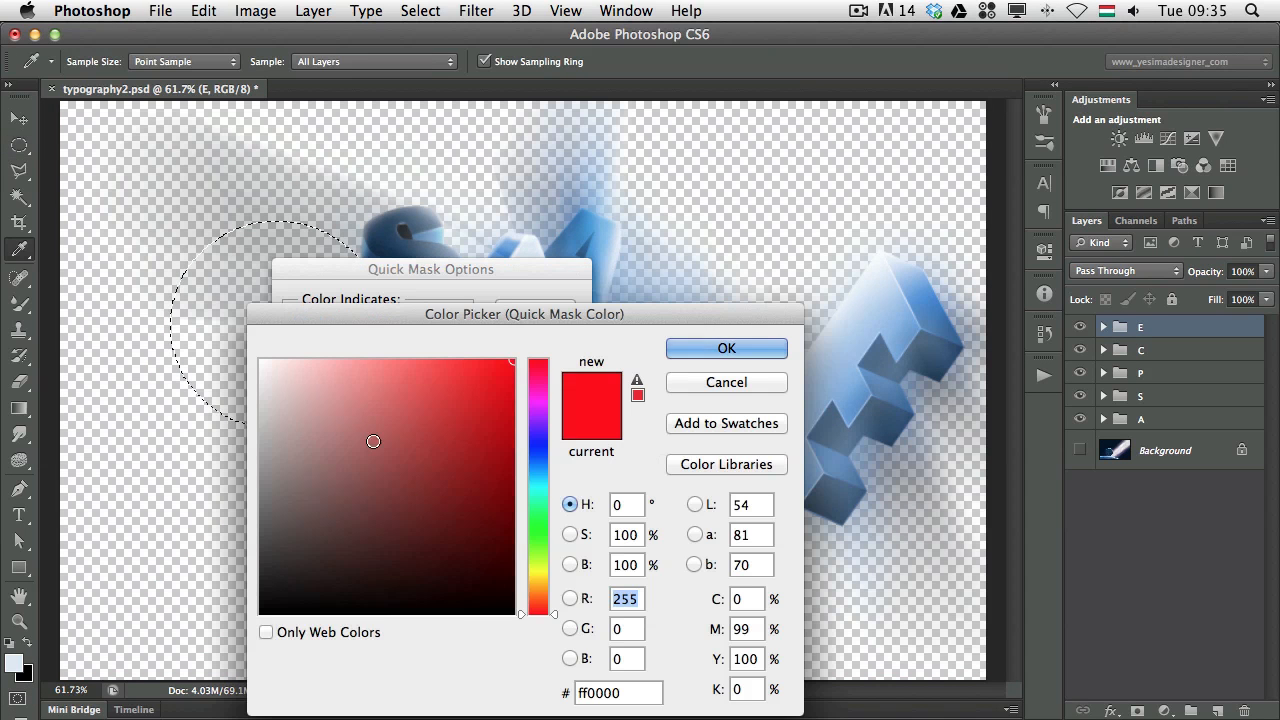
# Step: Make the Quick Mask overlay blue instead of red around the circular selection
pyautogui.click(538, 452)
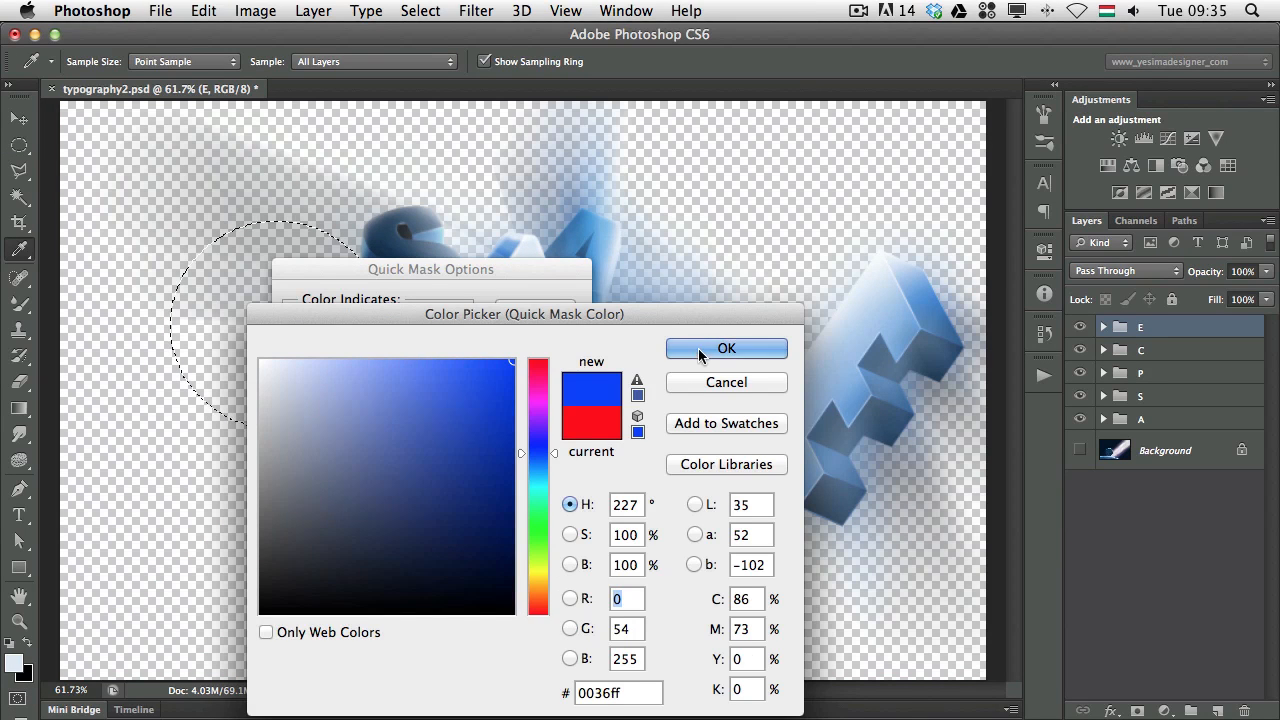
pyautogui.click(728, 348)
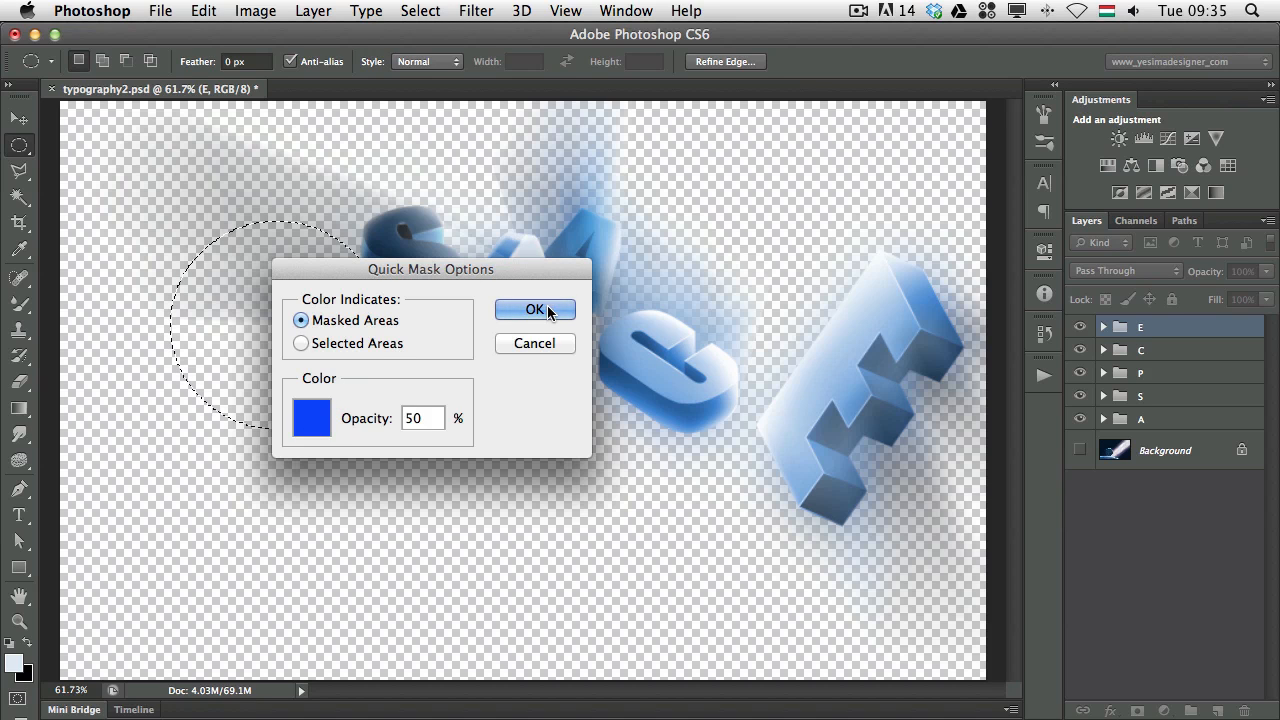
pyautogui.click(534, 308)
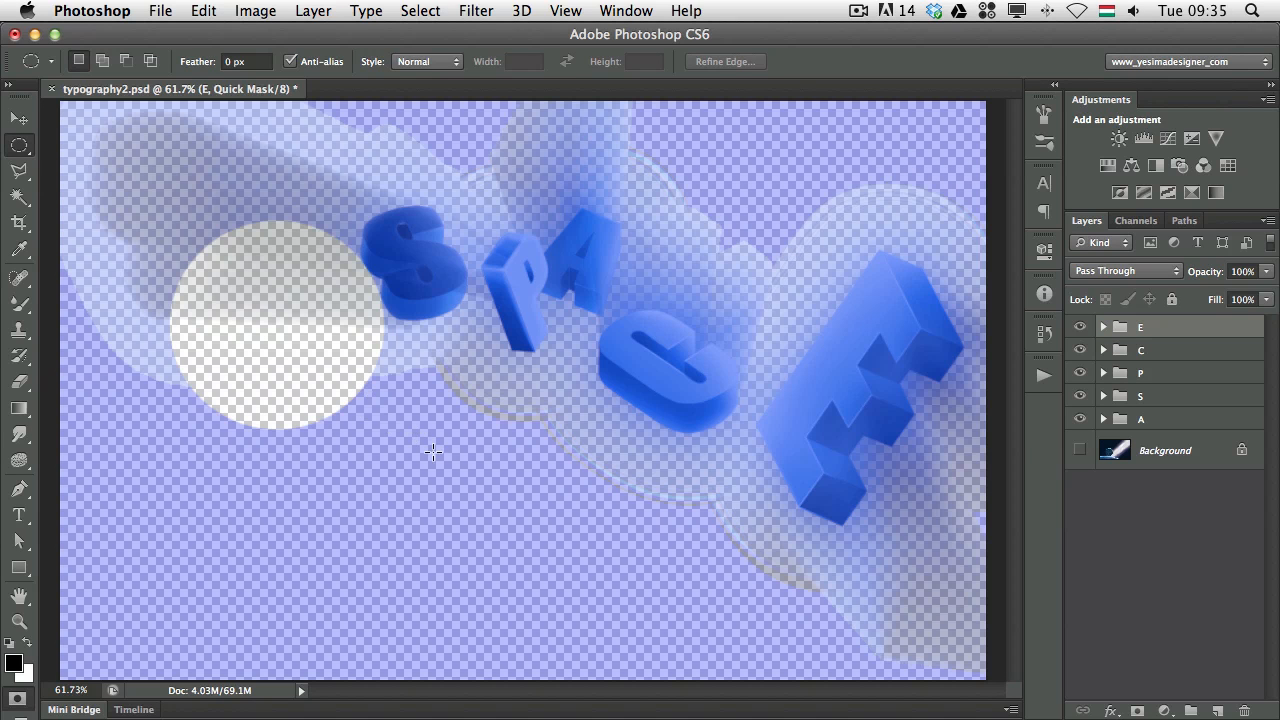
pyautogui.moveTo(344, 458)
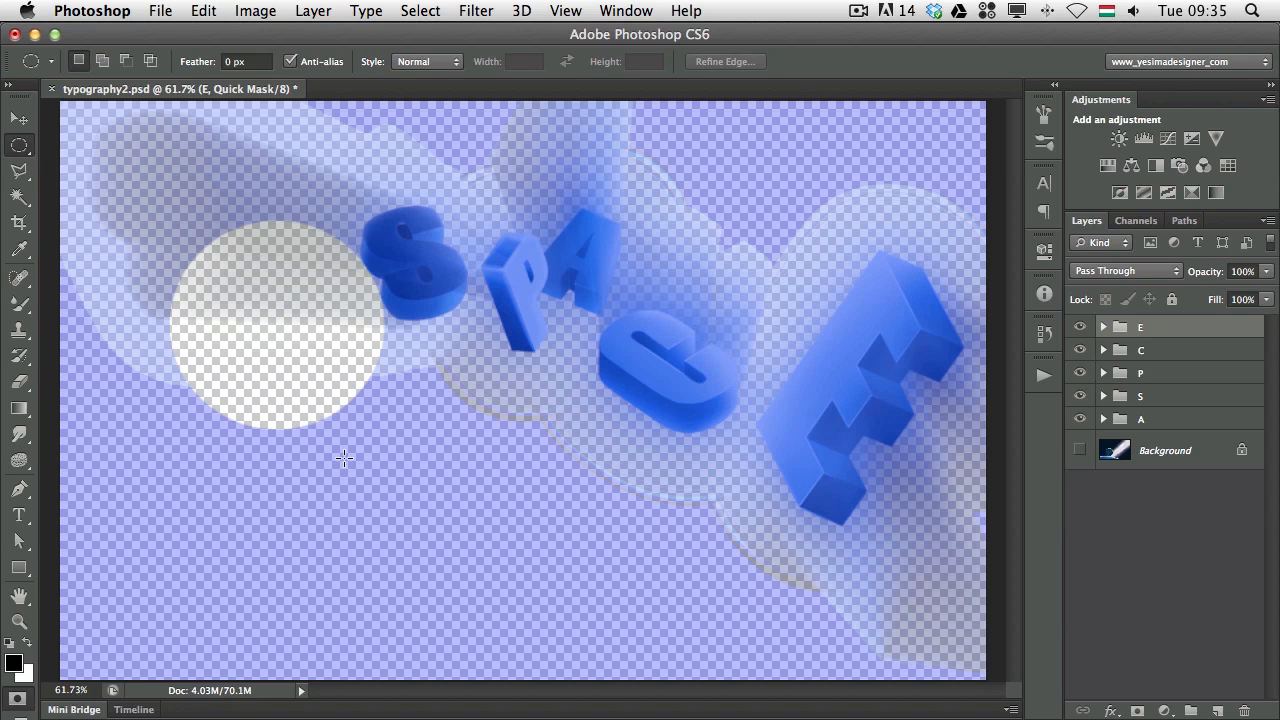
pyautogui.moveTo(42, 668)
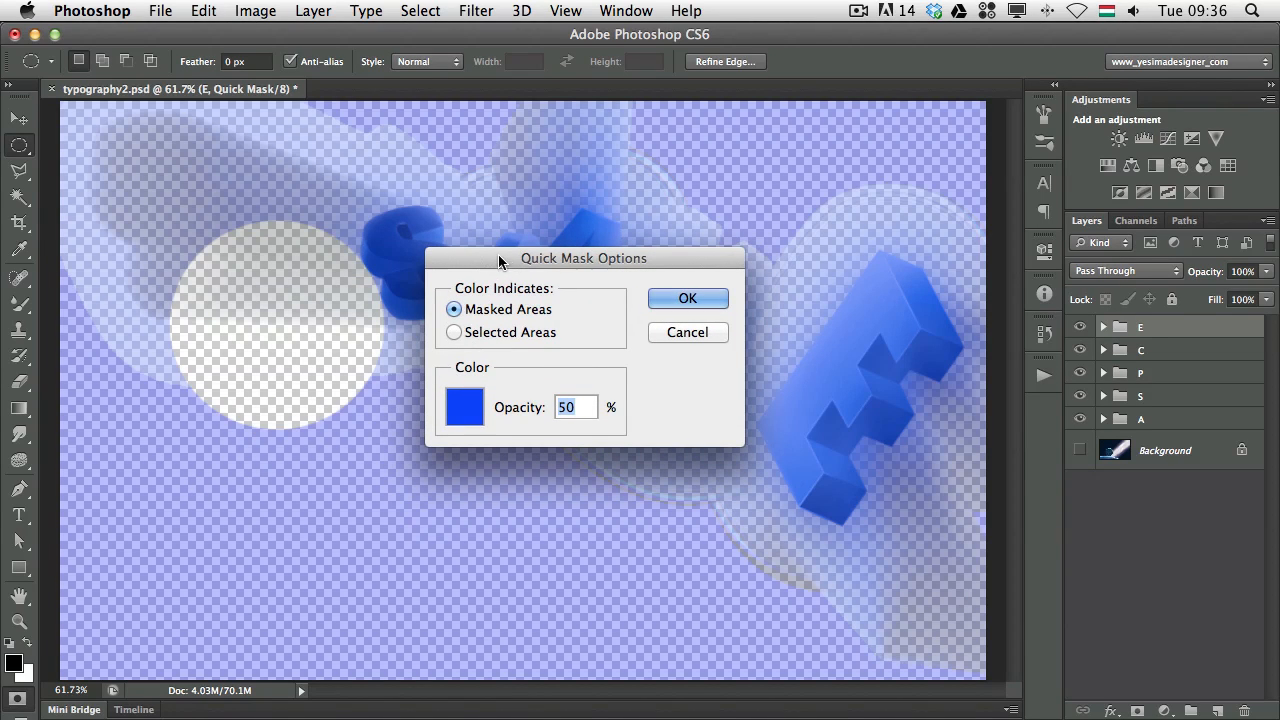
pyautogui.moveTo(484, 284)
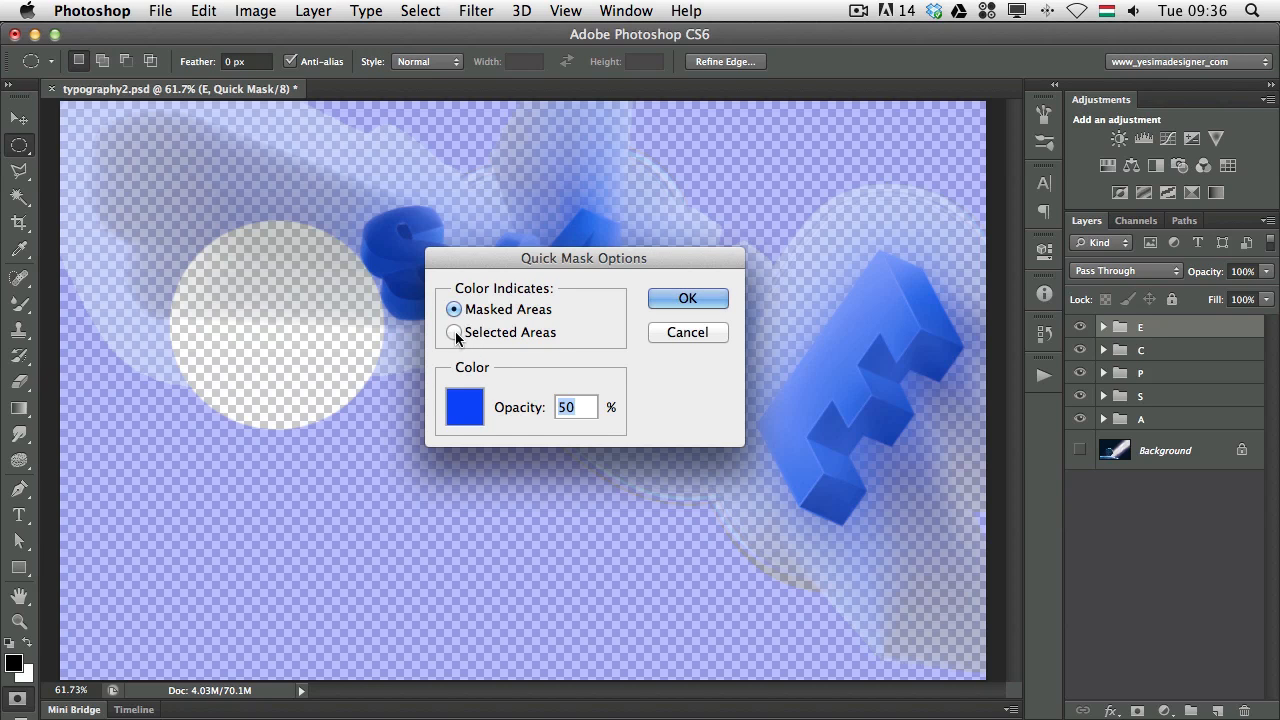
# Step: Set the blue Quick Mask tint to mark Selected Areas rather than Masked Areas
pyautogui.click(454, 332)
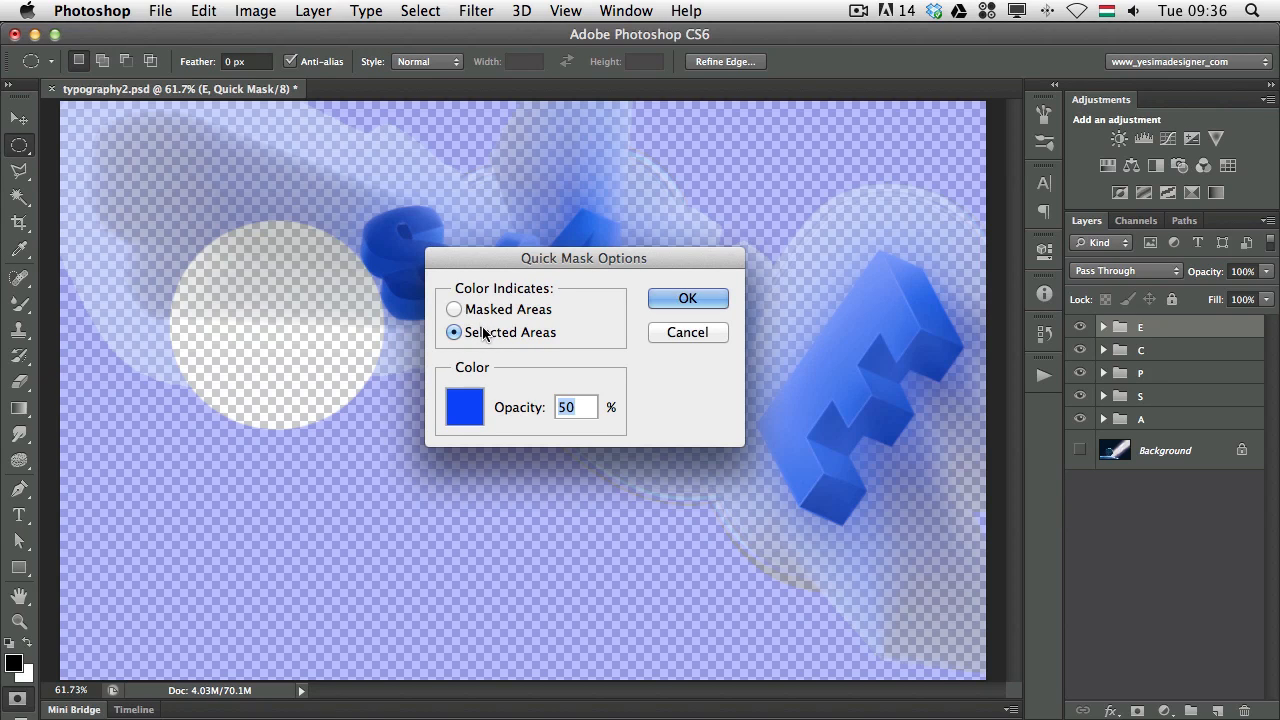
pyautogui.moveTo(490, 340)
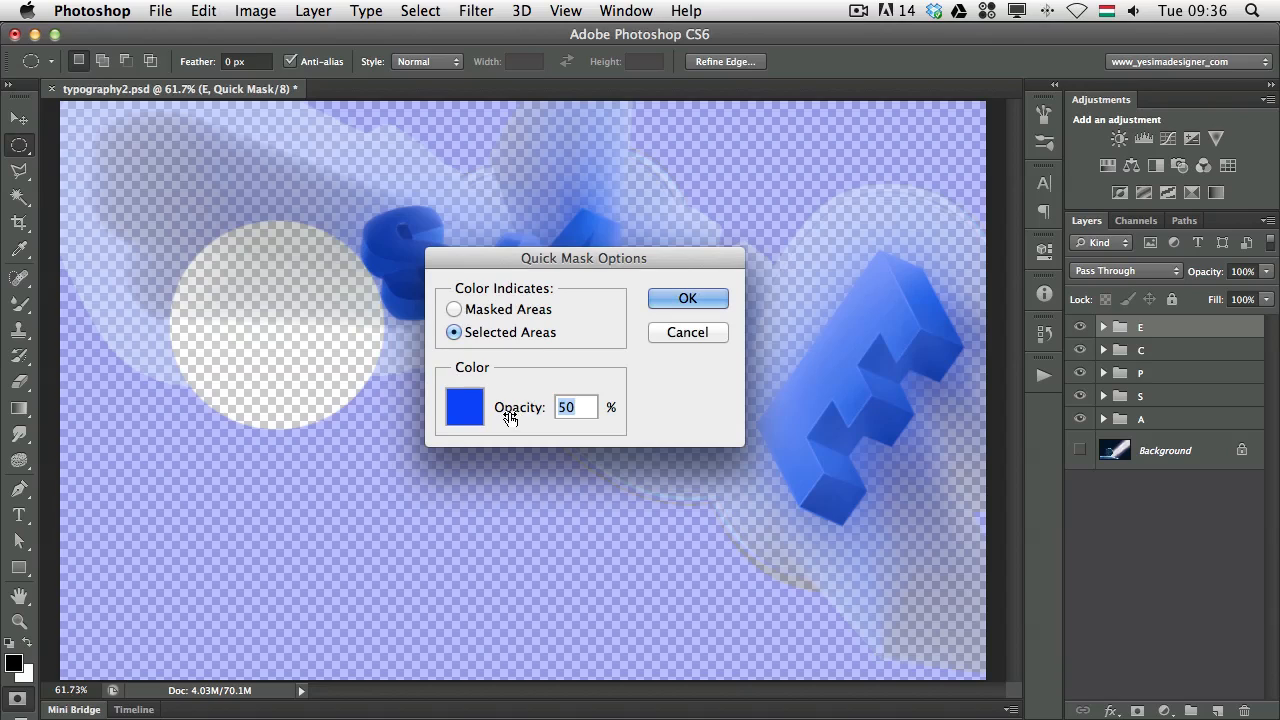
pyautogui.moveTo(536, 412)
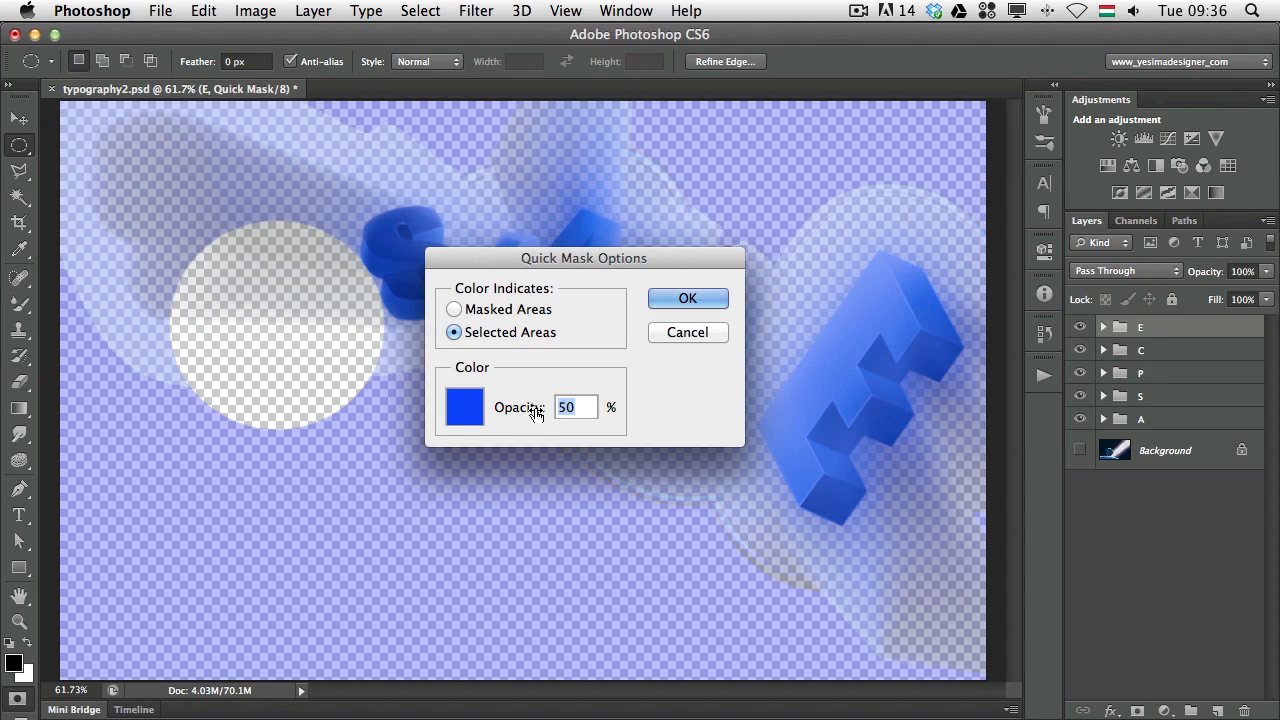
pyautogui.moveTo(518, 414)
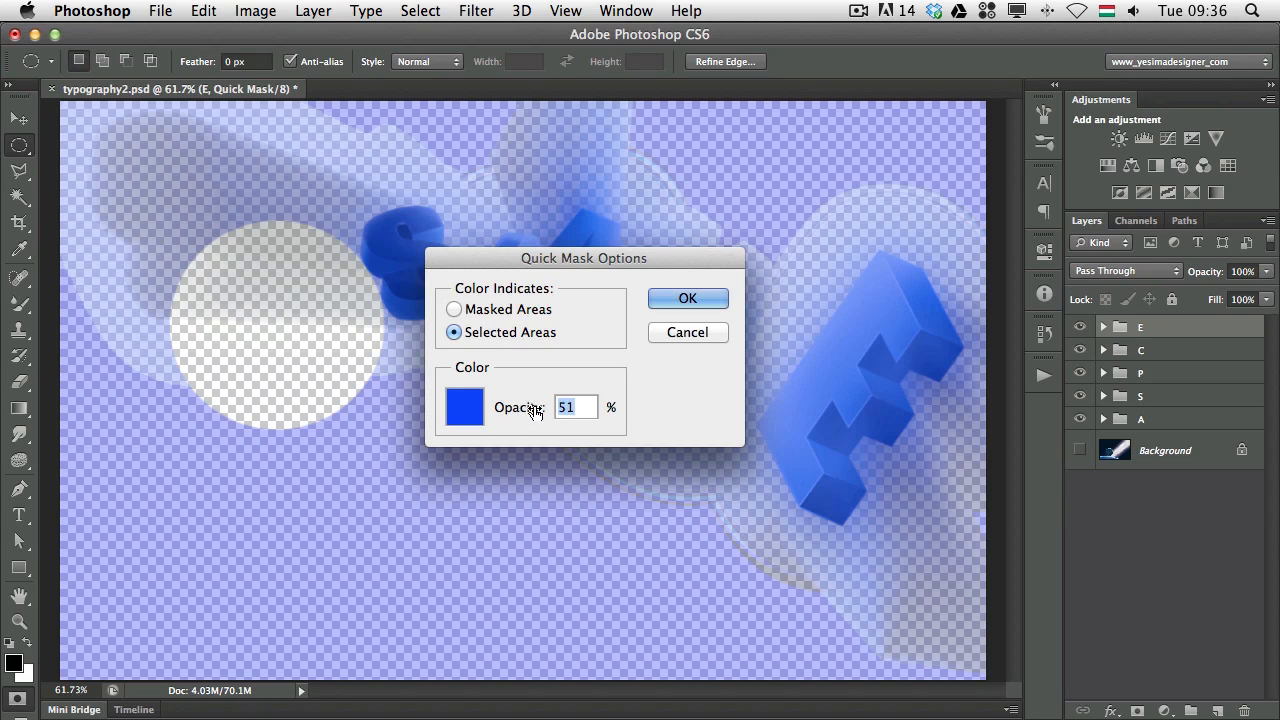
# Step: Cancel the Quick Mask Options, keeping the blue tint over the masked areas
pyautogui.click(688, 298)
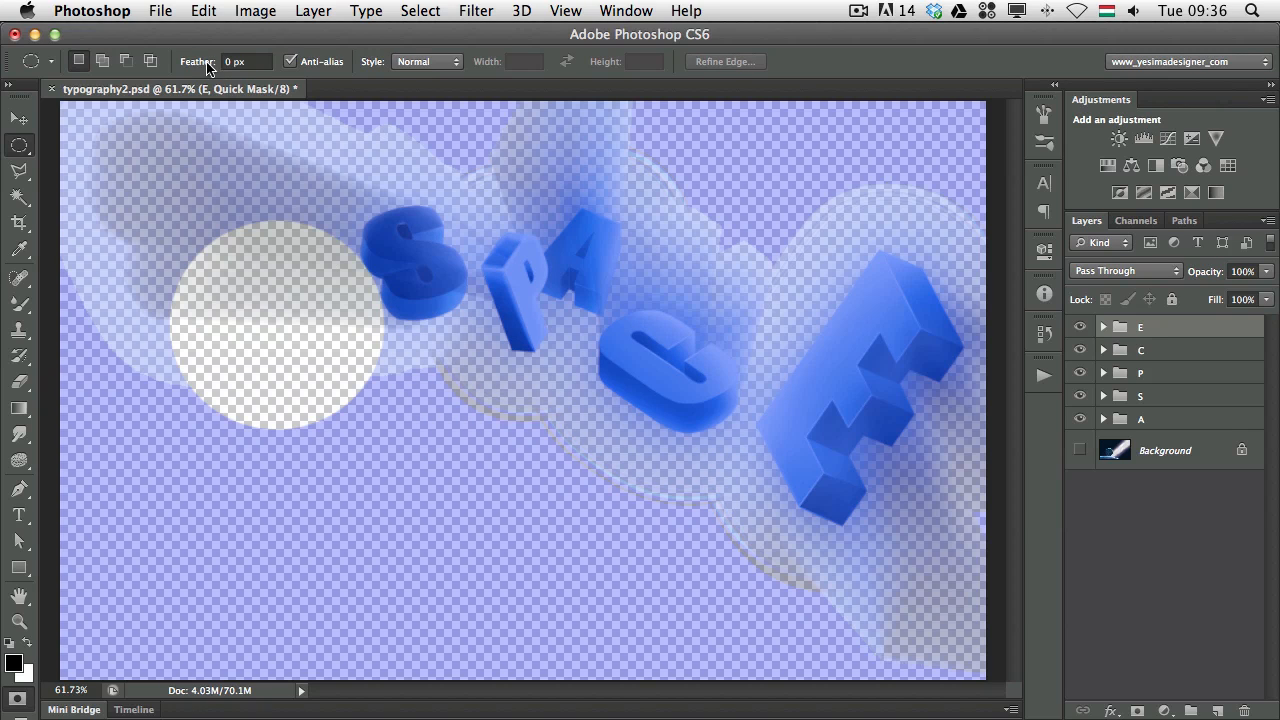